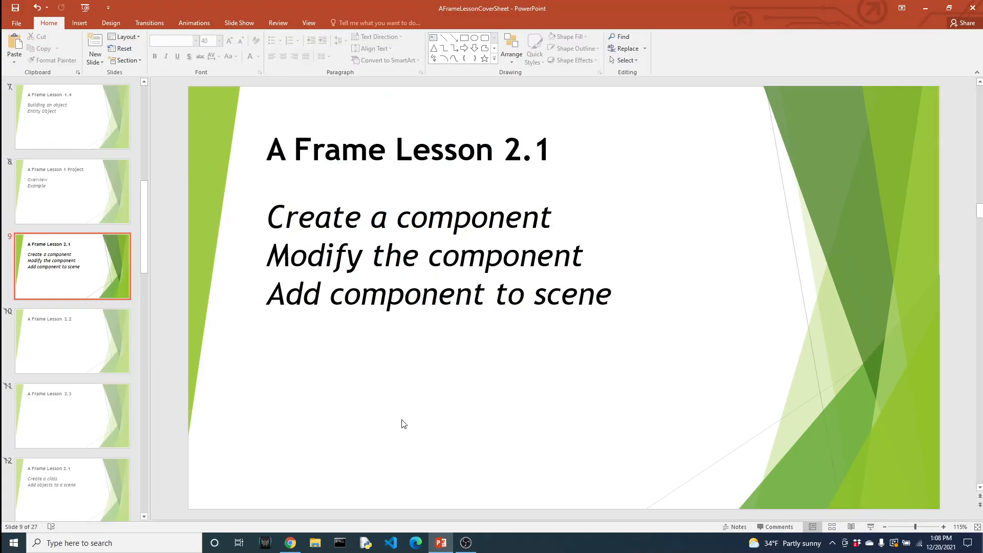
- Switch from PowerPoint to the Replit AFrame2_1 project in Chrome
{"action": "left_click", "coordinate": [290, 543]}
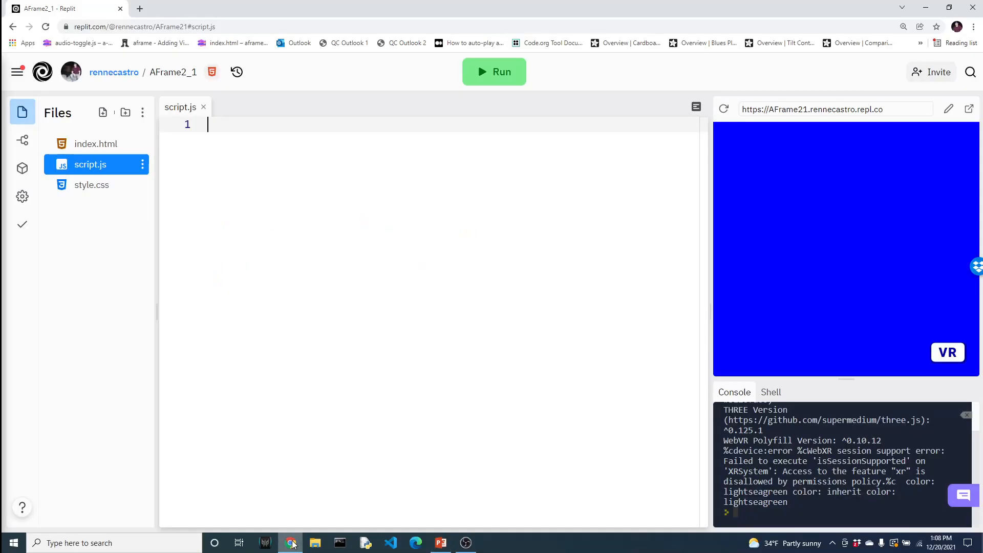
{"action": "left_click", "coordinate": [96, 144]}
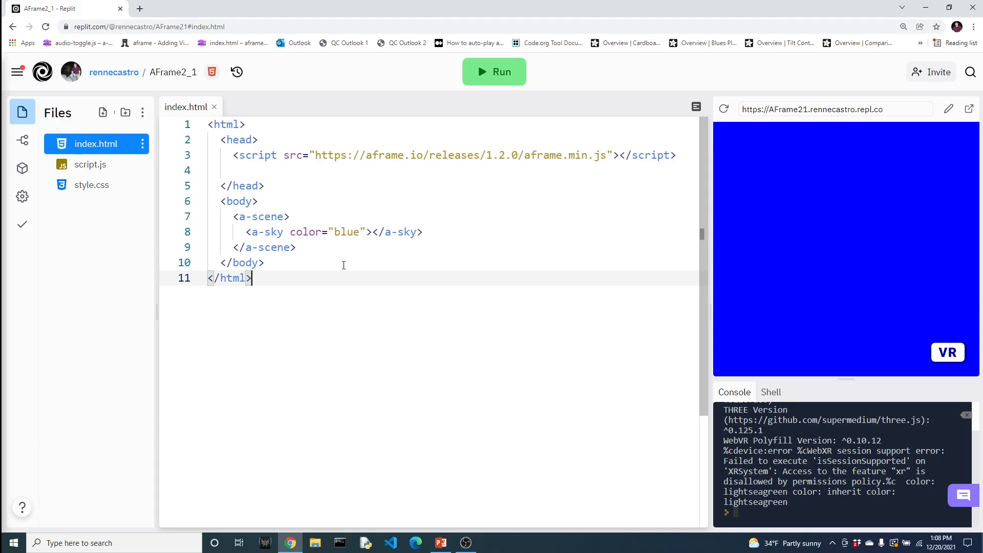
{"action": "mouse_move", "coordinate": [132, 151]}
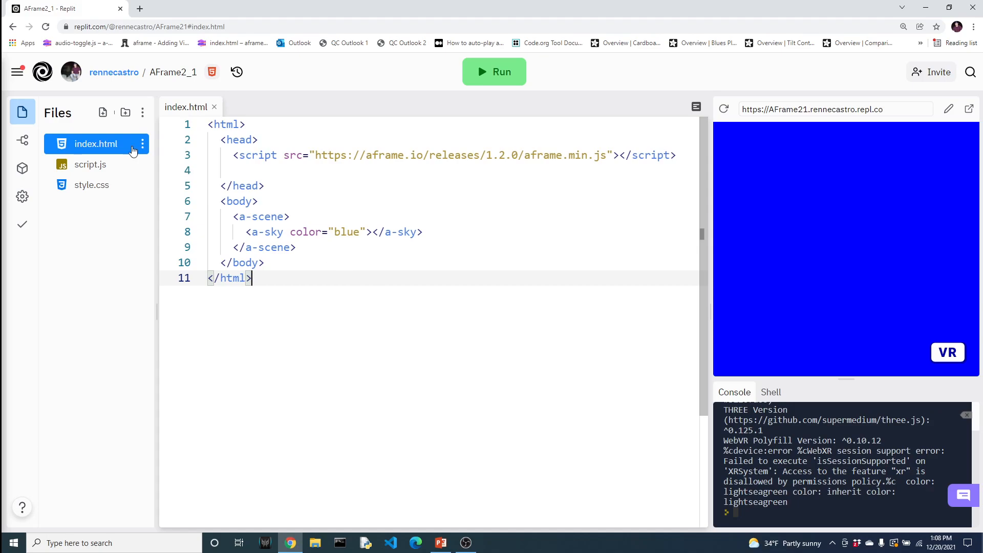
{"action": "left_click", "coordinate": [90, 164]}
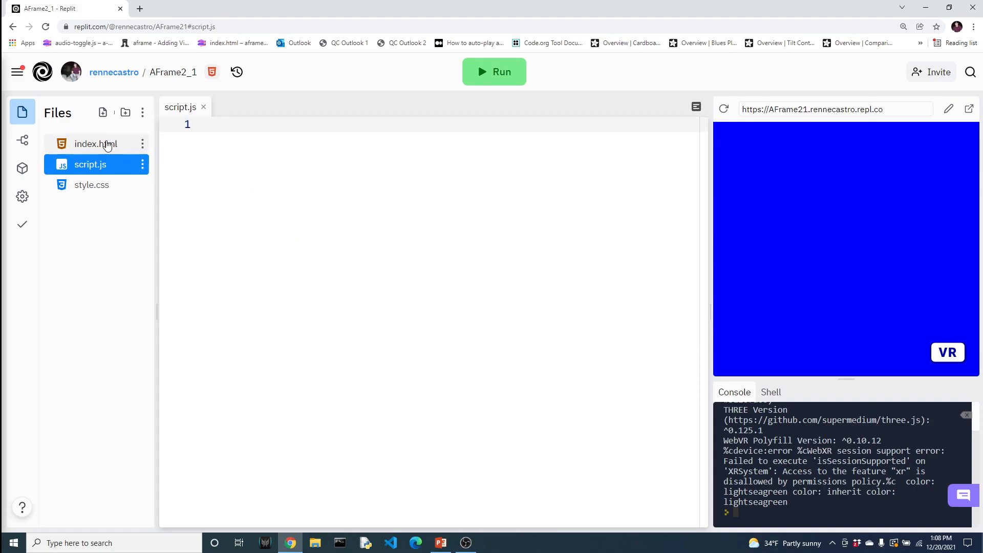
- Add <script src="script.js"></script> to the index.html head below the A-Frame library tag
{"action": "left_click", "coordinate": [96, 143]}
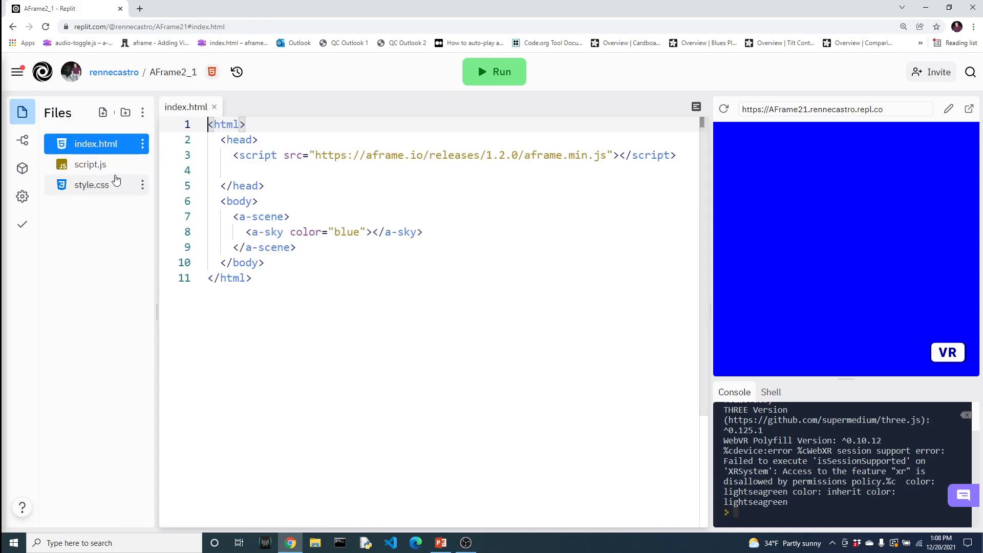
{"action": "type", "text": "<"}
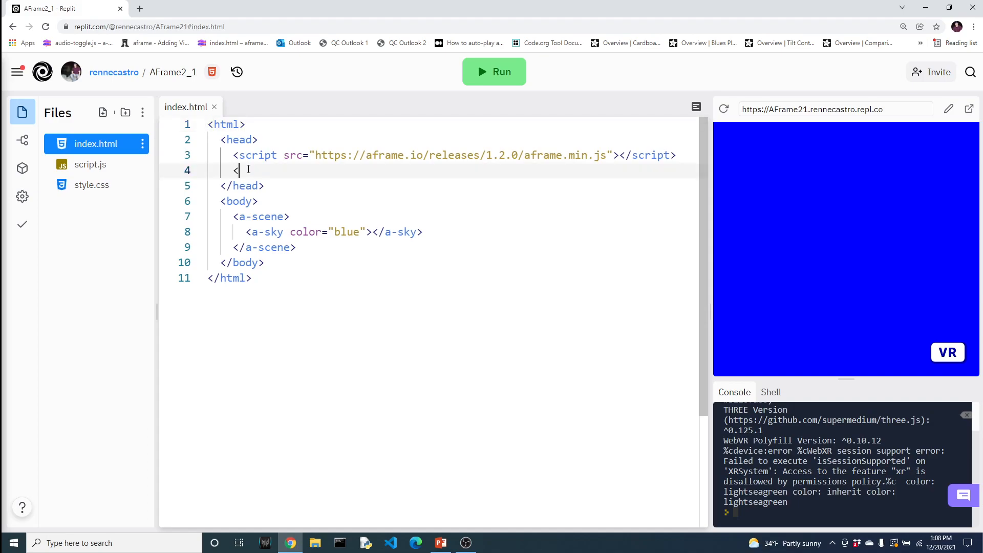
{"action": "type", "text": "script src=\"sc"}
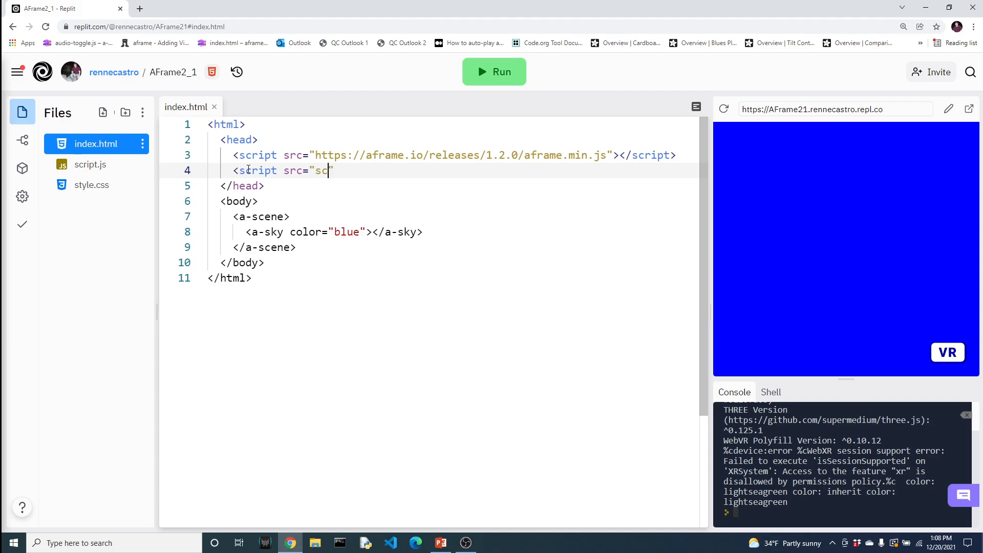
{"action": "type", "text": "ript.js"}
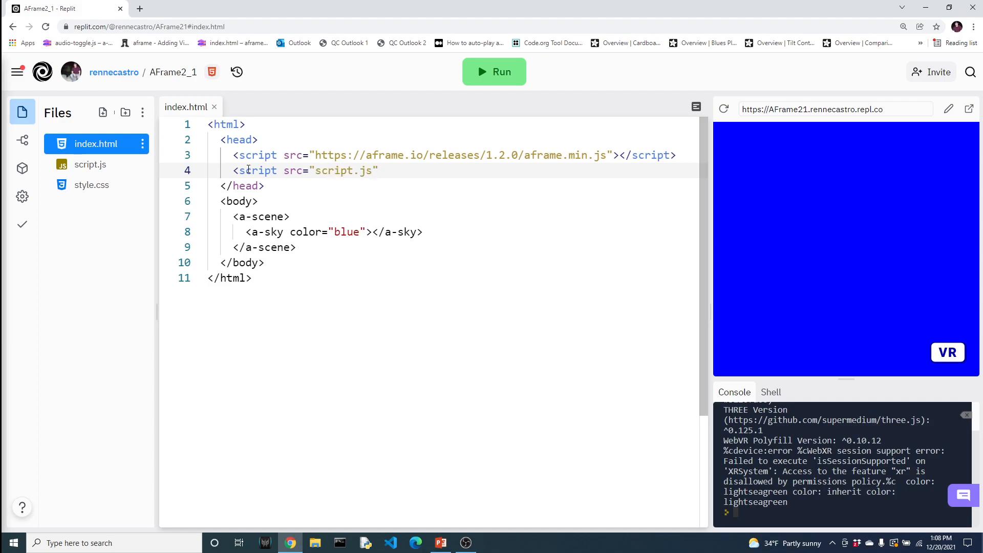
{"action": "type", "text": "><"}
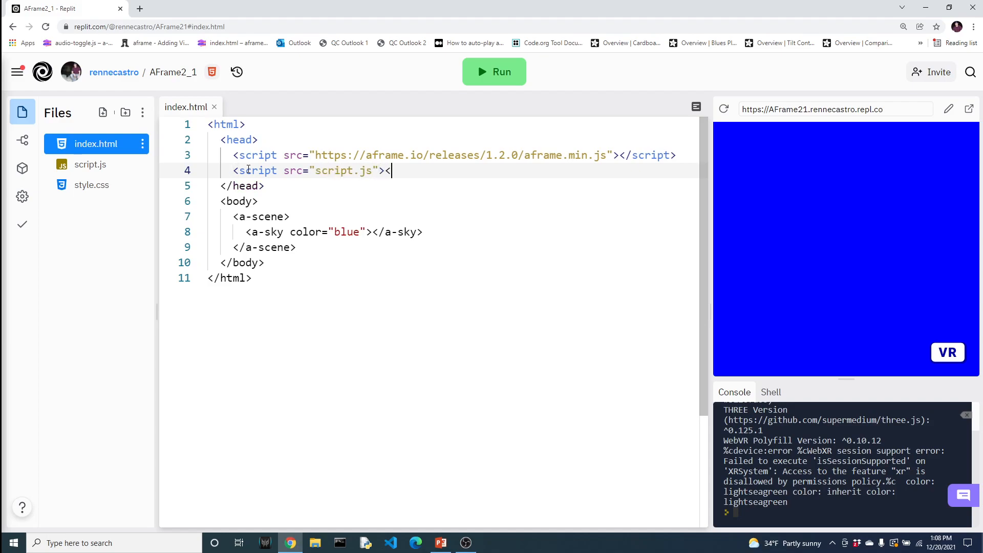
{"action": "type", "text": "/script"}
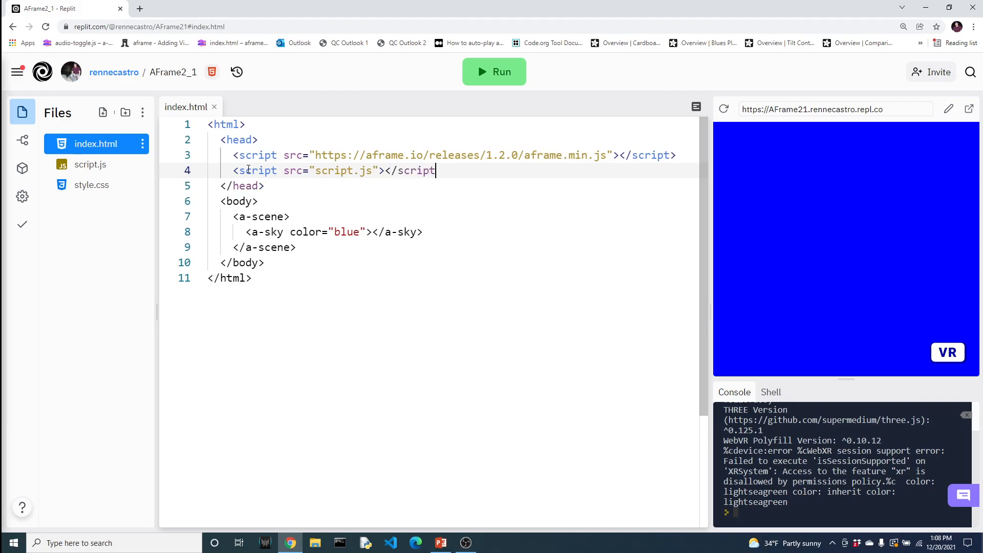
{"action": "type", "text": ">"}
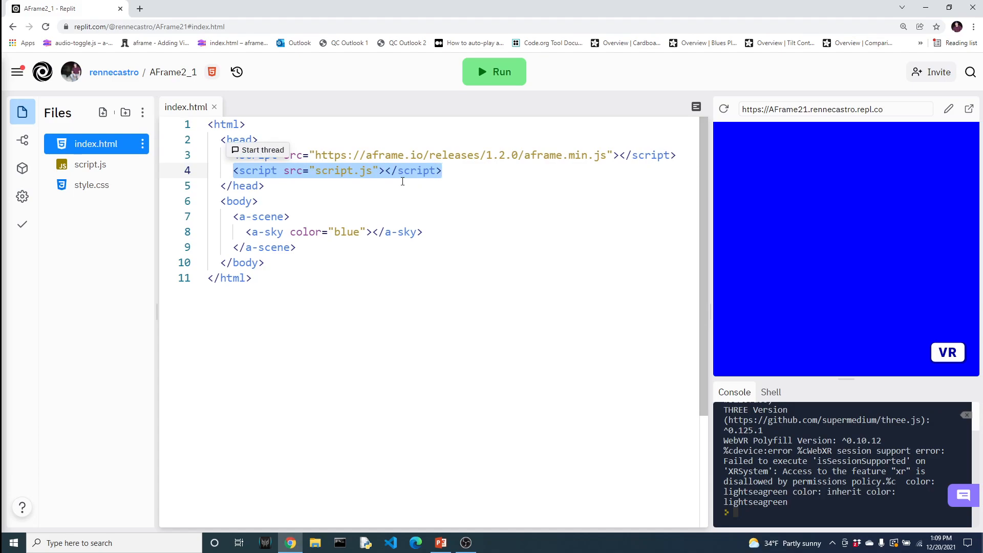
{"action": "mouse_move", "coordinate": [90, 164]}
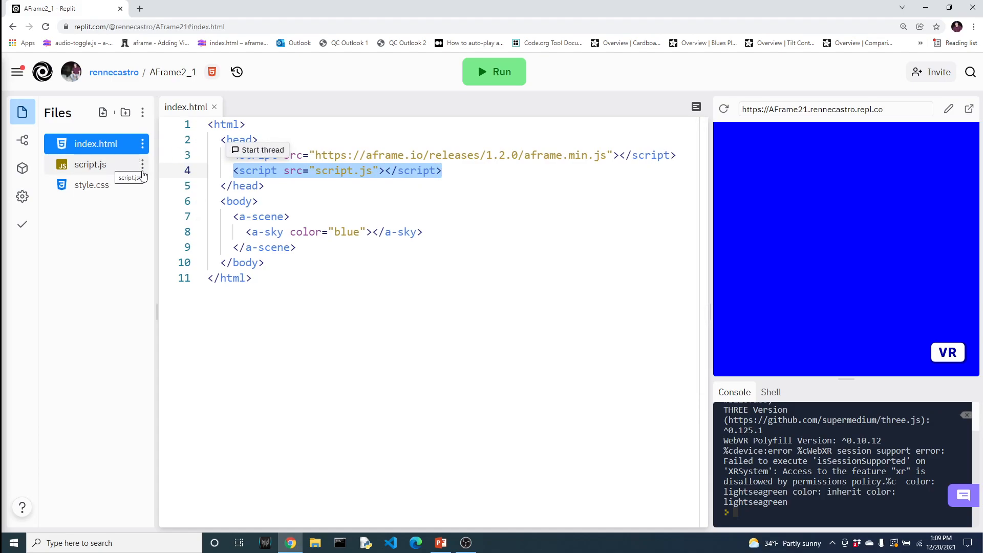
{"action": "mouse_move", "coordinate": [116, 172]}
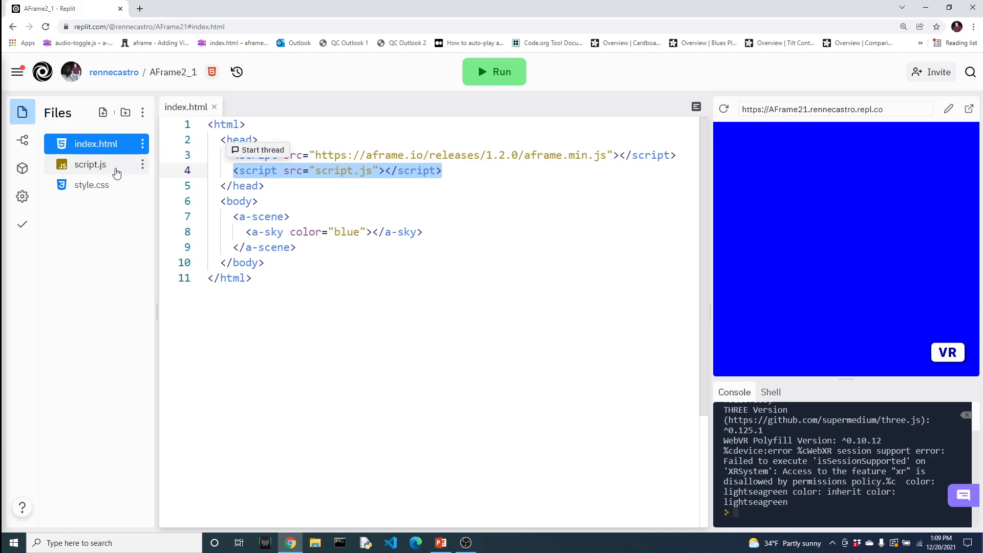
- Write window.onload = function(){ alert(1); } in script.js
{"action": "left_click", "coordinate": [90, 164]}
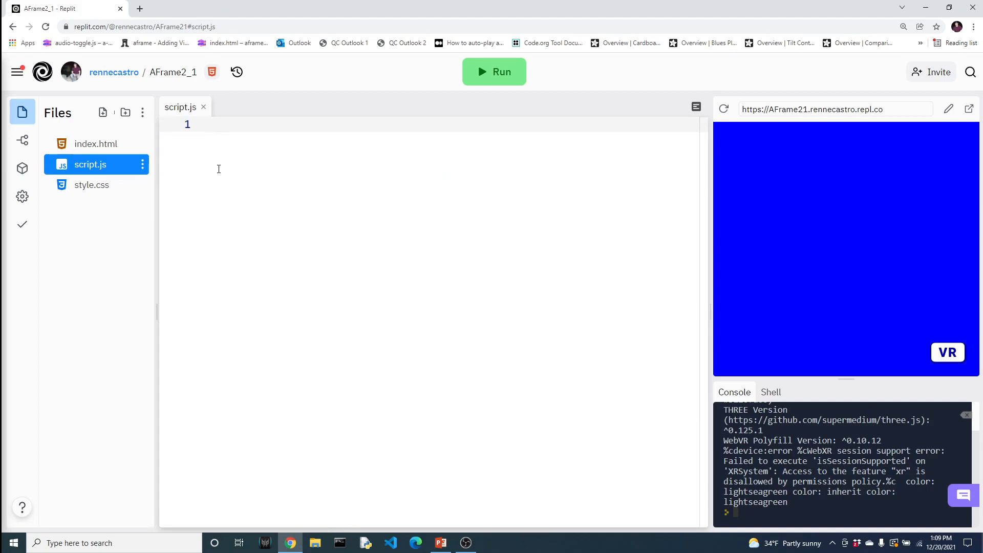
{"action": "type", "text": "windo"}
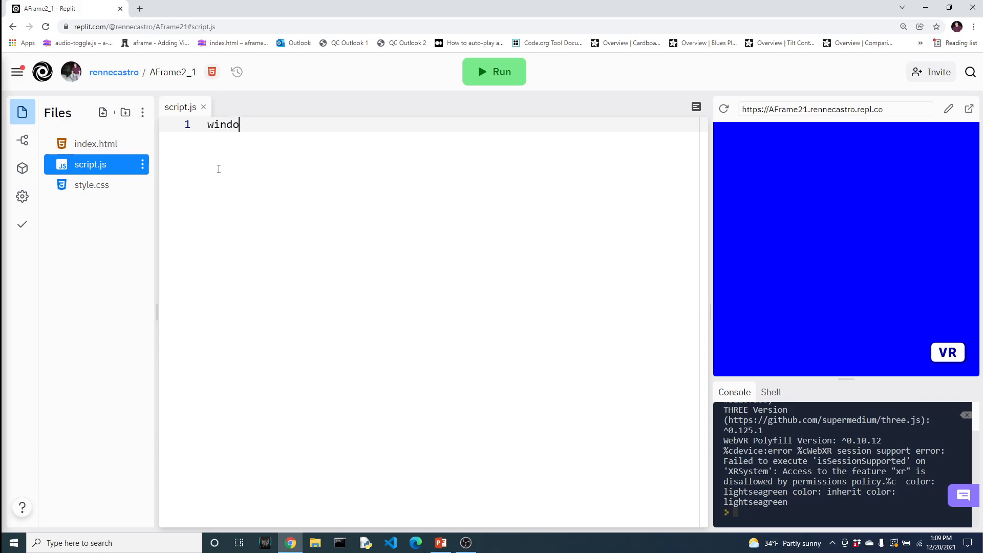
{"action": "type", "text": "w.onlo"}
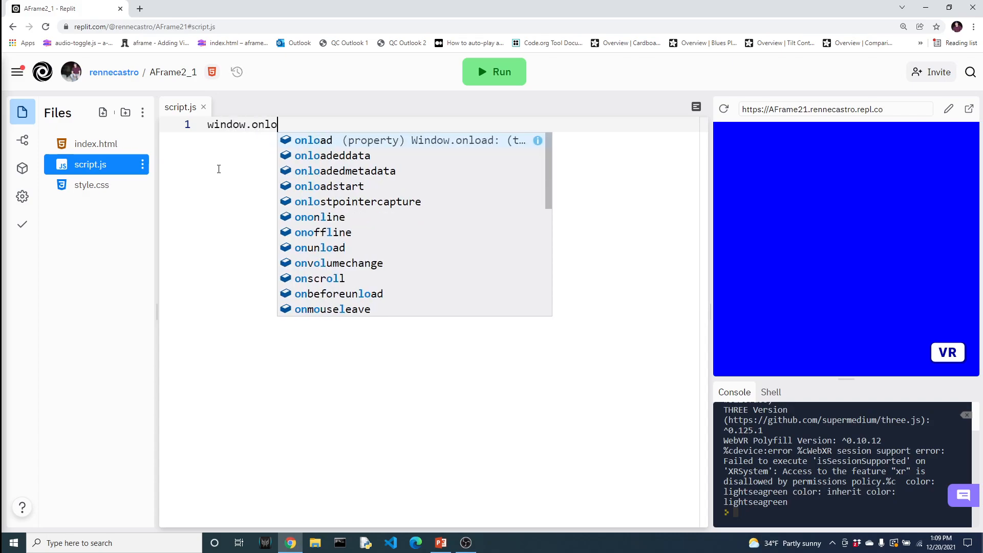
{"action": "type", "text": "ad ="}
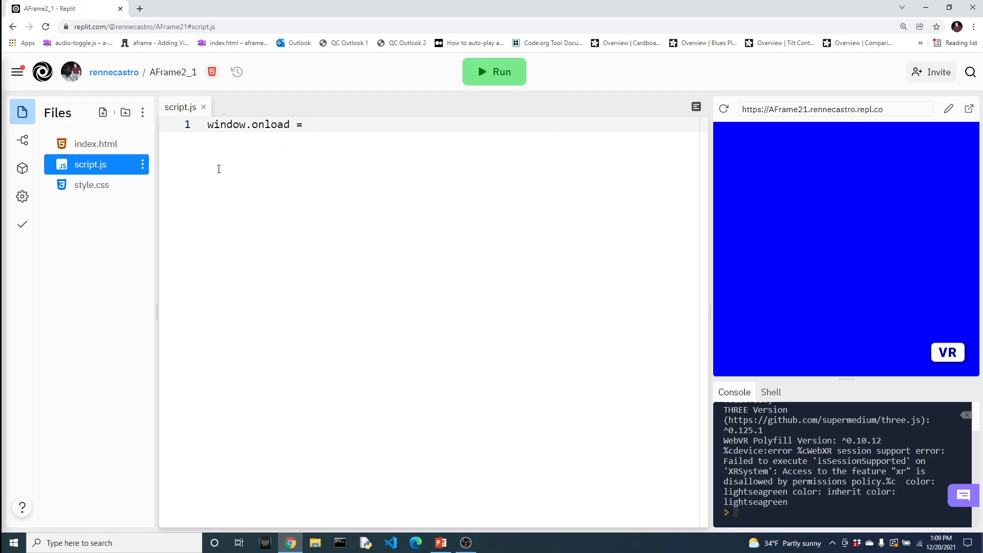
{"action": "type", "text": "function"}
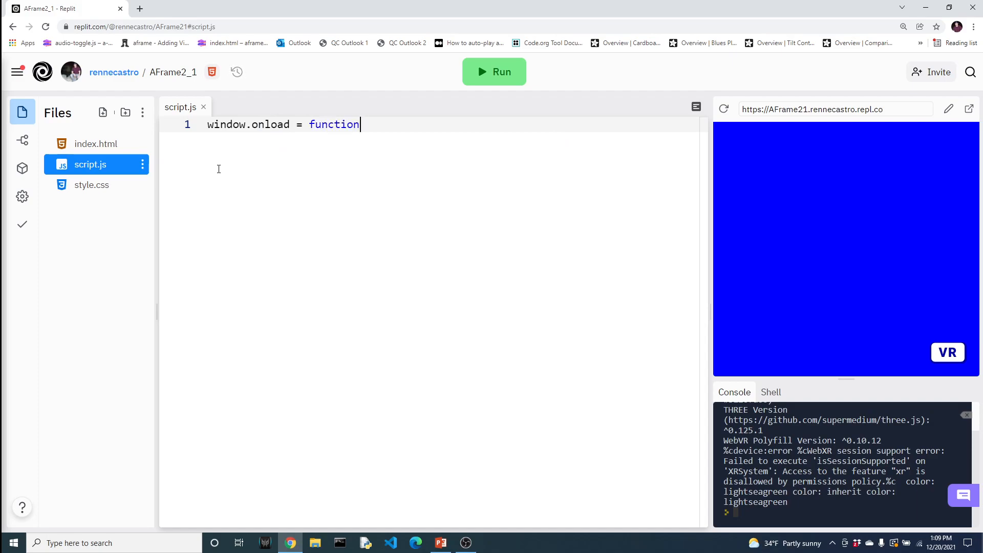
{"action": "type", "text": "(){"}
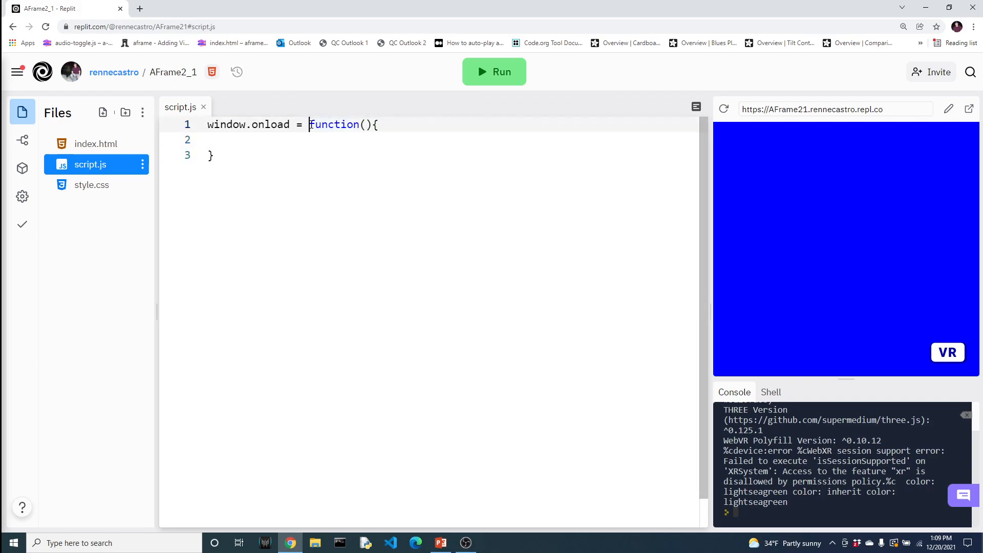
{"action": "double_click", "coordinate": [334, 124]}
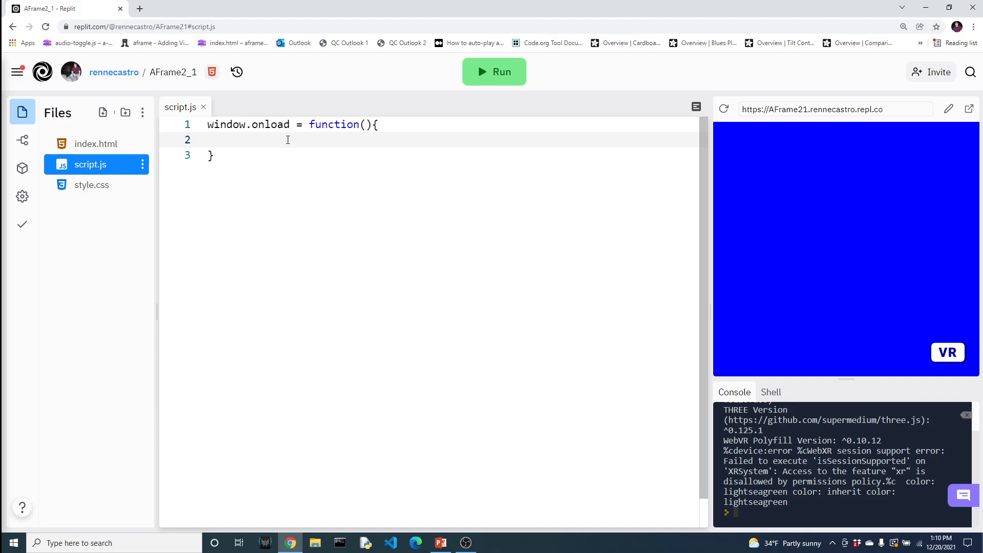
{"action": "type", "text": "aler"}
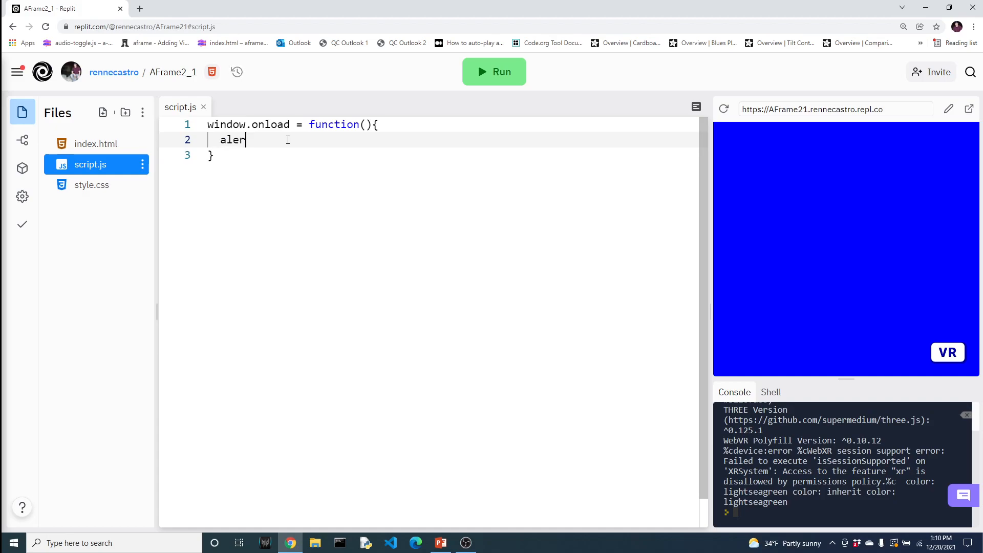
{"action": "type", "text": "t(1);"}
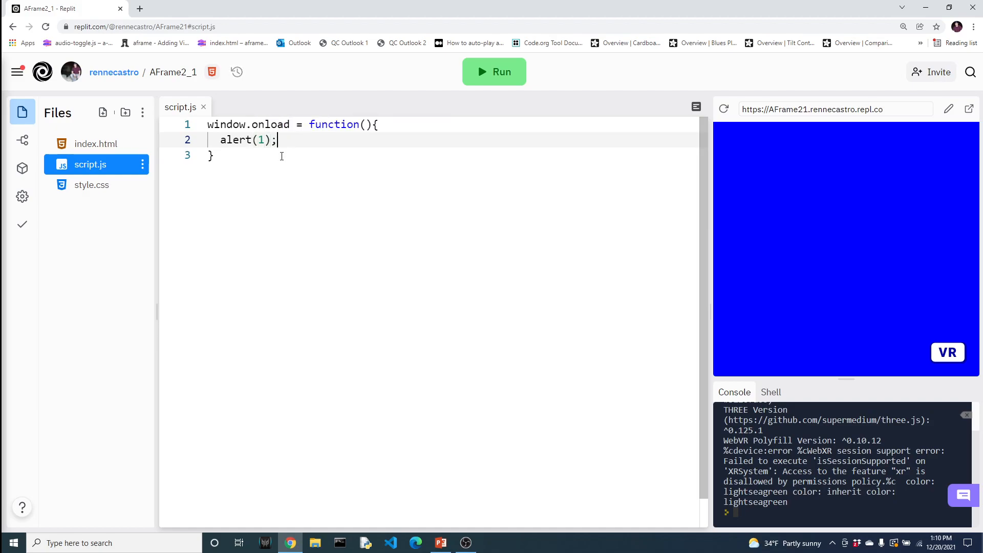
{"action": "mouse_move", "coordinate": [494, 71]}
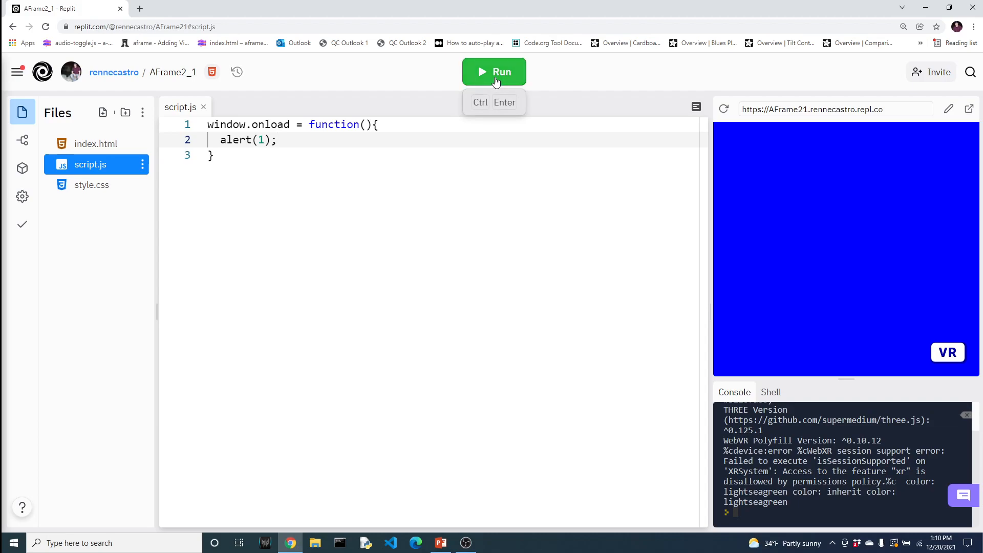
- Run the page, dismiss the alert showing 1, and delete the alert(1) line
{"action": "left_click", "coordinate": [494, 71]}
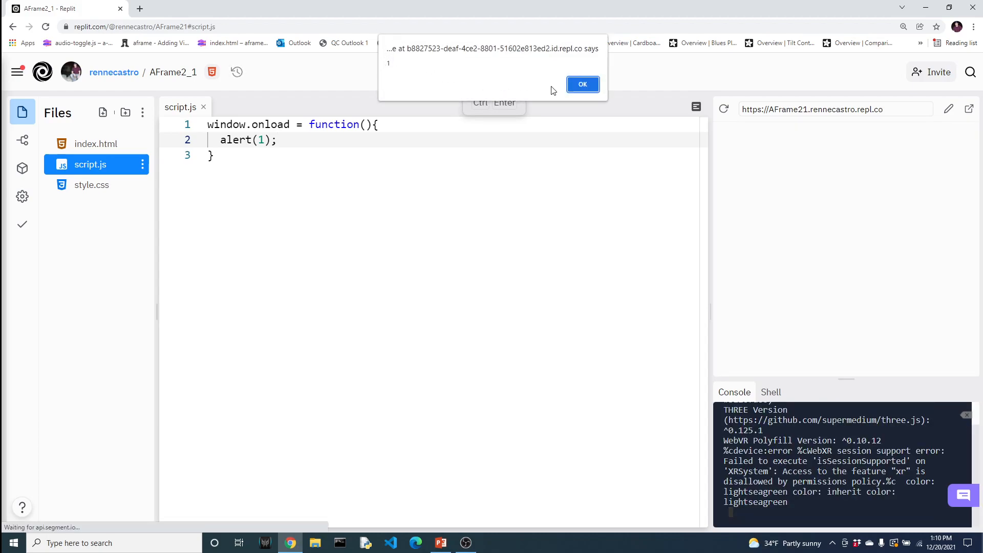
{"action": "left_click", "coordinate": [582, 84]}
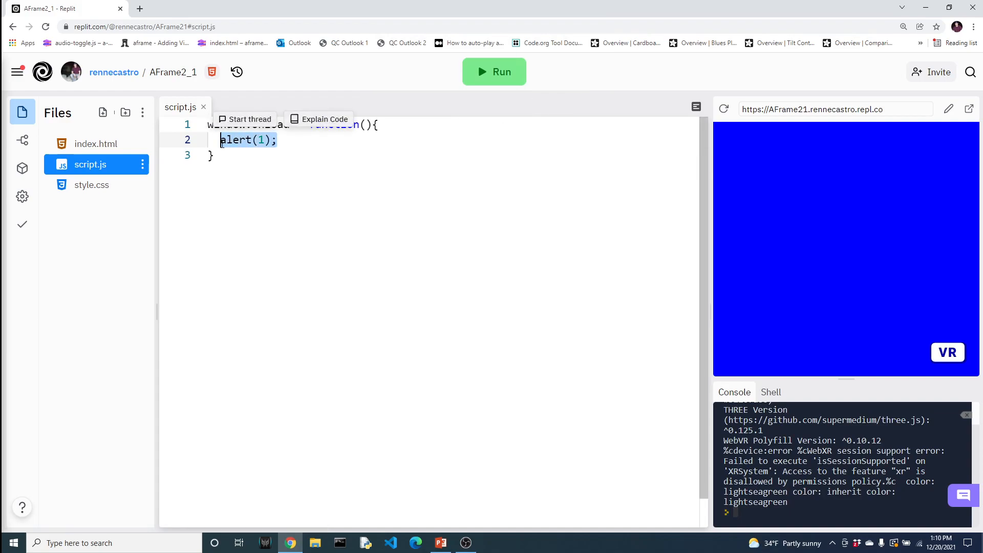
{"action": "key", "text": "Delete"}
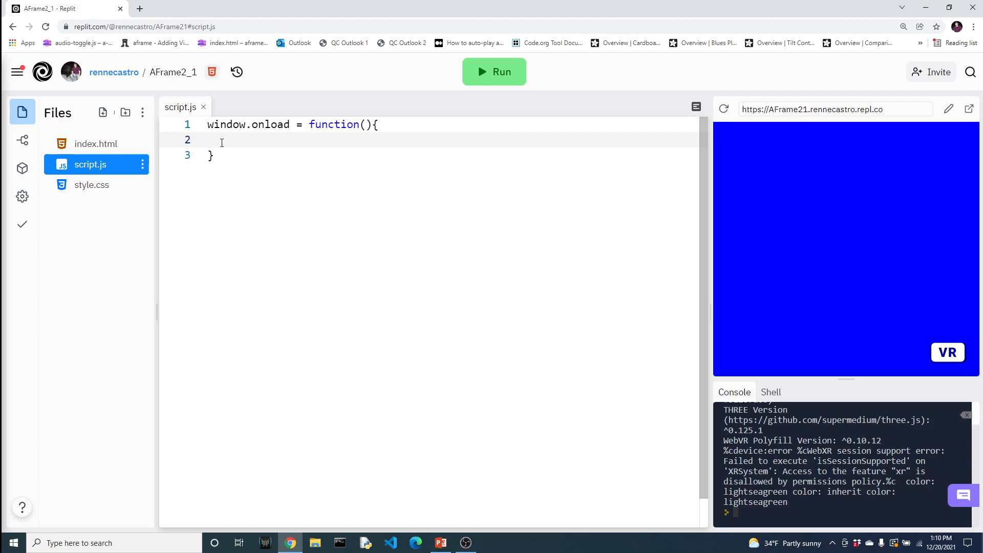
- Declare let box = document.createElements(); inside the onload function
{"action": "type", "text": "let"}
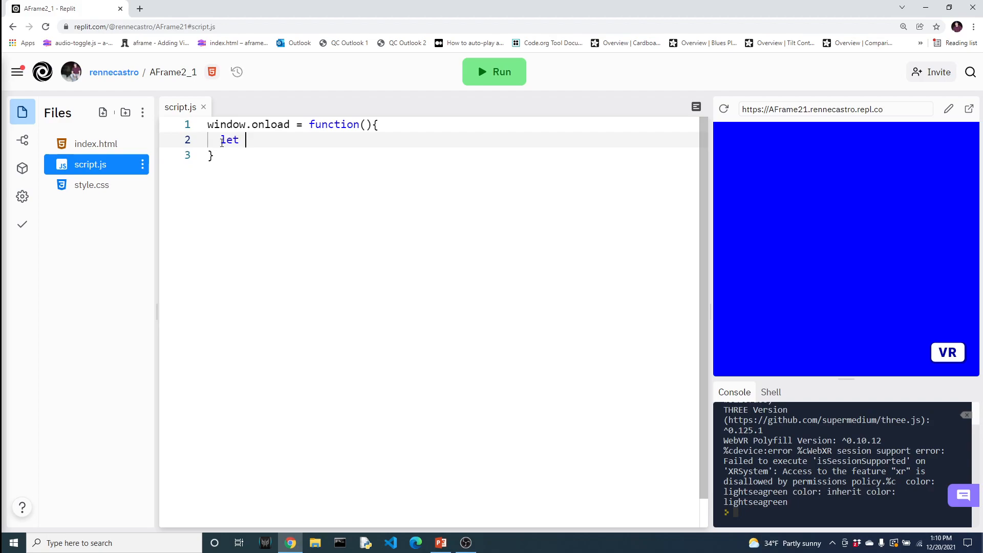
{"action": "type", "text": "box"}
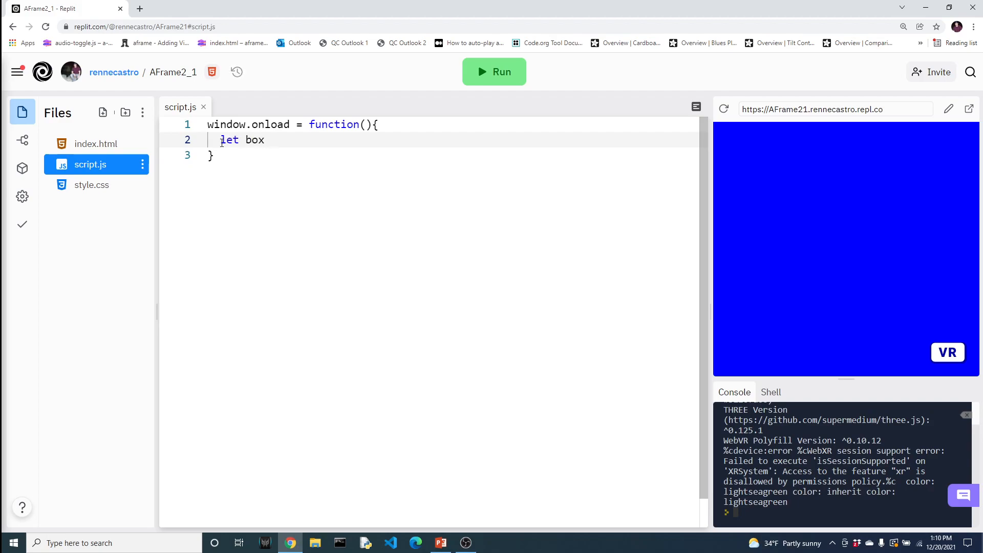
{"action": "type", "text": "= docu"}
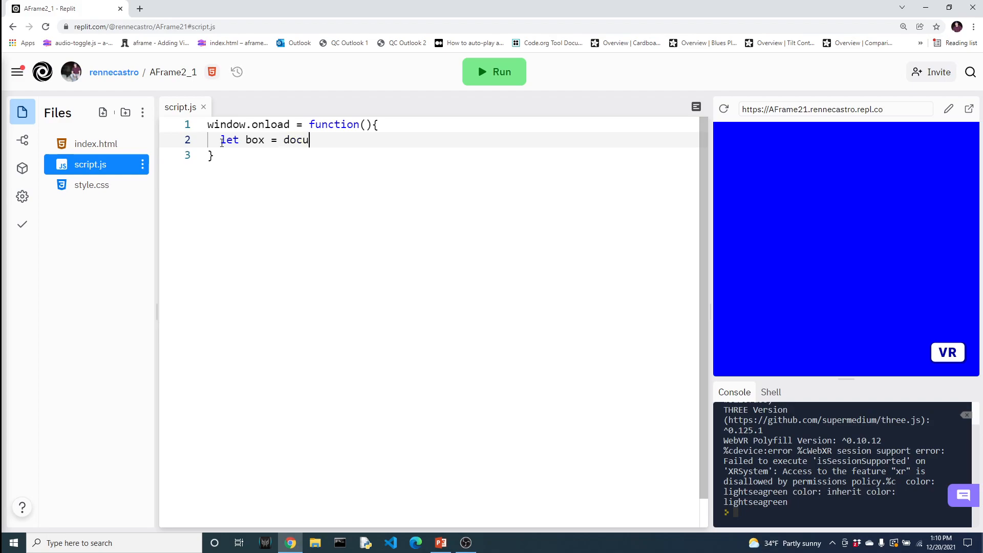
{"action": "type", "text": "ment."}
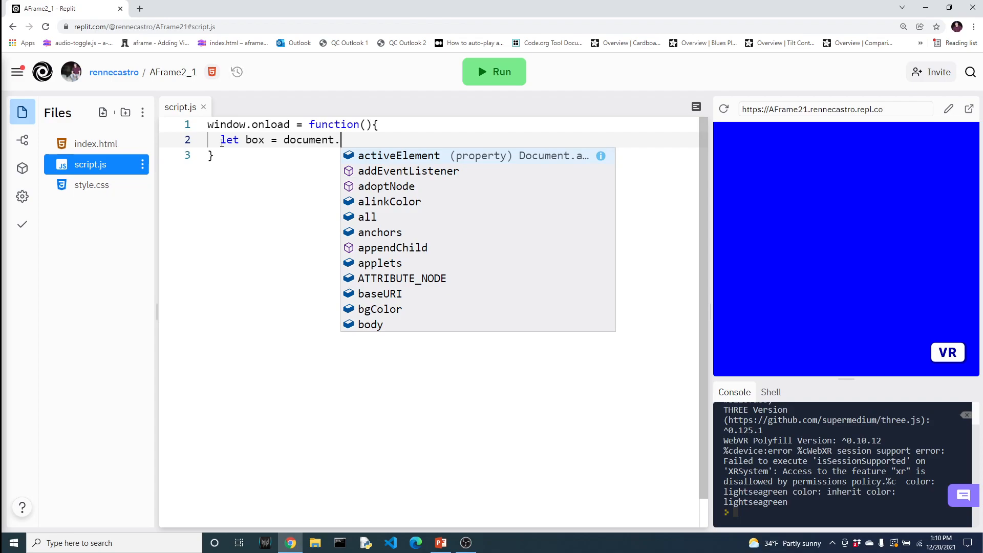
{"action": "type", "text": "cre"}
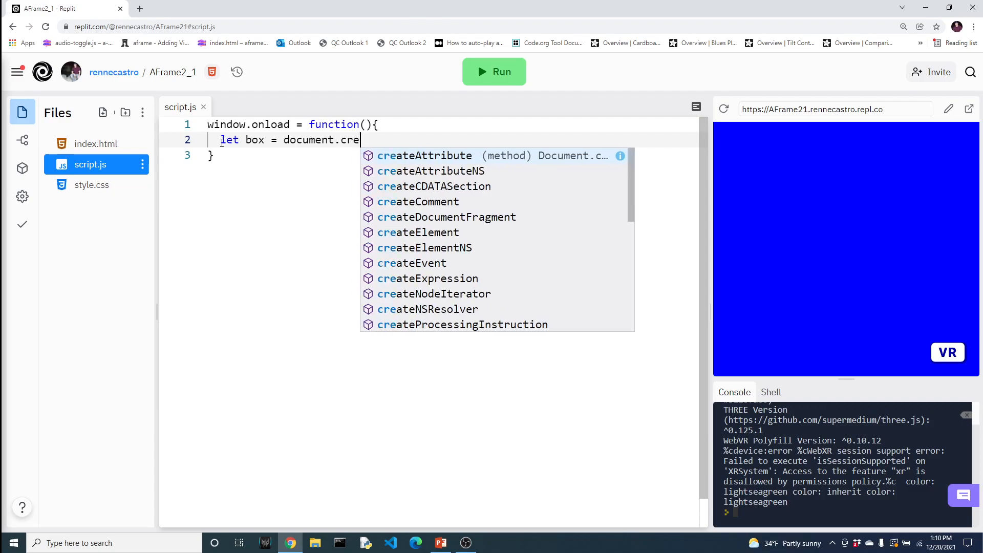
{"action": "type", "text": "Elements("}
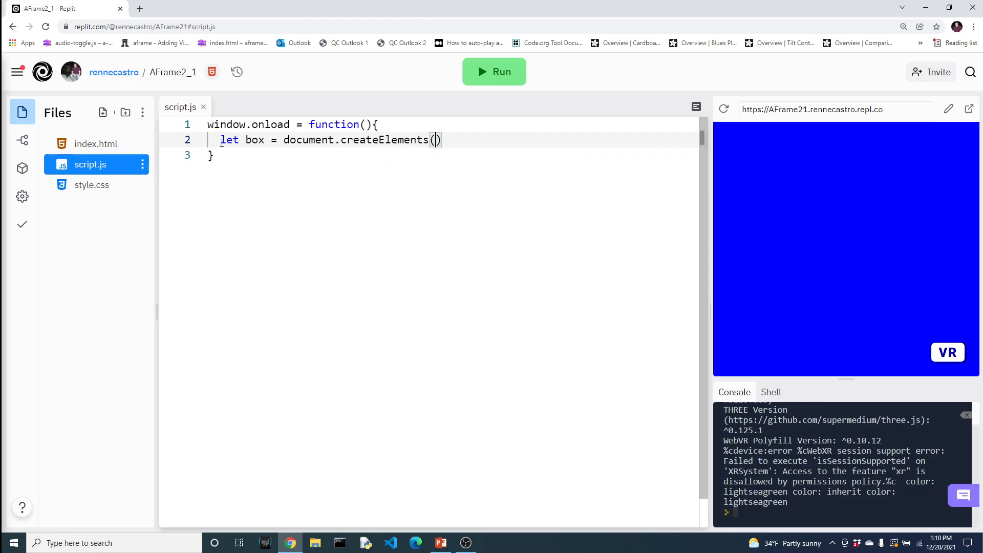
{"action": "type", "text": ";"}
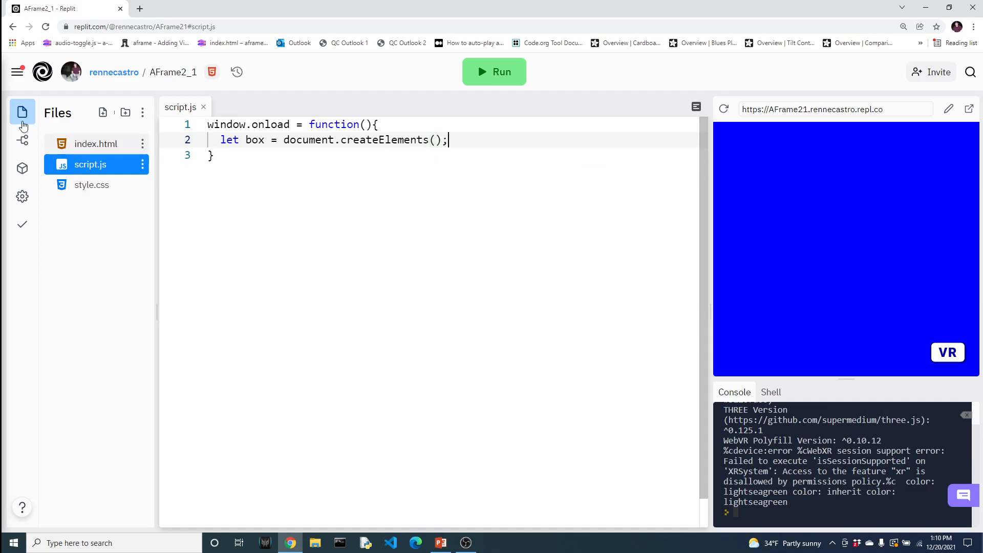
{"action": "mouse_move", "coordinate": [95, 144]}
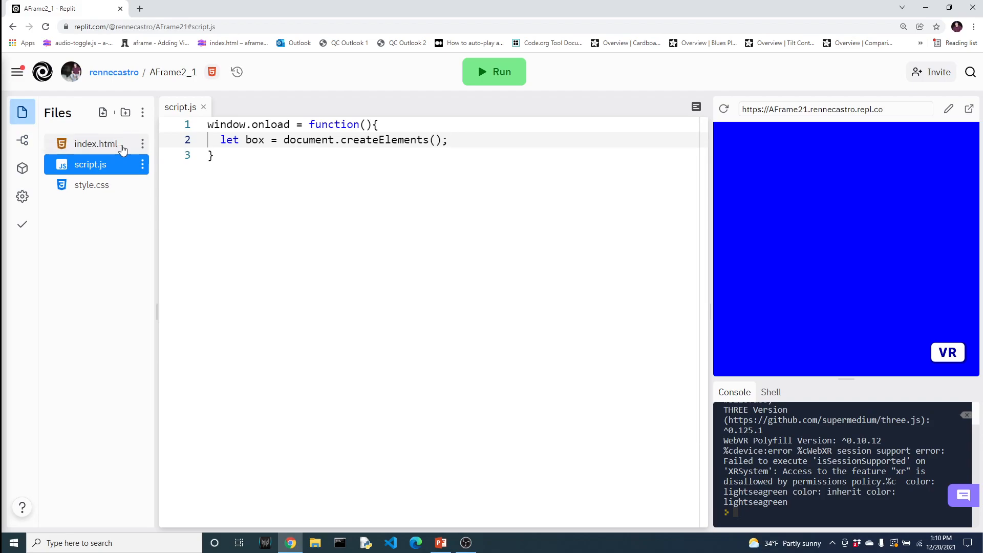
{"action": "left_click", "coordinate": [96, 144]}
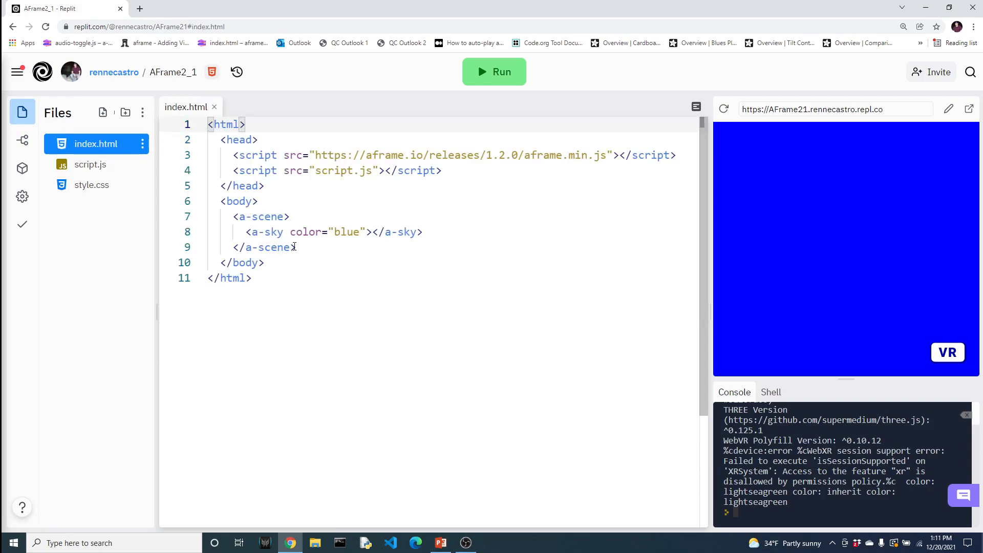
{"action": "left_click_drag", "start_coordinate": [233, 216], "coordinate": [295, 247]}
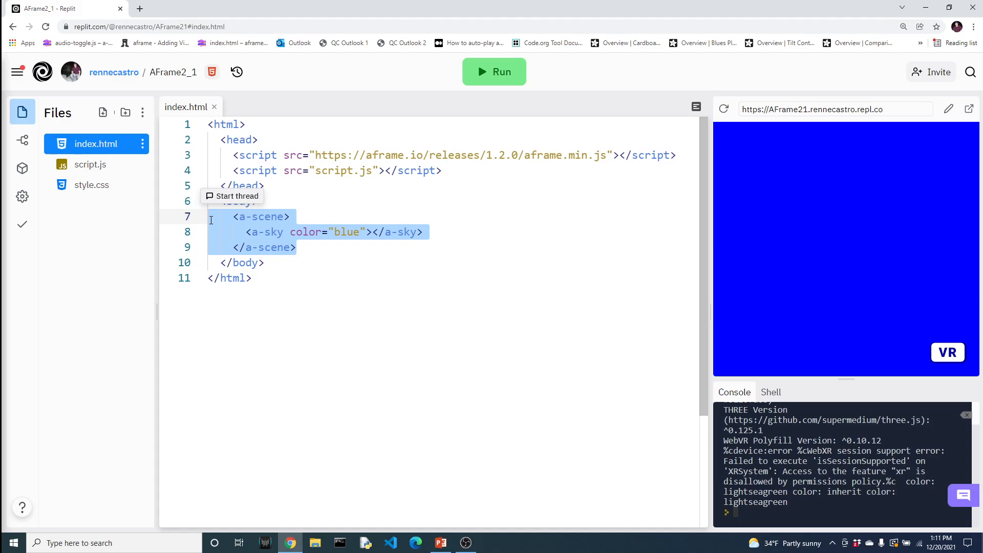
{"action": "left_click", "coordinate": [90, 164]}
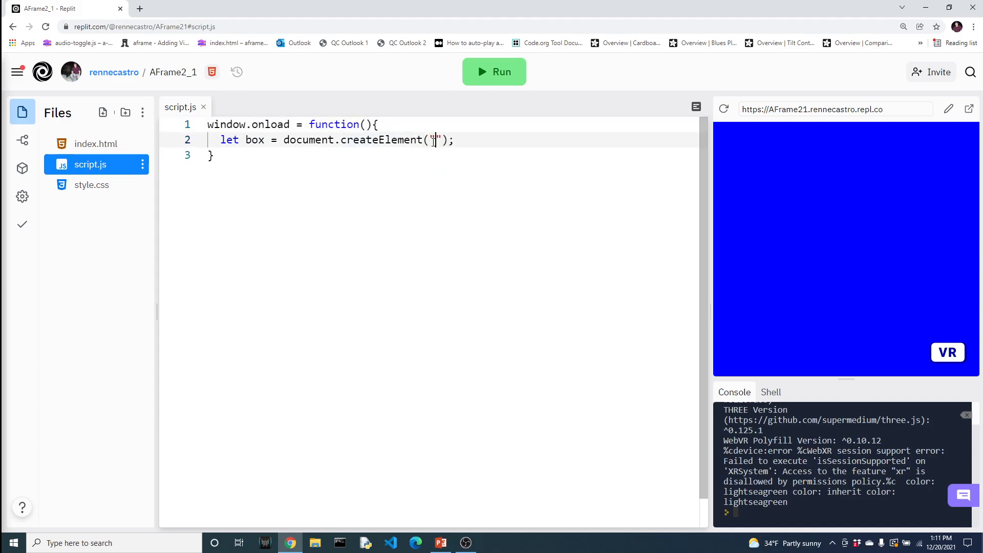
- Try p, h1 and img as examples, then settle on createElement("a-box") with a new line below
{"action": "type", "text": "a-box"}
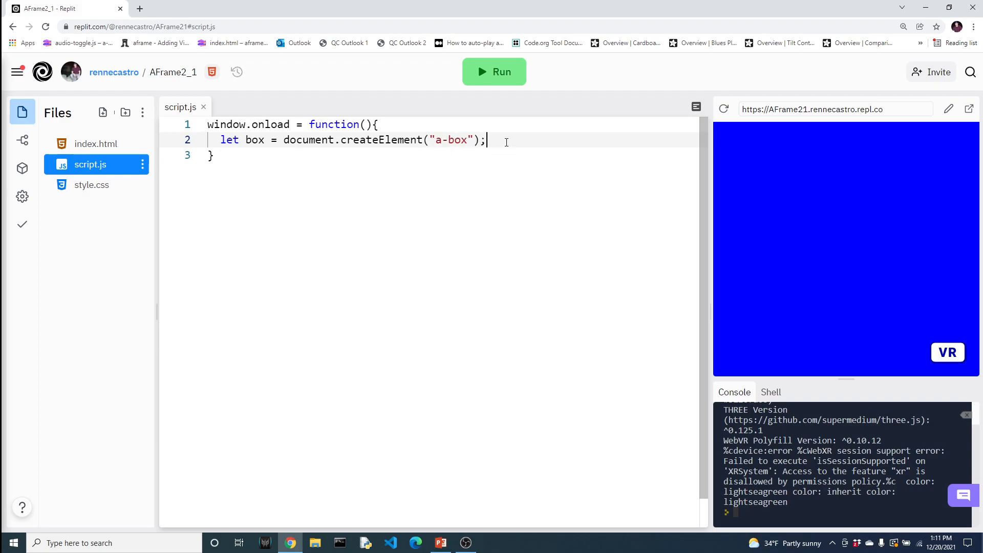
{"action": "double_click", "coordinate": [380, 141]}
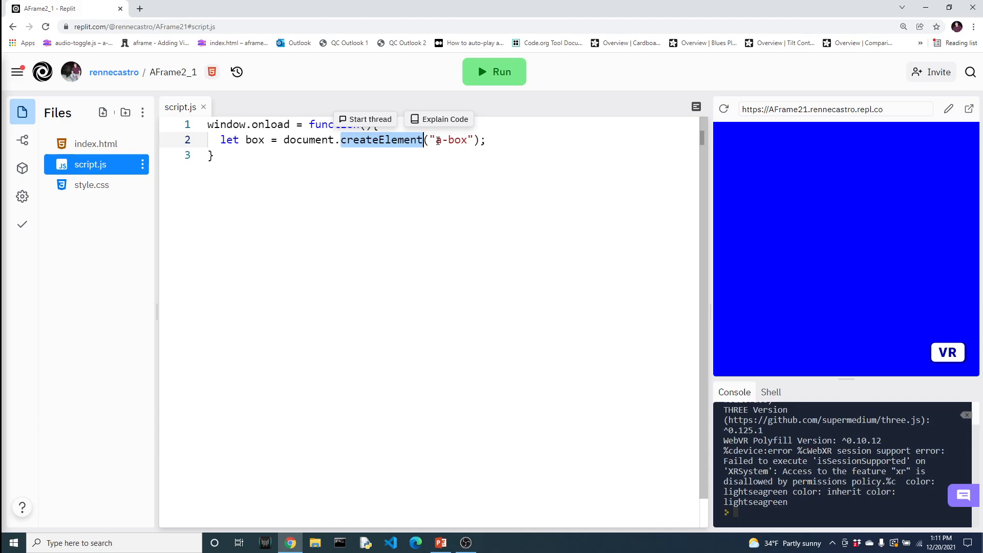
{"action": "double_click", "coordinate": [452, 141]}
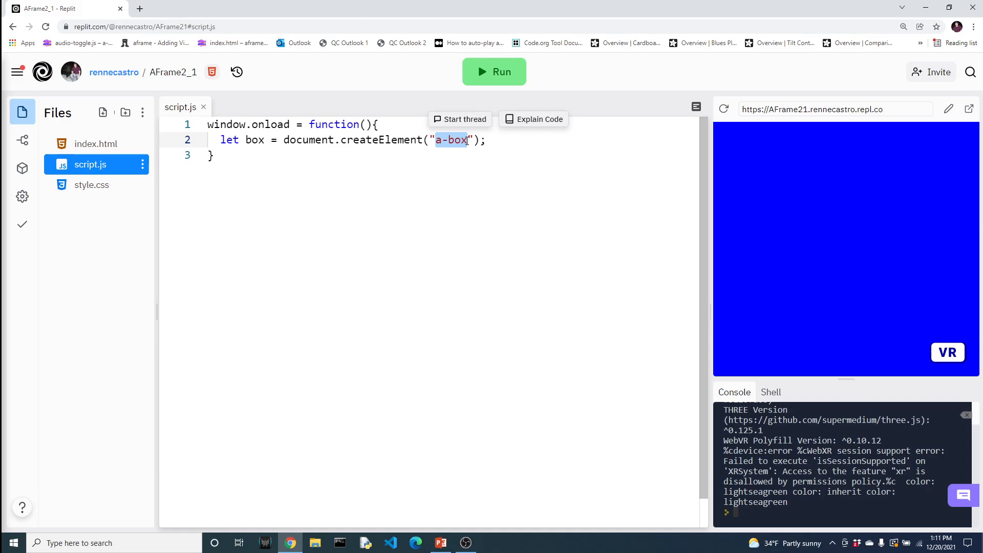
{"action": "type", "text": "p"}
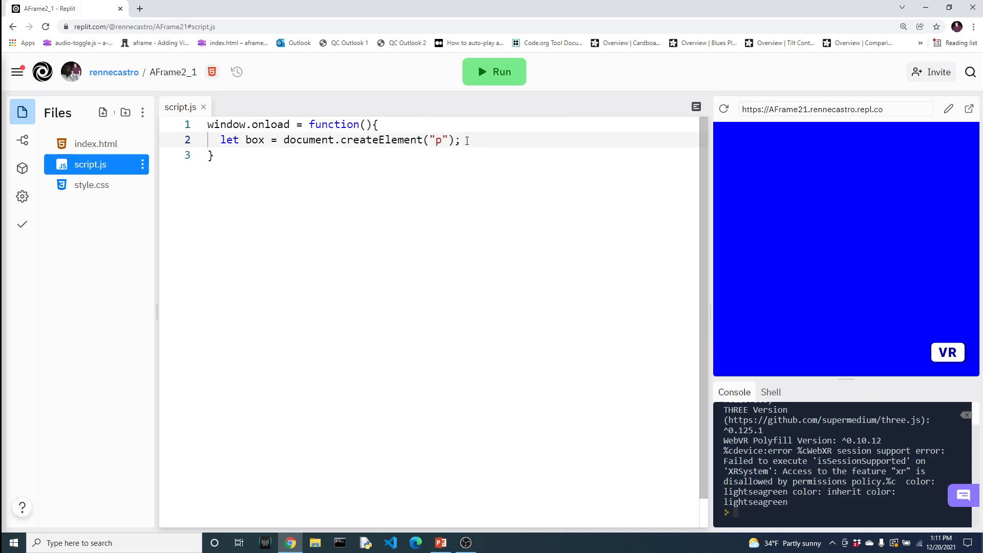
{"action": "type", "text": "h1"}
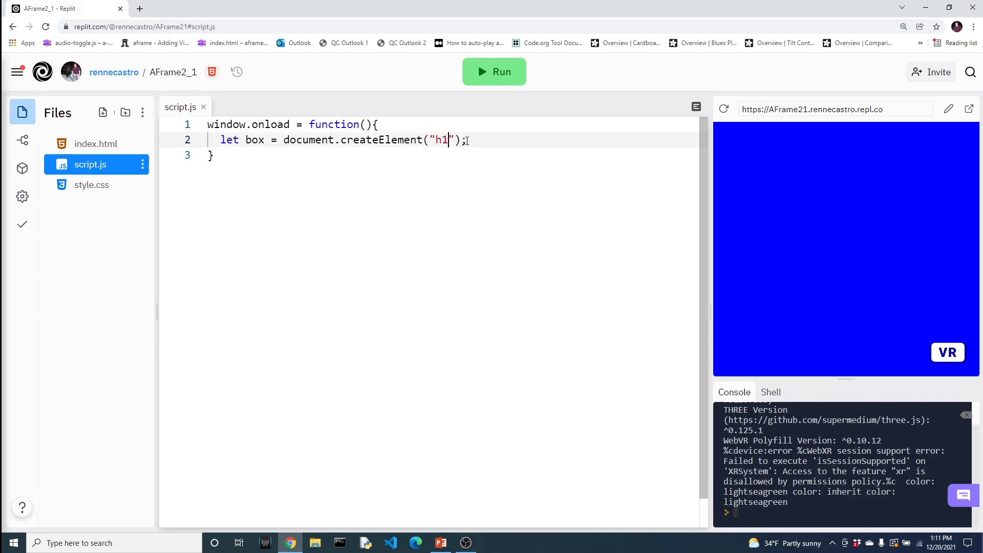
{"action": "key", "text": "Backspace"}
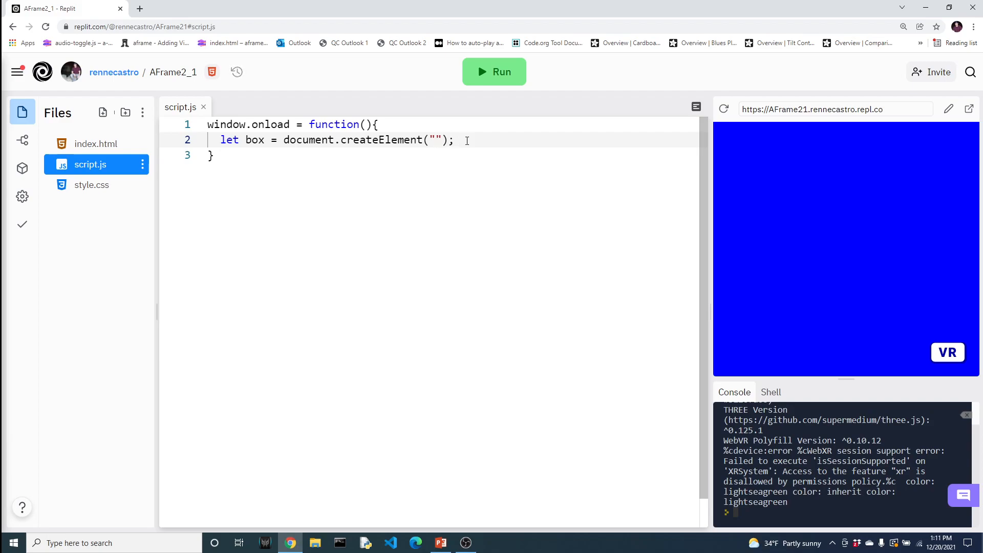
{"action": "left_click", "coordinate": [434, 140]}
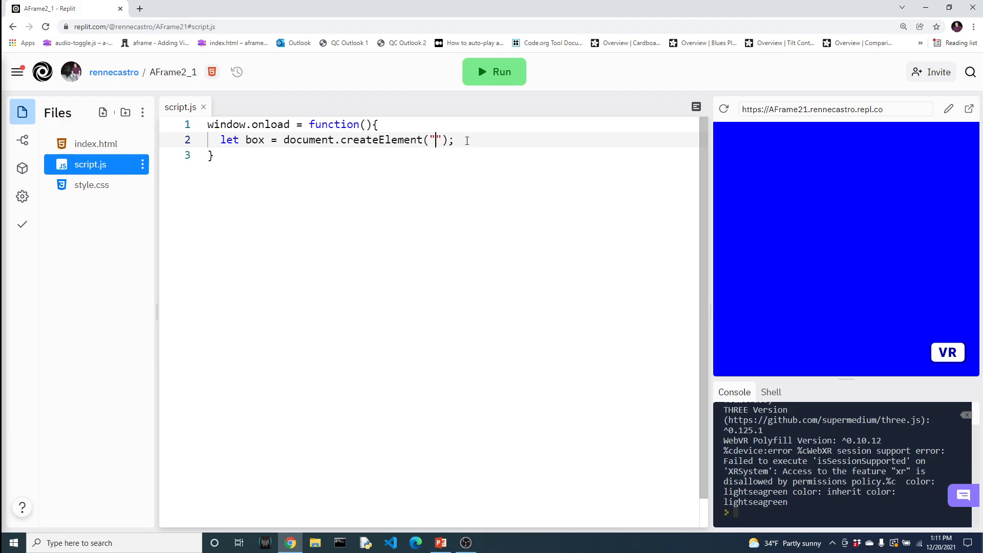
{"action": "type", "text": "img"}
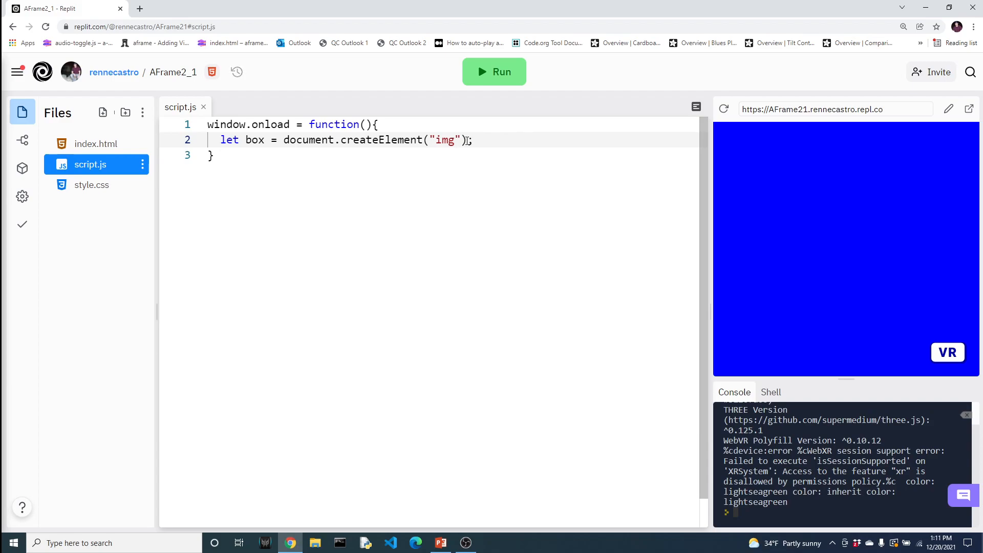
{"action": "type", "text": "a-"}
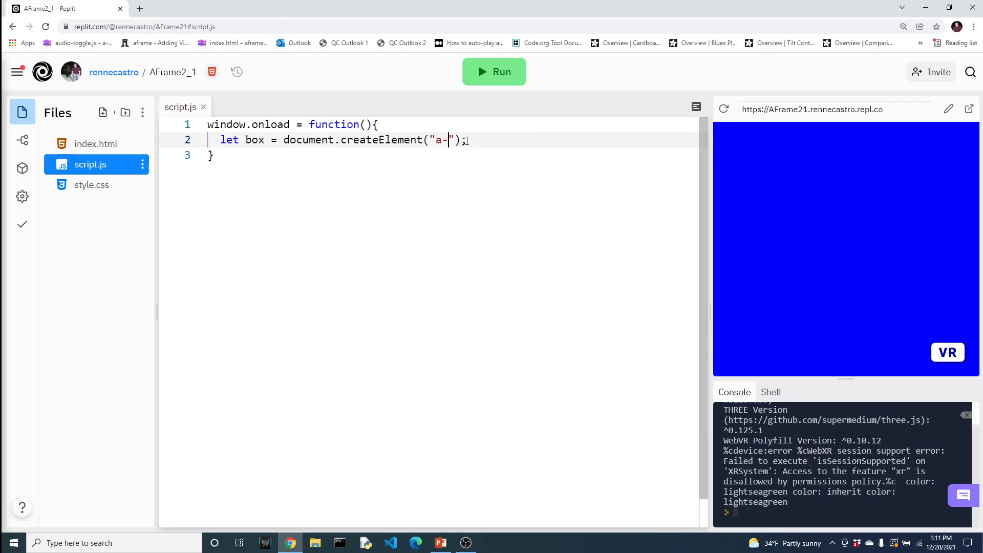
{"action": "type", "text": "box"}
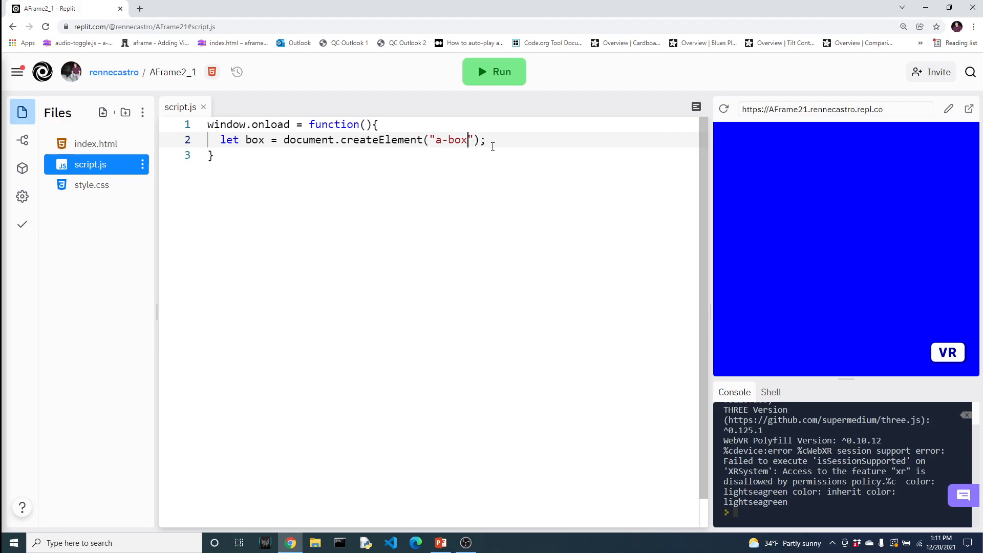
{"action": "key", "text": "enter"}
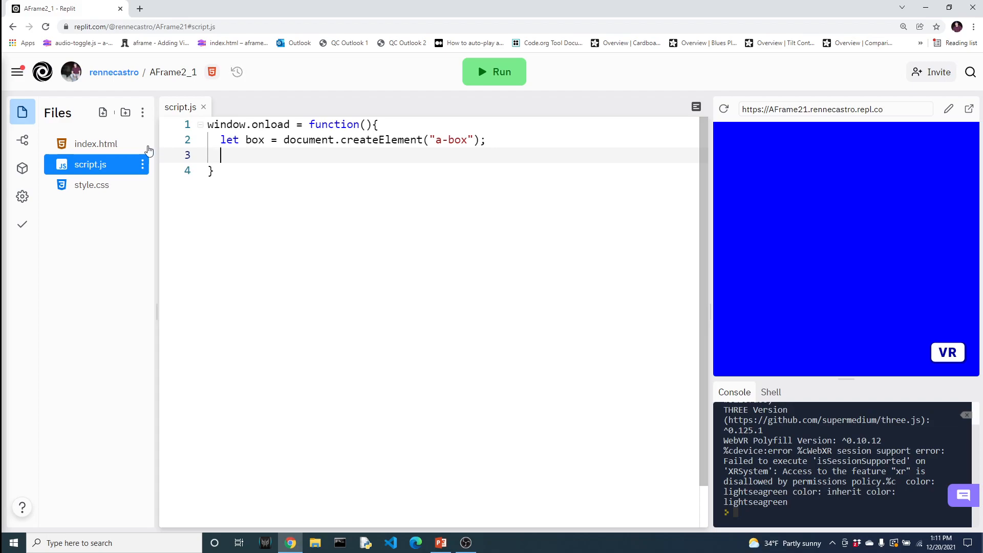
- After checking a-scene in index.html, declare let scene = document.querySelector("a-scene")
{"action": "left_click", "coordinate": [96, 143]}
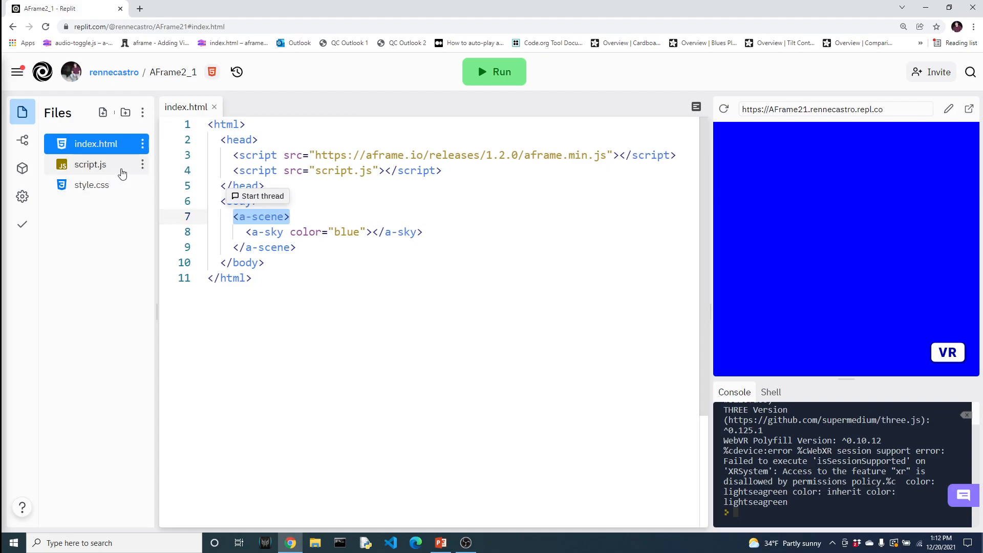
{"action": "left_click", "coordinate": [90, 164]}
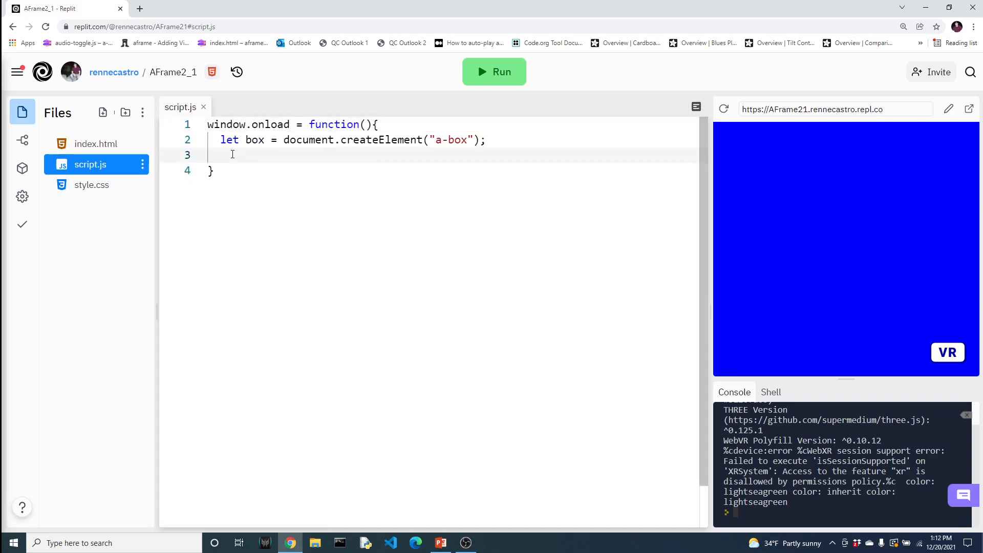
{"action": "type", "text": "let sce"}
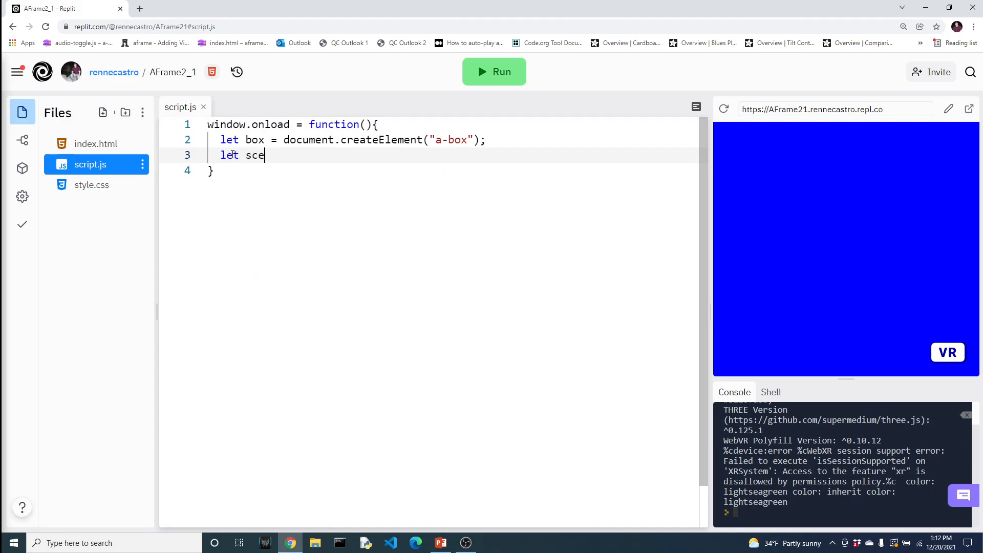
{"action": "type", "text": "ne = d"}
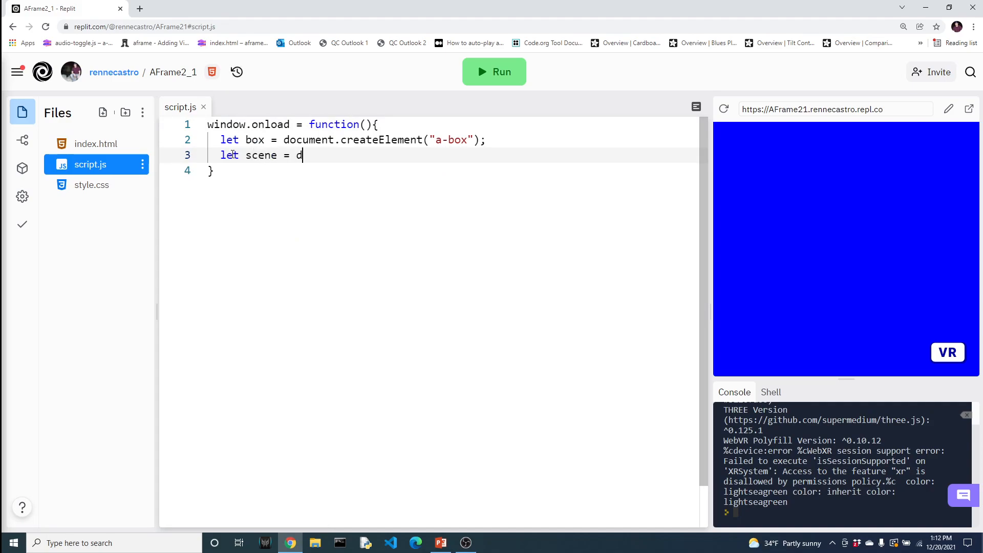
{"action": "type", "text": "ocument"}
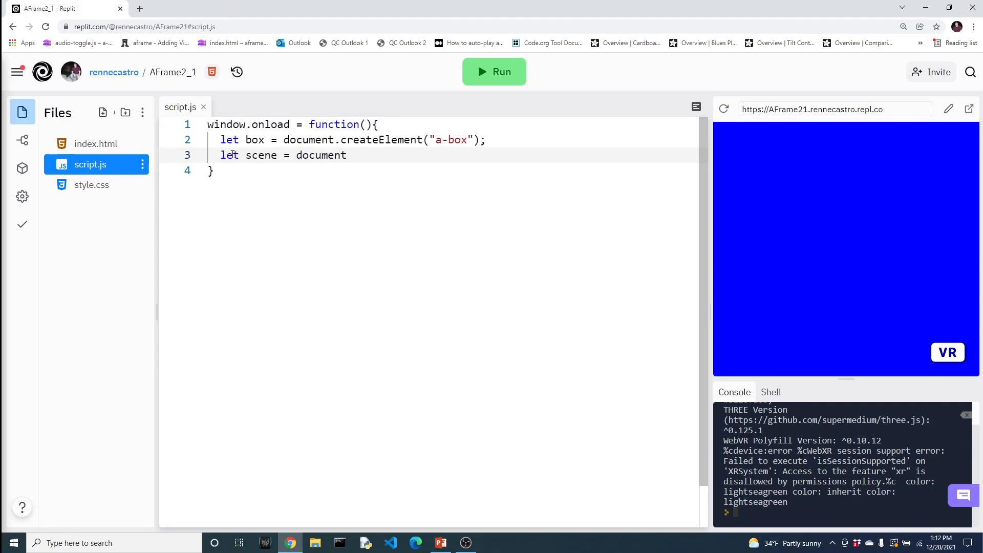
{"action": "type", "text": "."}
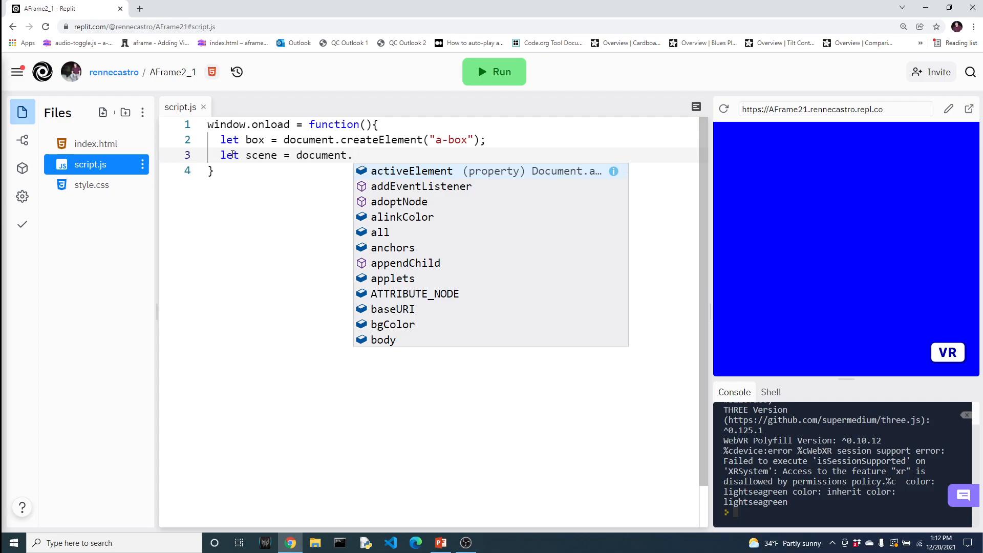
{"action": "type", "text": "q"}
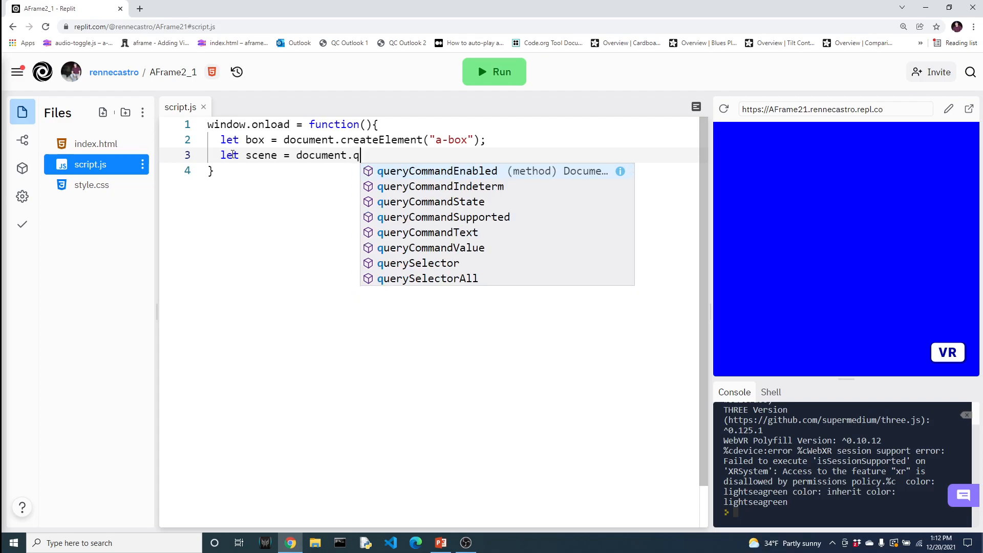
{"action": "type", "text": "uerySele"}
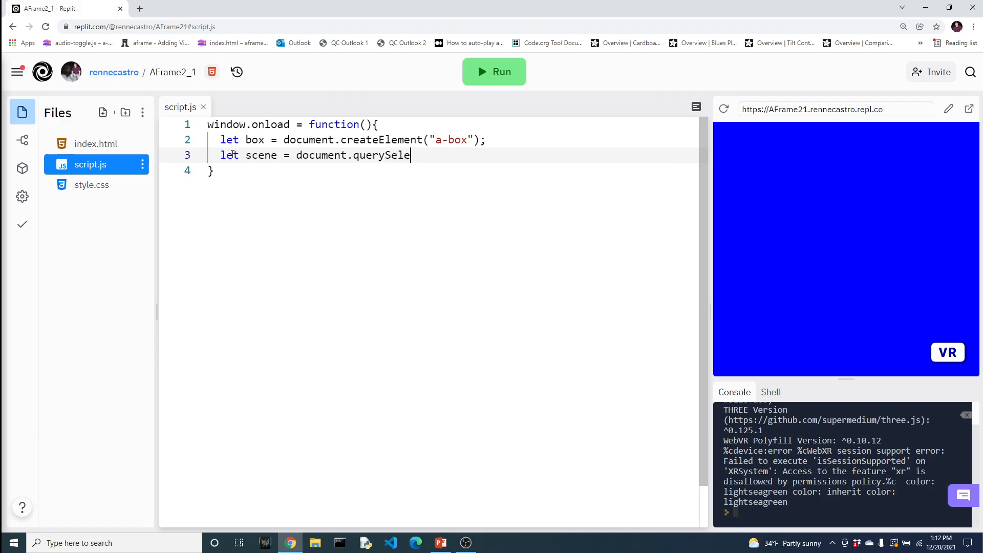
{"action": "type", "text": "ctor("}
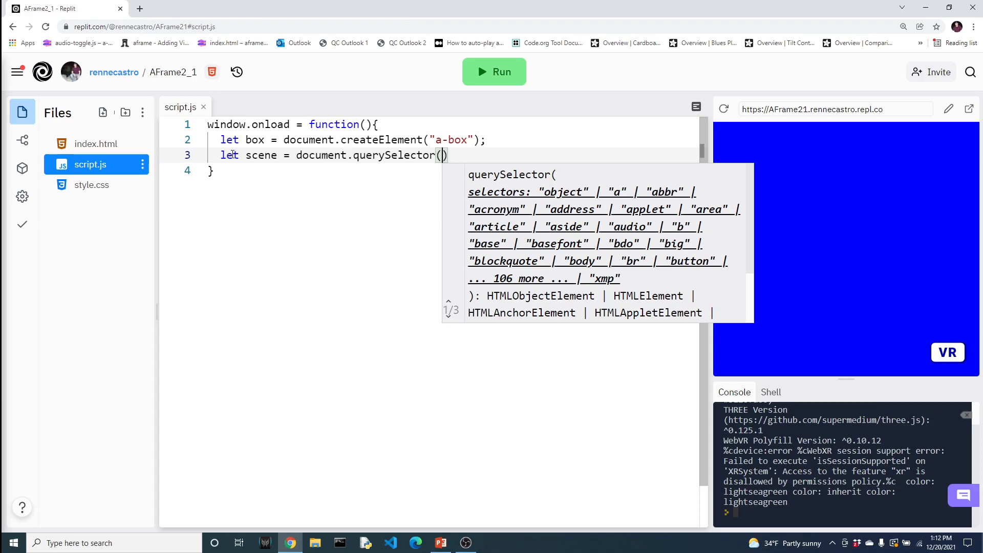
{"action": "type", "text": "\""}
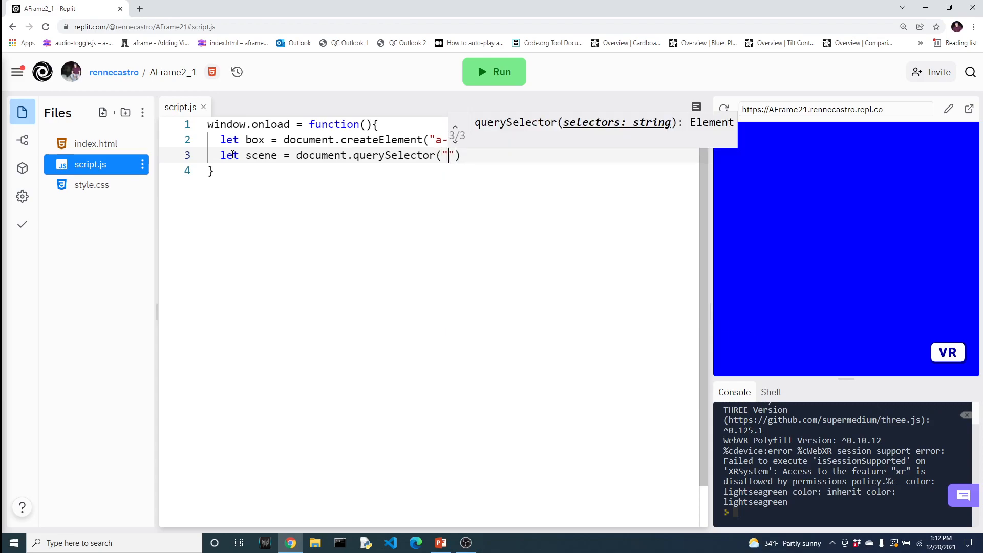
{"action": "type", "text": "a-scene"}
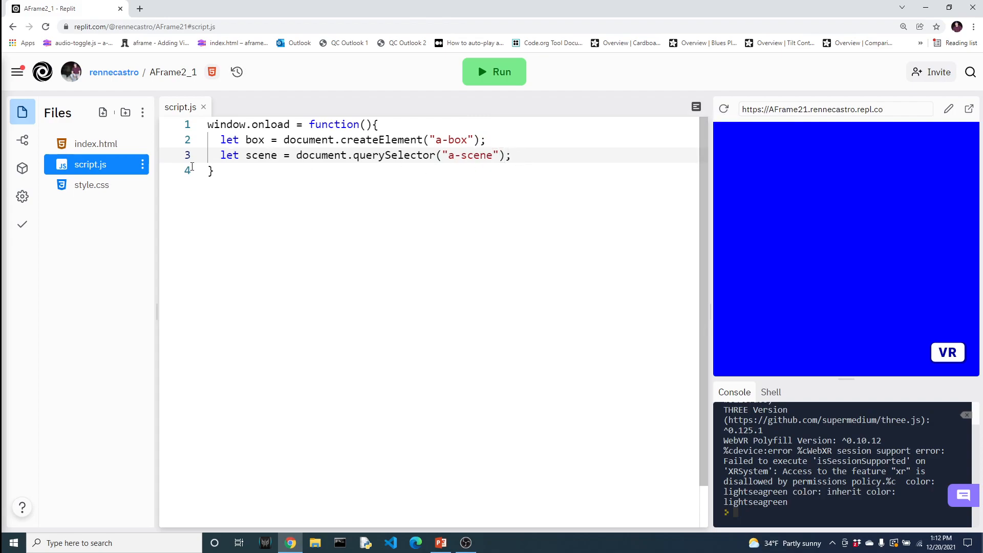
- Recheck the a-scene tag in index.html and return to script.js for a new line
{"action": "left_click", "coordinate": [97, 143]}
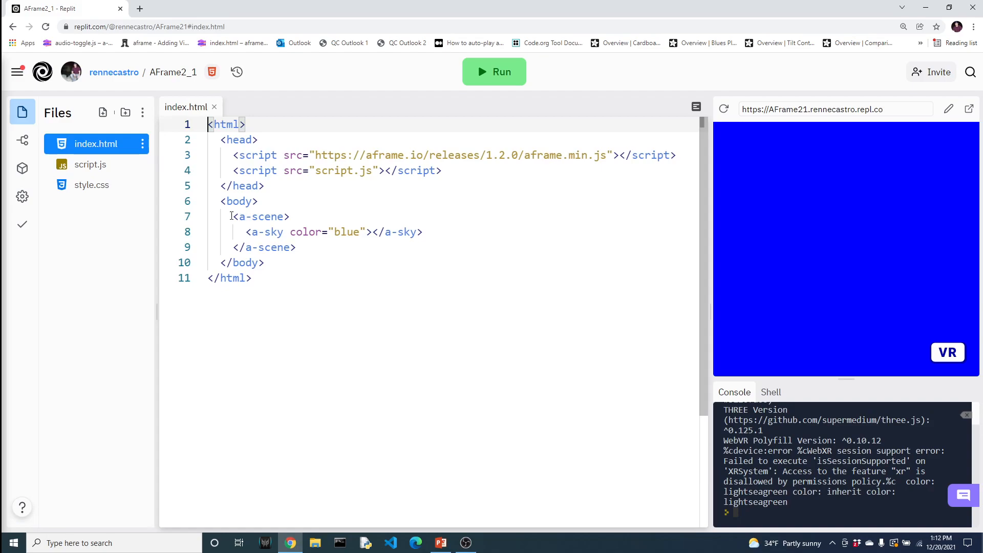
{"action": "double_click", "coordinate": [261, 216]}
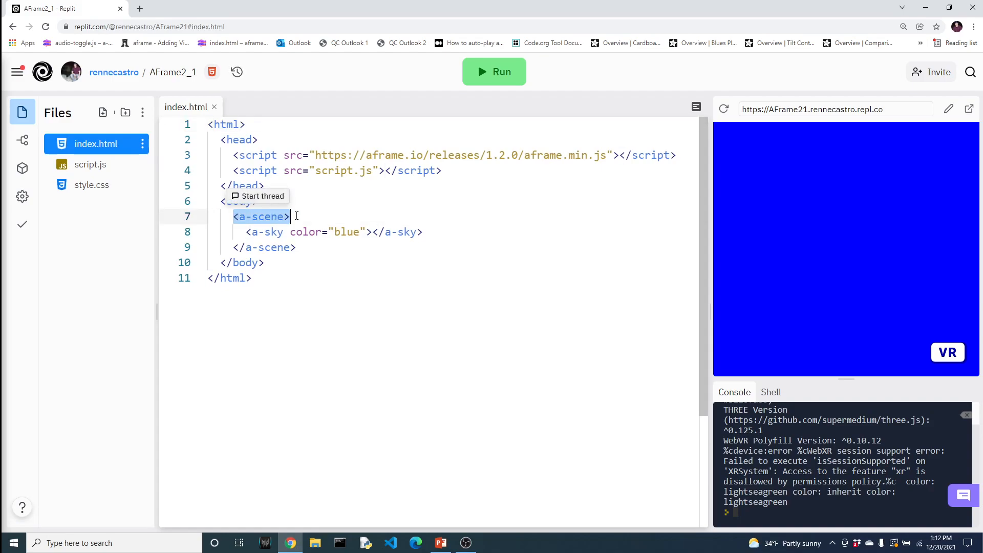
{"action": "left_click", "coordinate": [90, 164]}
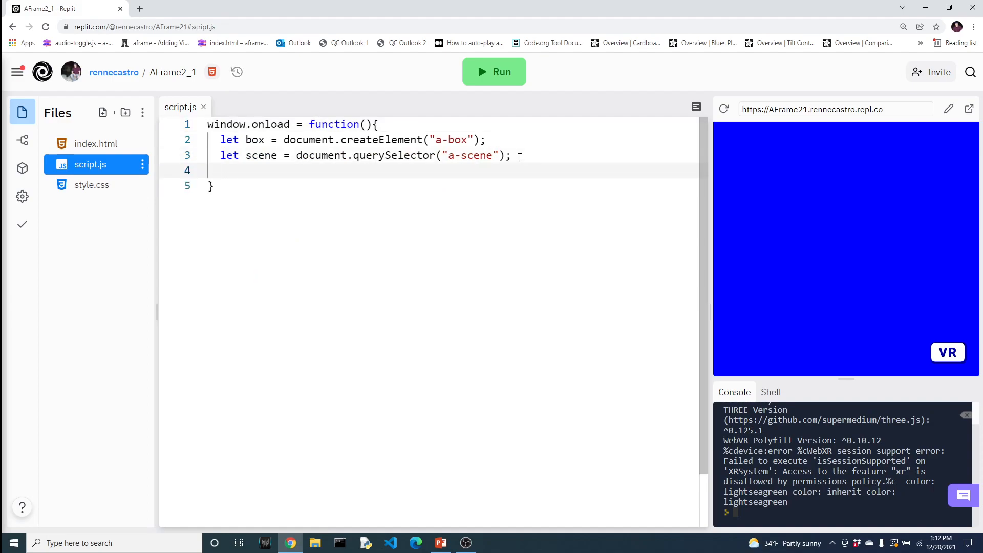
- Complete scene.append(box); with the autocomplete suggestion
{"action": "type", "text": "scene.s"}
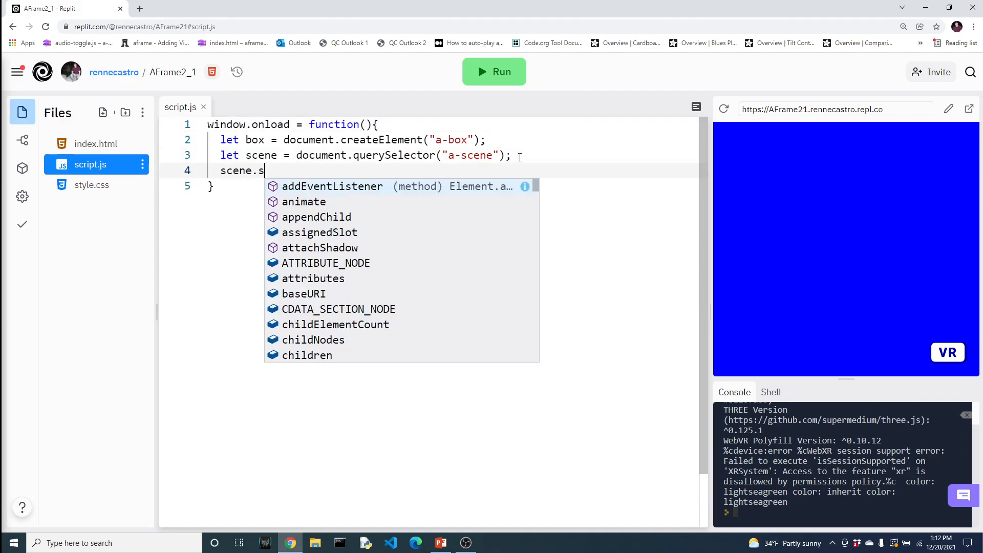
{"action": "type", "text": "pp"}
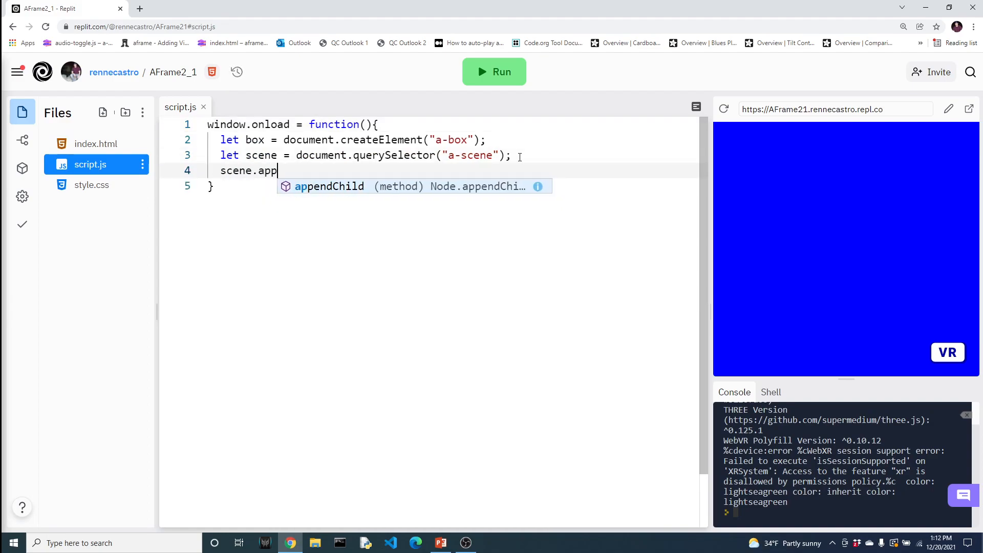
{"action": "type", "text": "end(box);"}
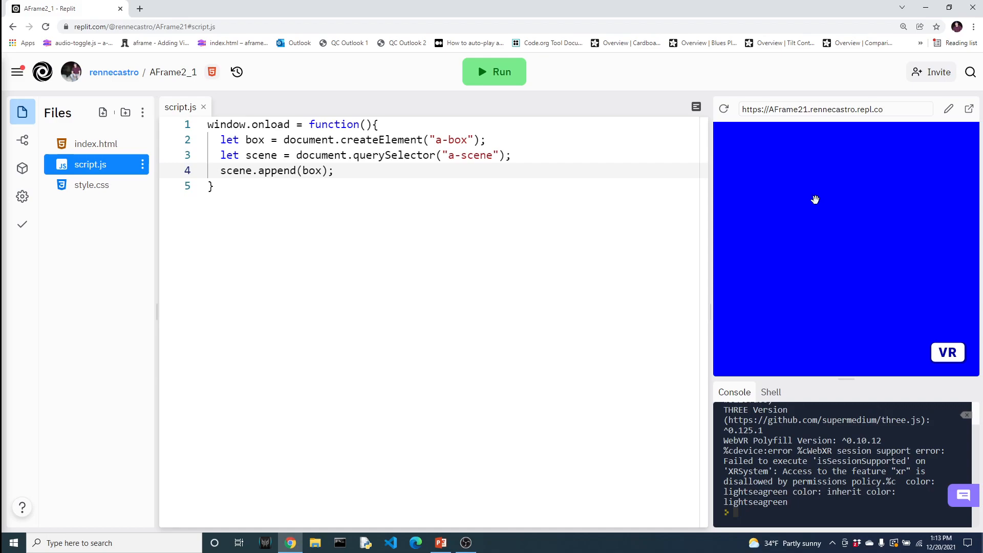
- Run the project so the white cube renders against the blue sky in the preview
{"action": "left_click", "coordinate": [494, 71]}
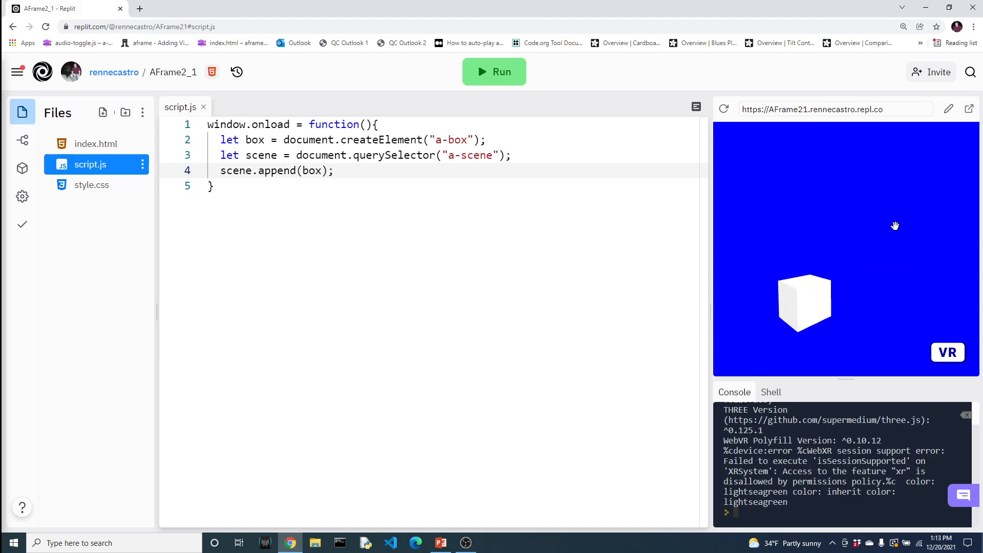
{"action": "mouse_move", "coordinate": [617, 212]}
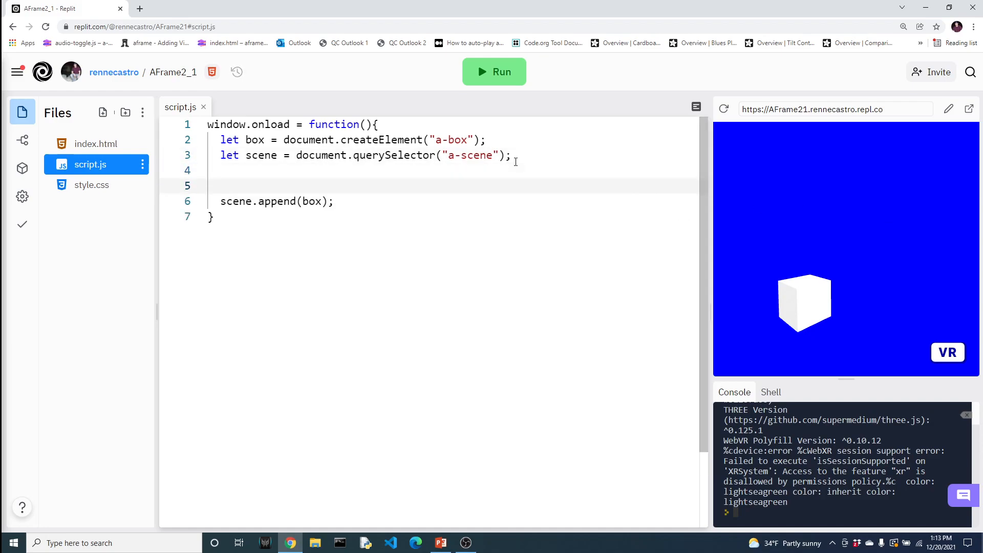
- Move the a-scene querySelector line above the box createElement line and begin a box settings line
{"action": "triple_click", "coordinate": [364, 155]}
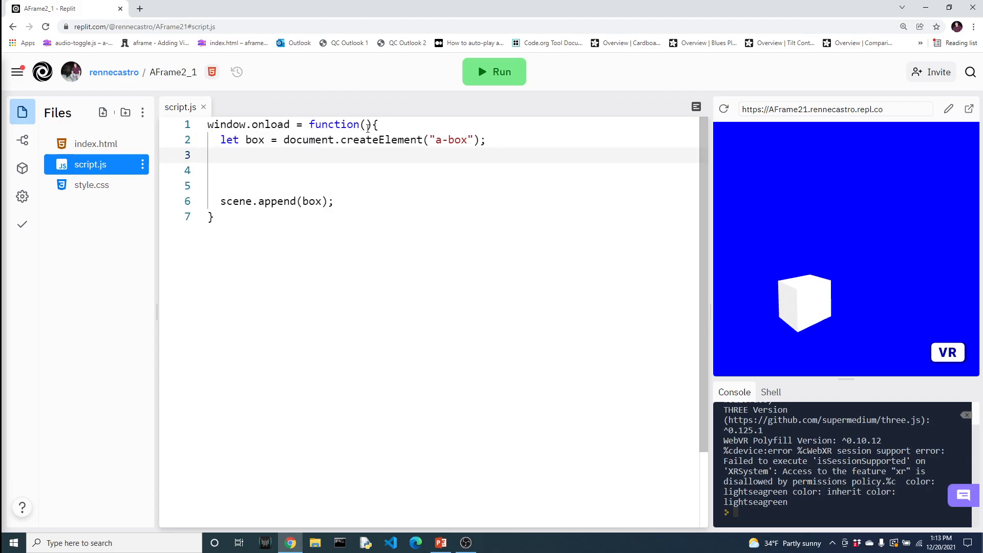
{"action": "type", "text": "let scene = document.querySelector(\"a-scene\");"}
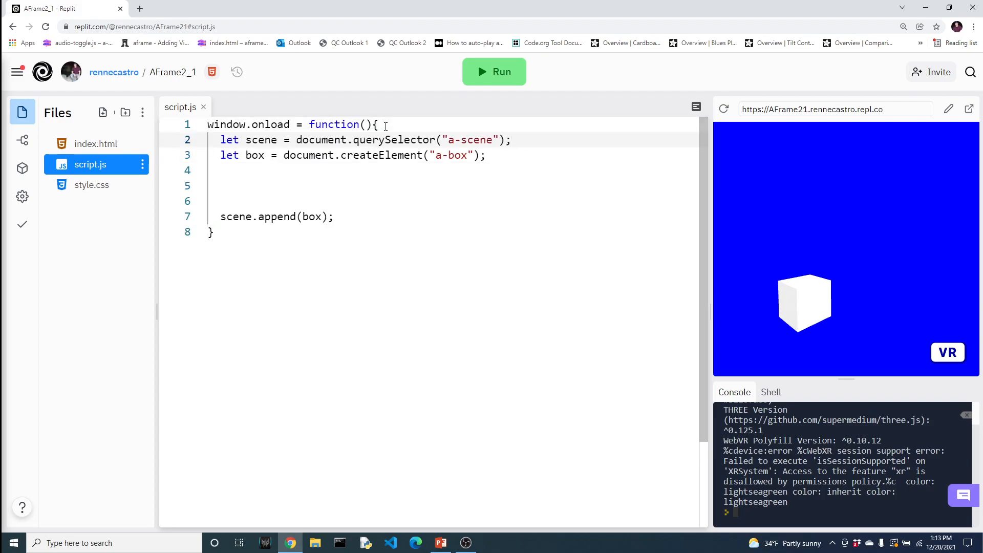
{"action": "left_click", "coordinate": [515, 141]}
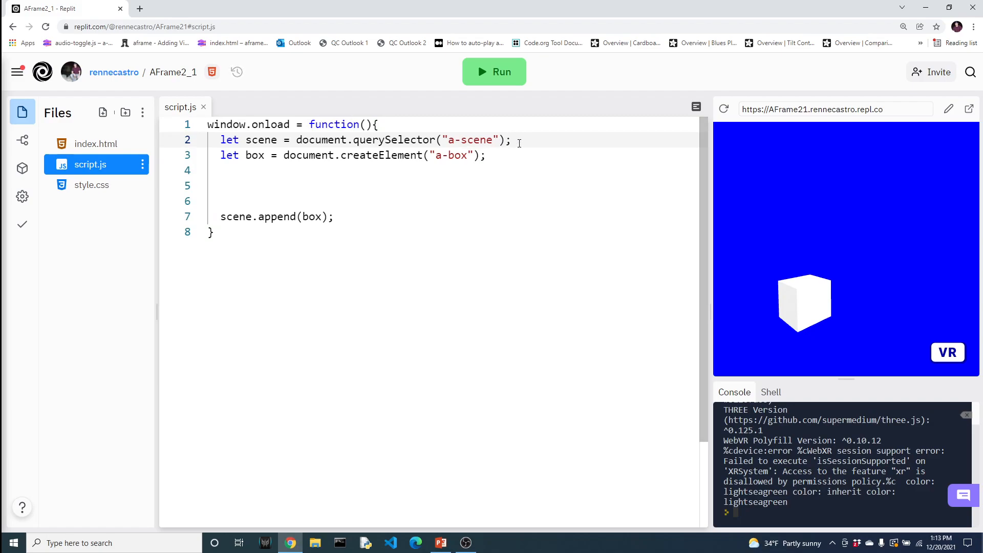
{"action": "key", "text": "Enter"}
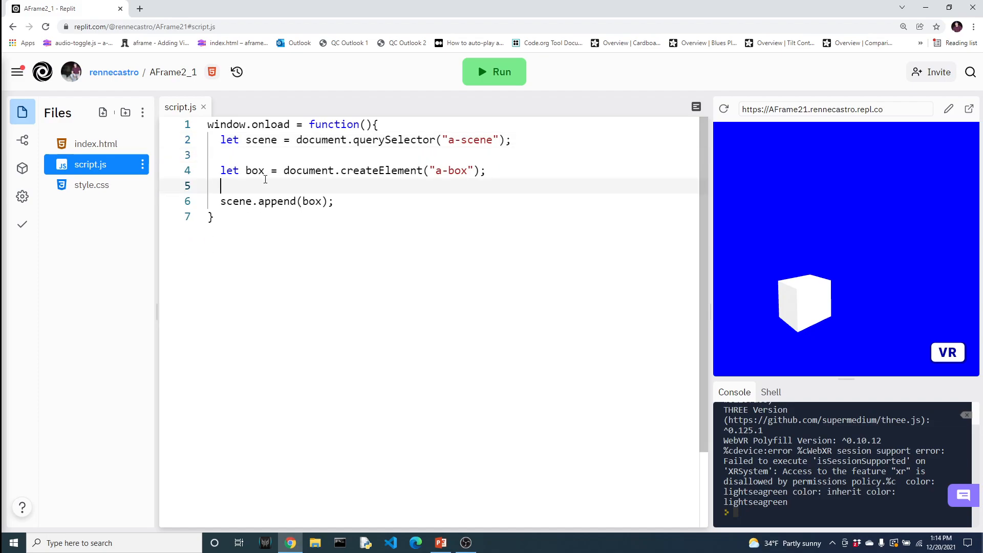
{"action": "type", "text": "box"}
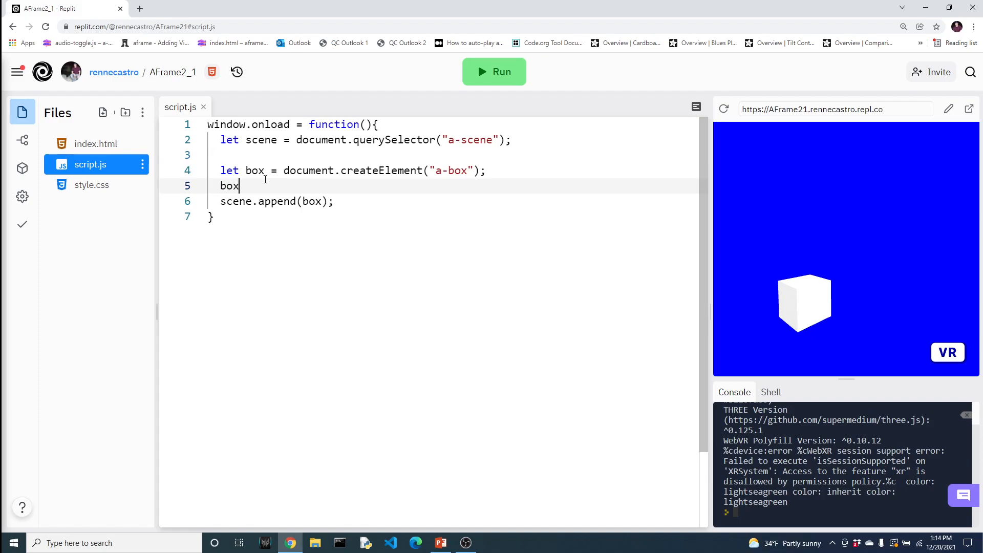
- Write box.setAttribute("position","0 0 0"); before the box is appended
{"action": "type", "text": "."}
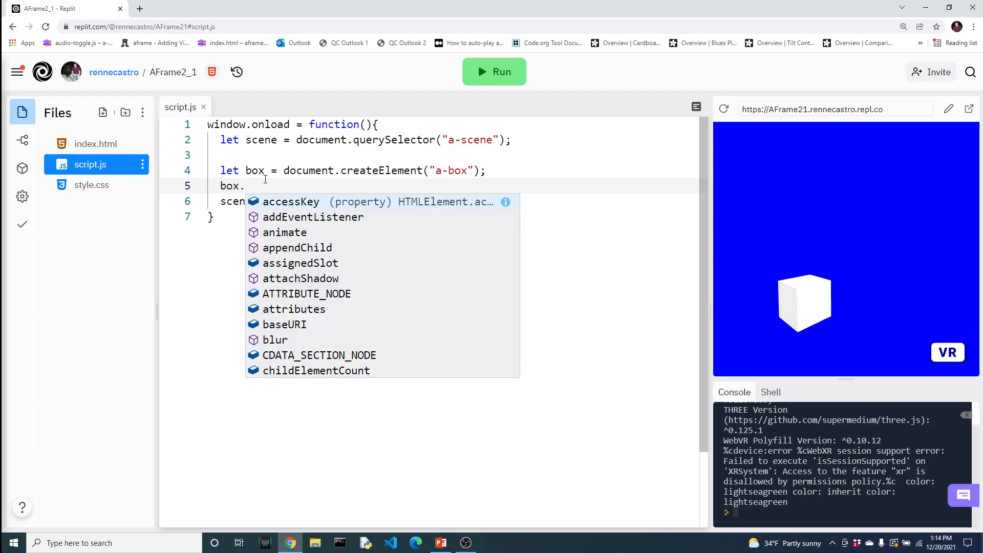
{"action": "type", "text": "setA"}
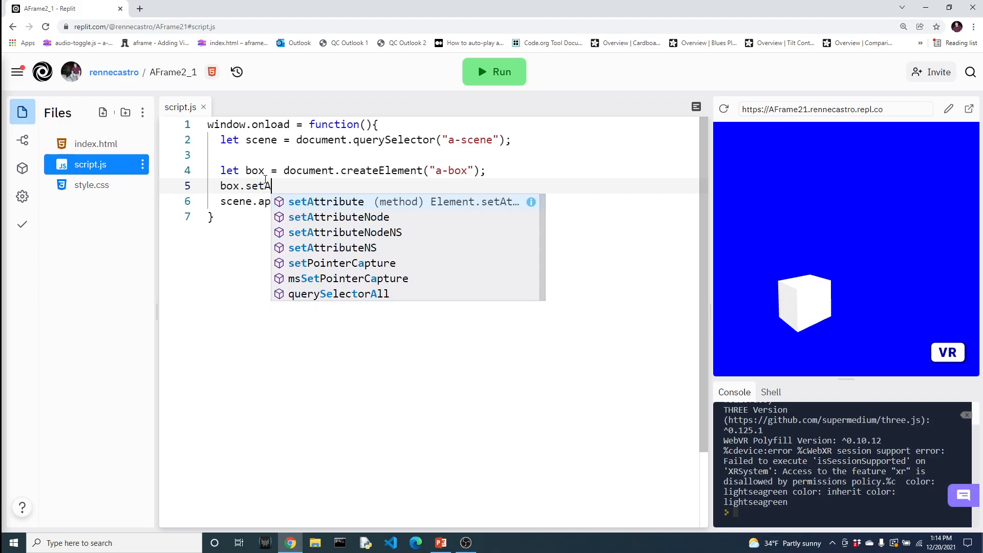
{"action": "type", "text": "ttribute"}
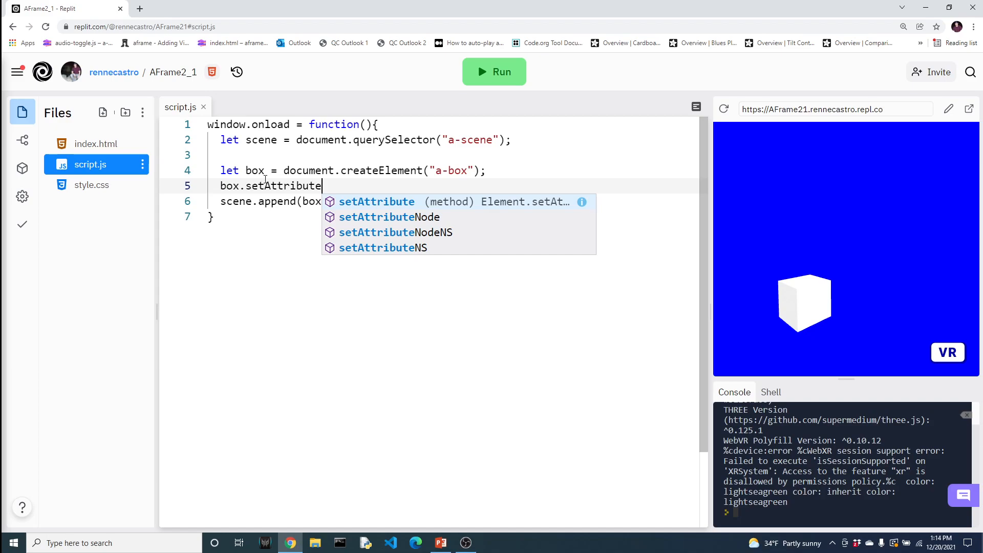
{"action": "type", "text": "("}
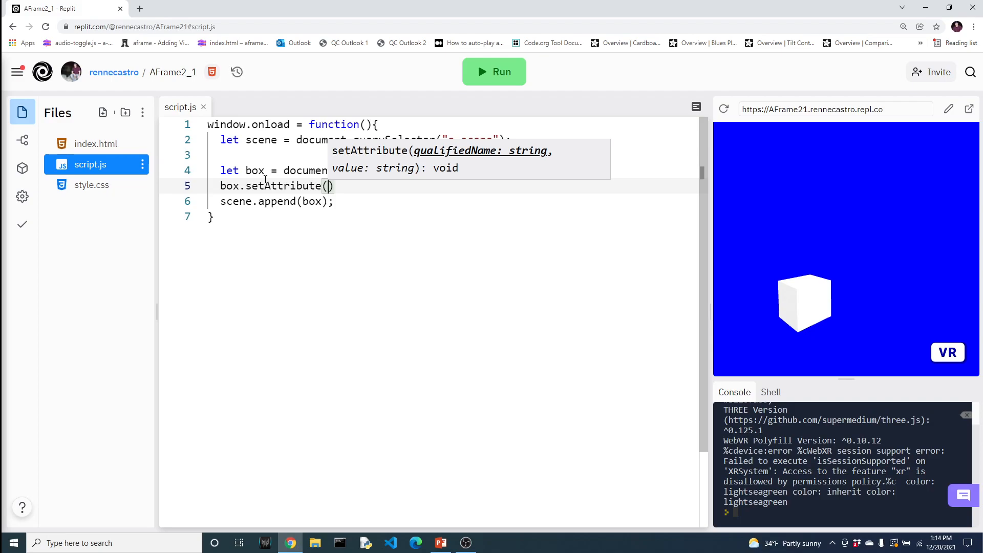
{"action": "type", "text": "\""}
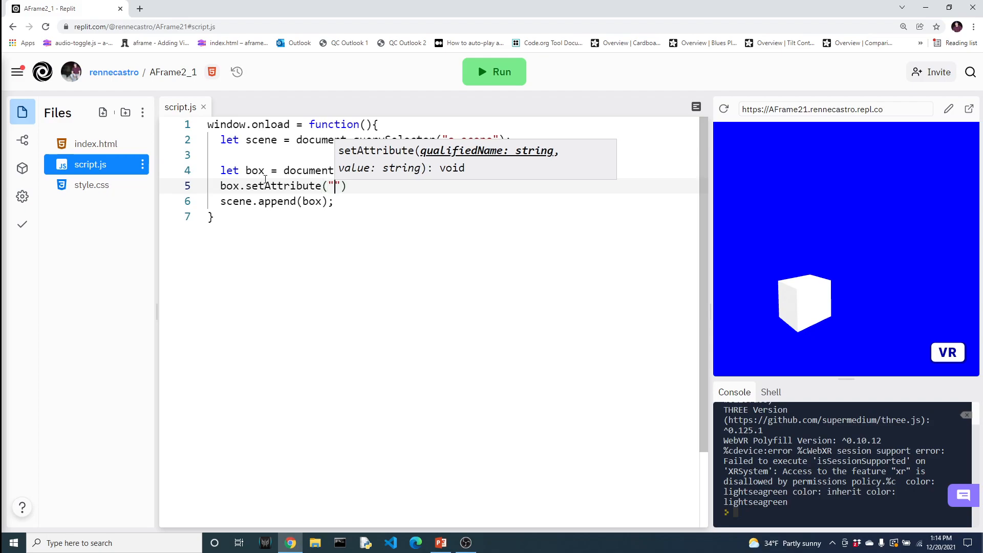
{"action": "type", "text": "position"}
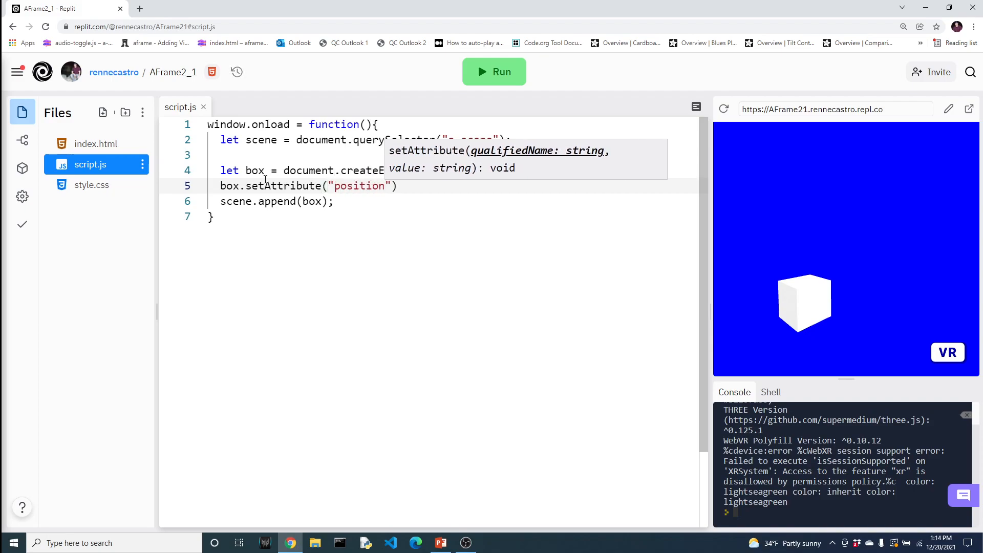
{"action": "type", "text": ","}
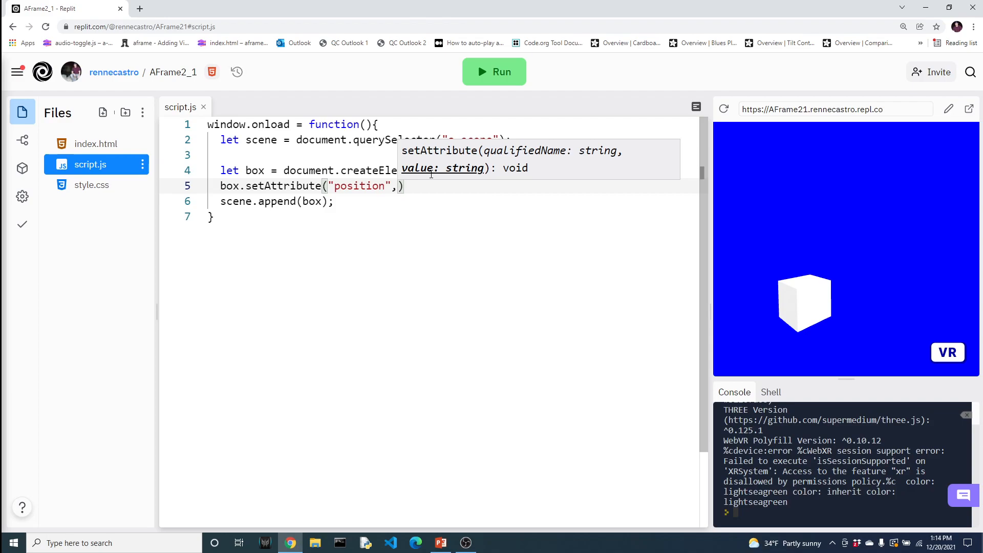
{"action": "type", "text": "\"\""}
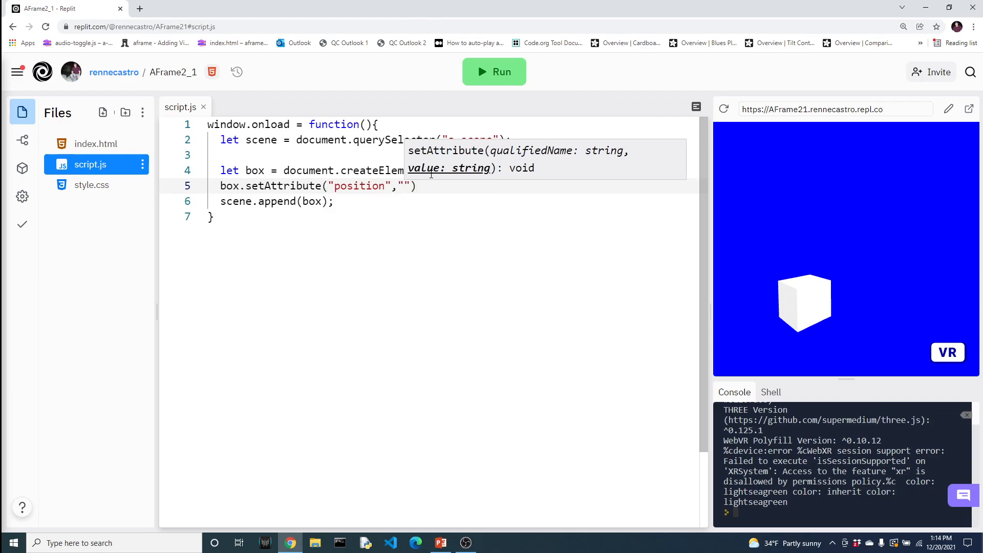
{"action": "type", "text": "0 0 0"}
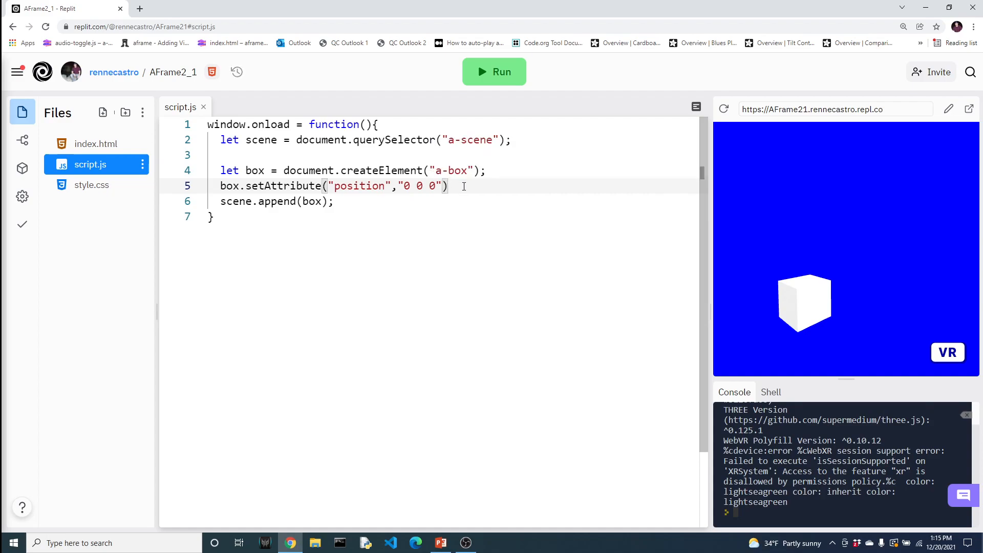
{"action": "type", "text": ";"}
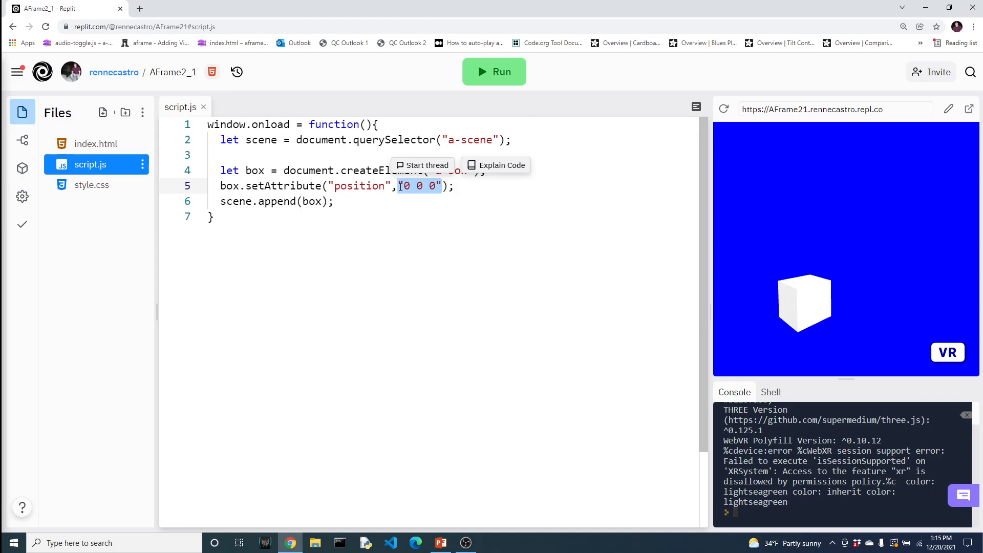
- Replace the "0 0 0" position string with the object {x:0, y:1, z: -5}
{"action": "type", "text": "{"}
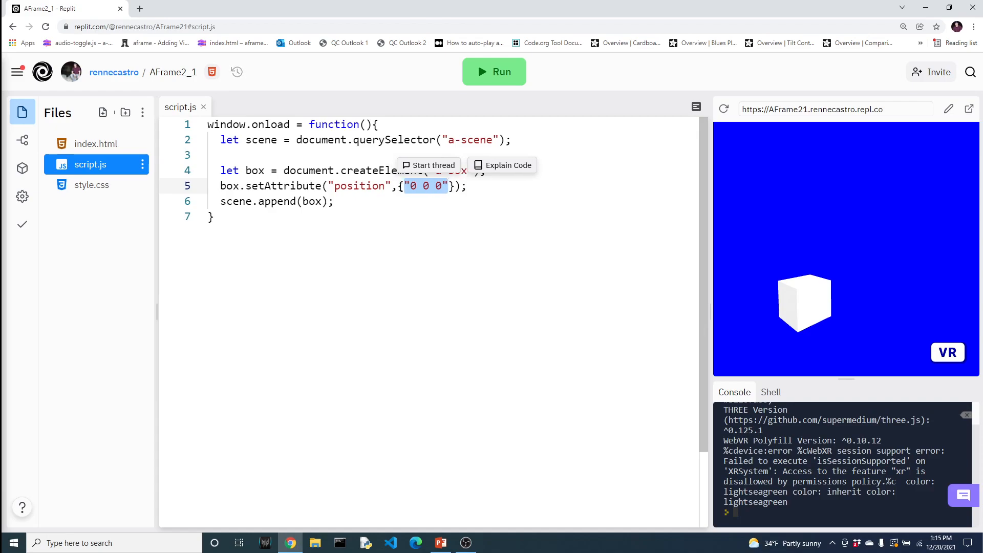
{"action": "key", "text": "Delete"}
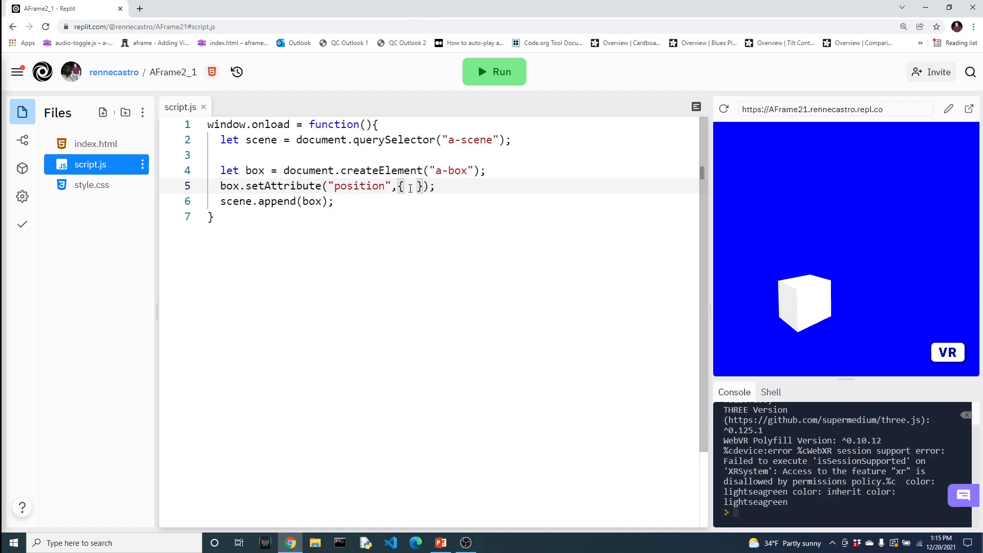
{"action": "type", "text": "x:"}
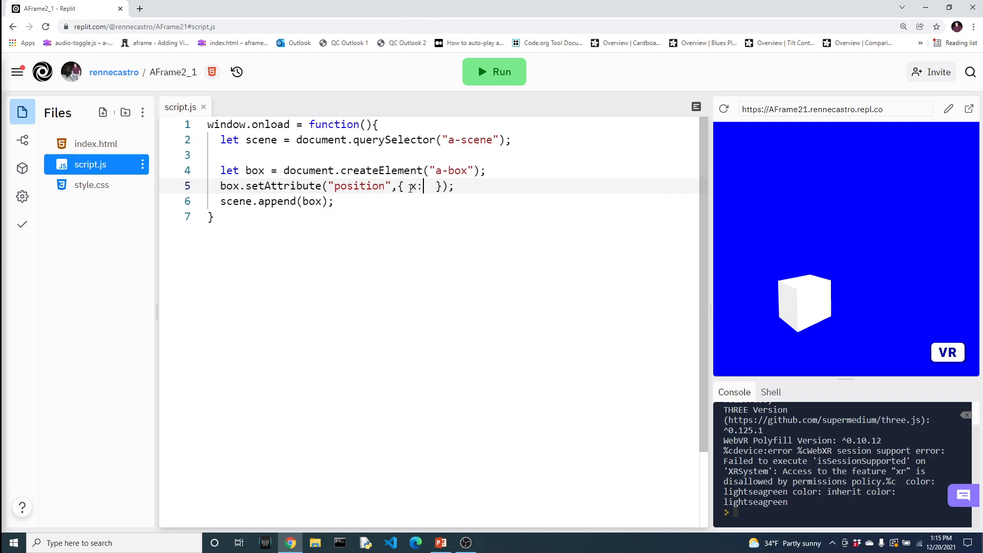
{"action": "type", "text": "0,"}
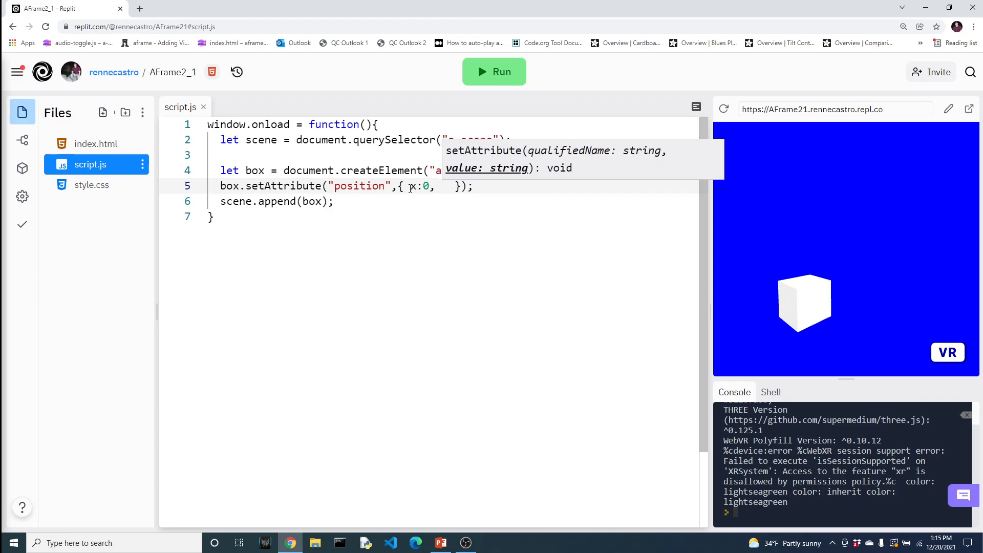
{"action": "type", "text": "y:1"}
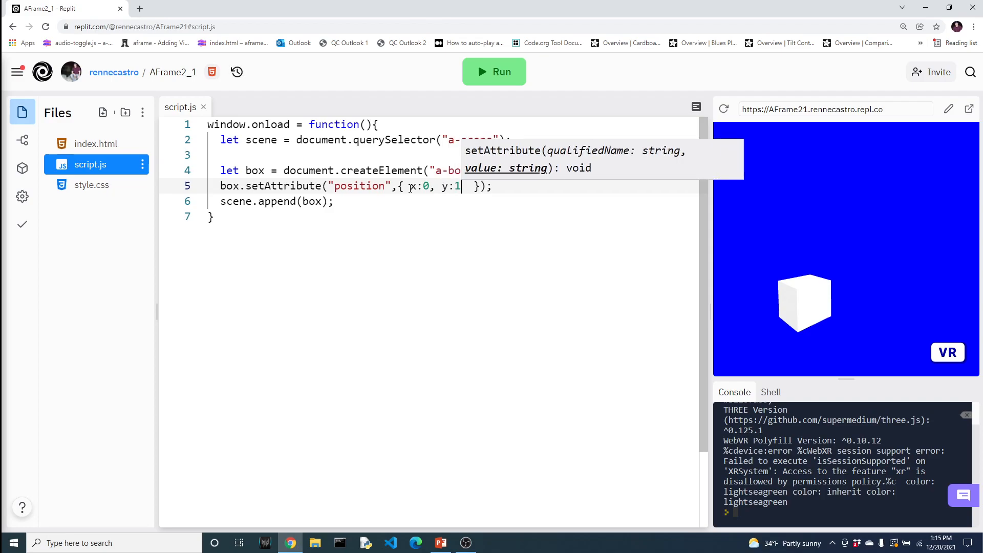
{"action": "type", "text": ", z:"}
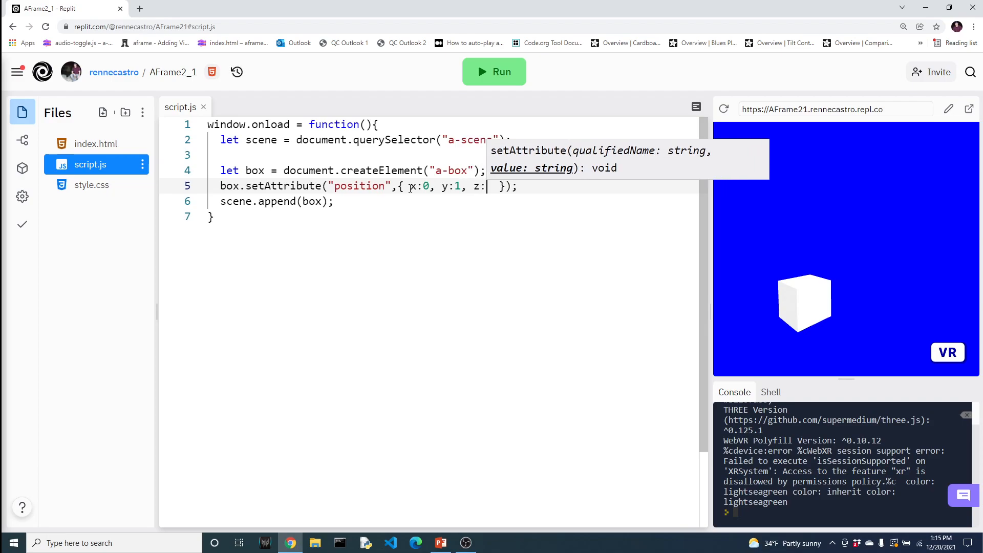
{"action": "type", "text": "-"}
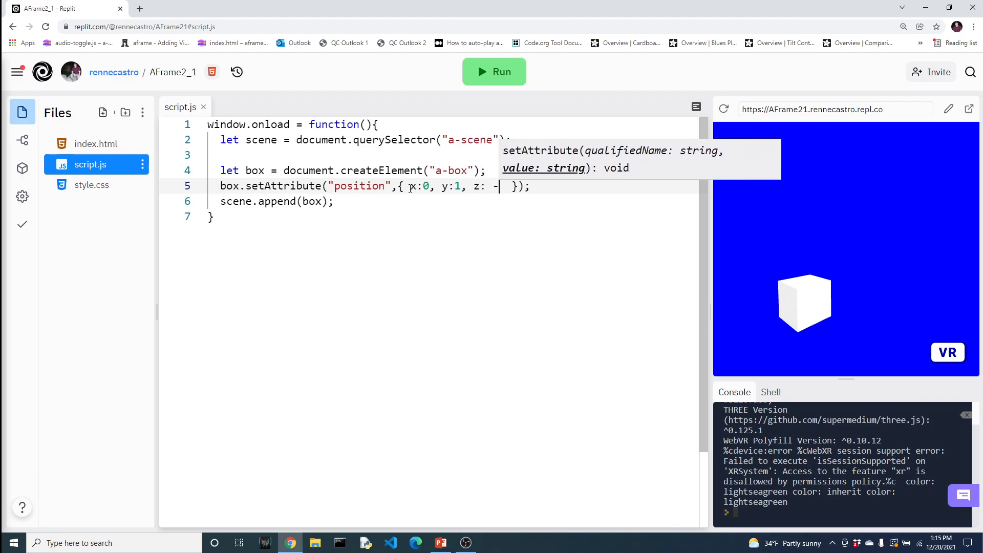
{"action": "type", "text": "4"}
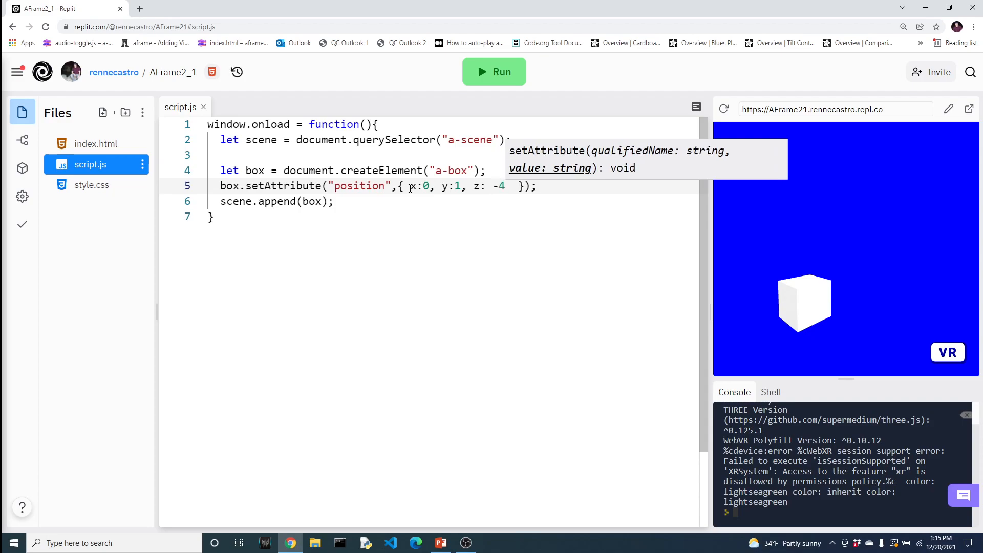
{"action": "type", "text": "5"}
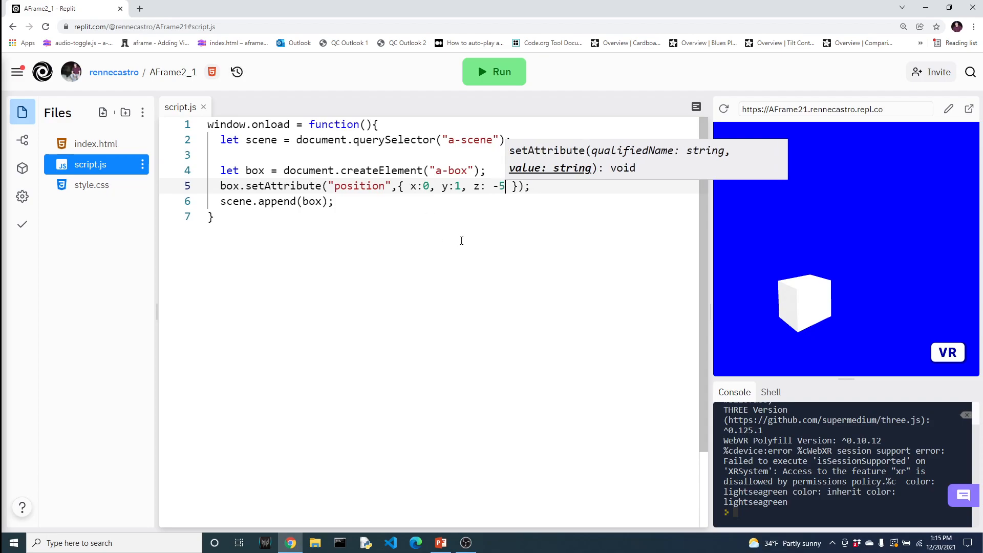
- Rerun the project so the cube shows smaller and farther back in the preview
{"action": "left_click", "coordinate": [494, 72]}
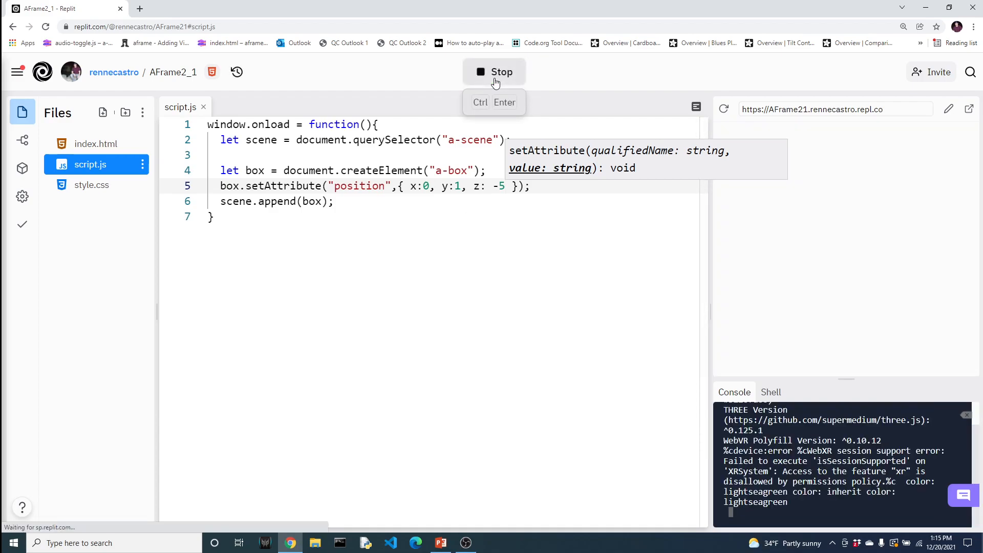
{"action": "left_click", "coordinate": [494, 72]}
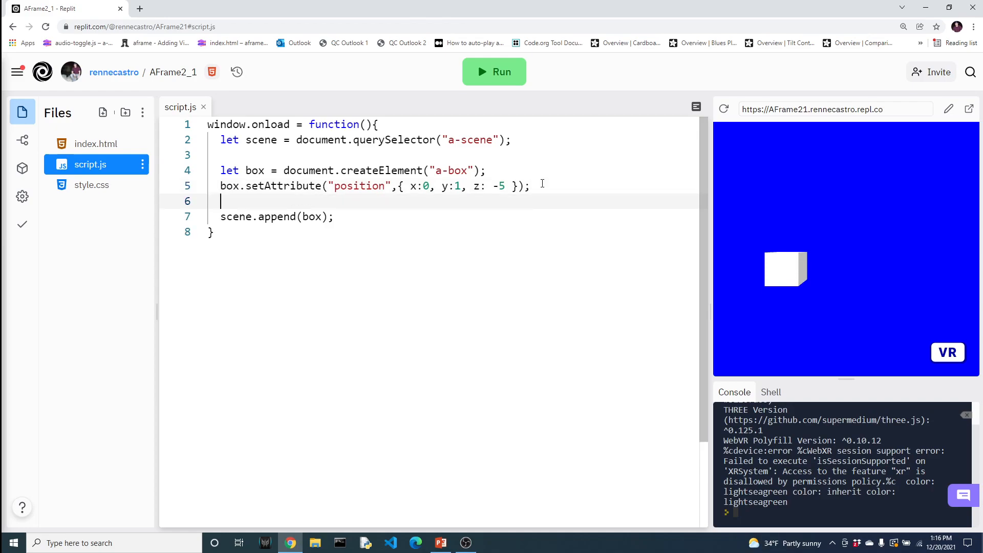
- Add box.setAttribute for rotation {x:0, y: 45, z:0} and rerun to show the turned cube
{"action": "type", "text": "box.setAttribute(\"rotation\","}
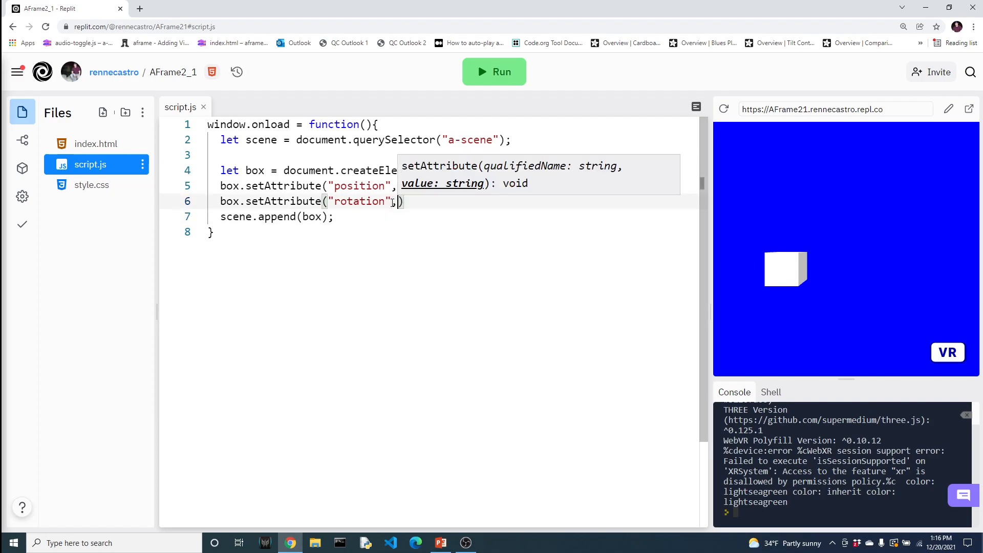
{"action": "type", "text": "{"}
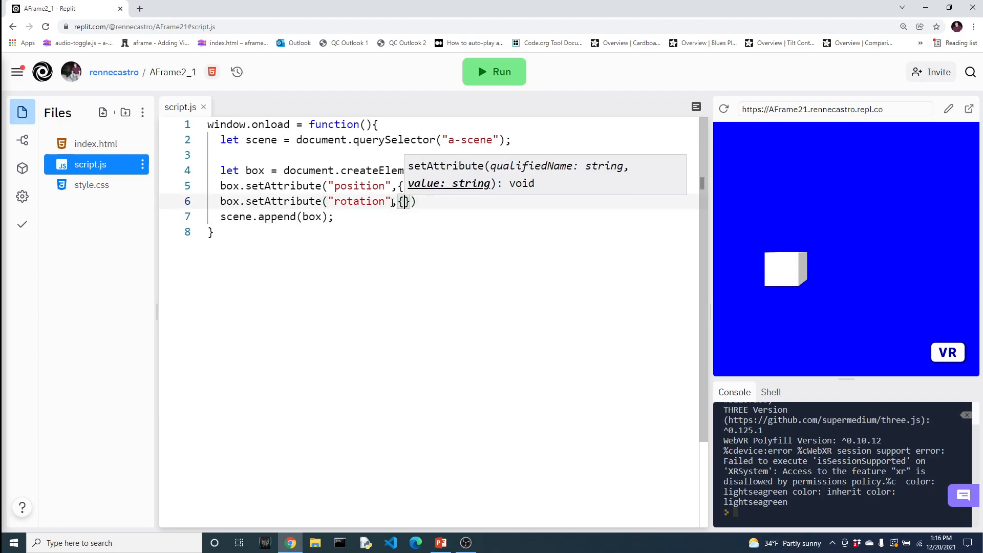
{"action": "type", "text": "x:0, y"}
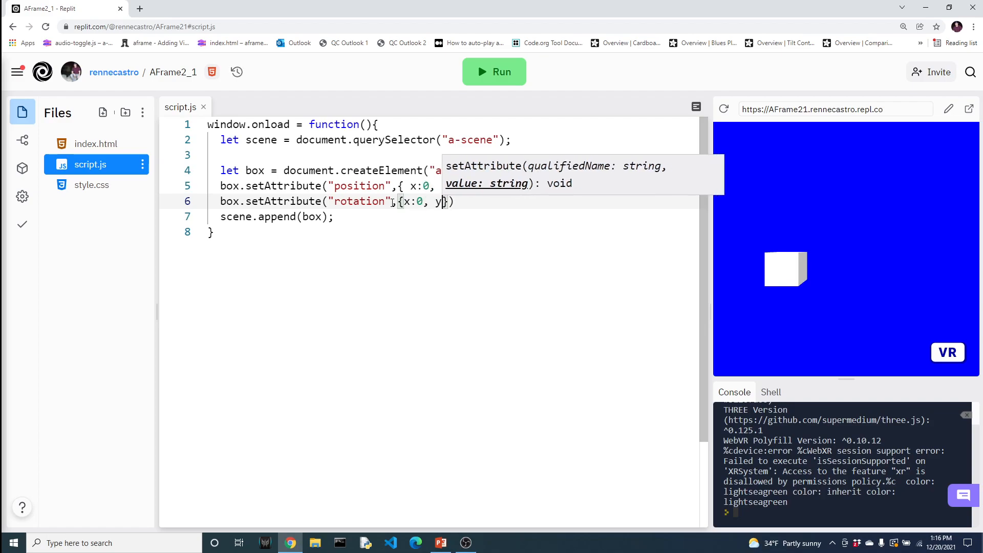
{"action": "type", "text": "45, z:0"}
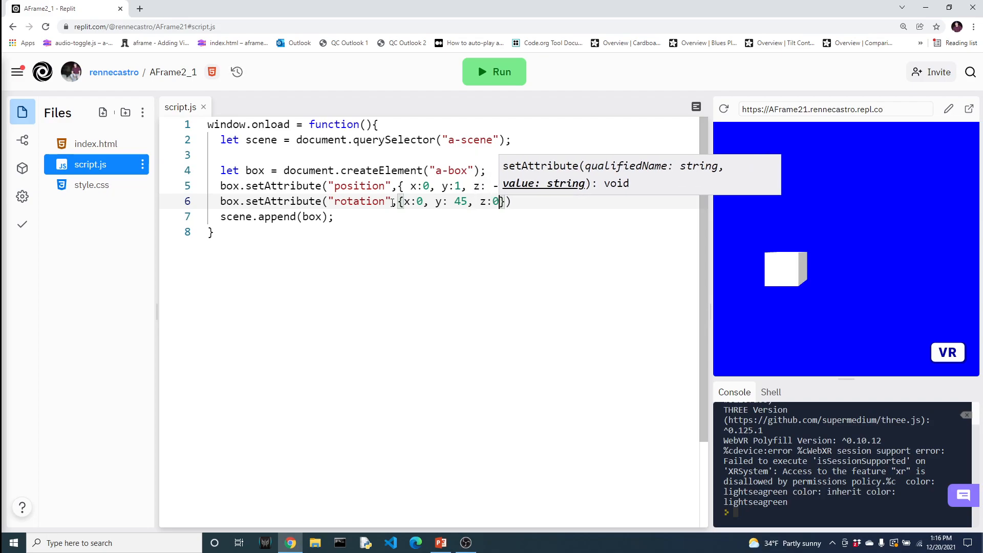
{"action": "type", "text": ");"}
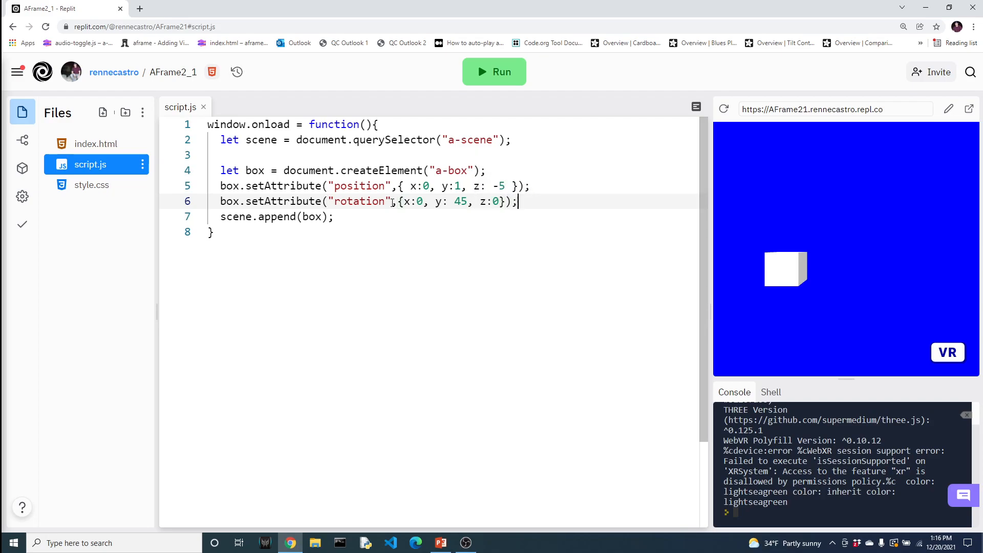
{"action": "left_click", "coordinate": [494, 72]}
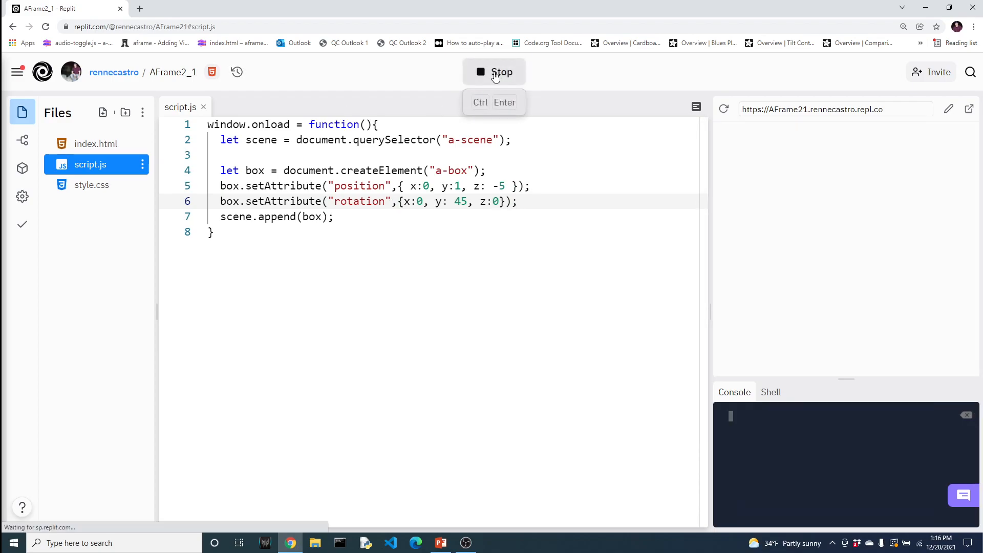
{"action": "left_click", "coordinate": [494, 72]}
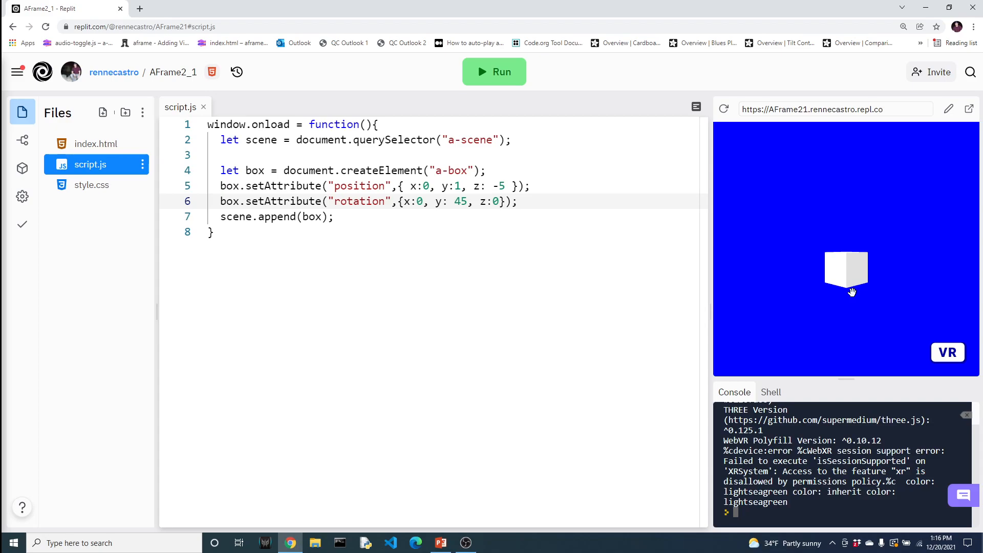
- Add box.setAttribute("color","red"); after the rotation line and rerun to show a red cube
{"action": "left_click", "coordinate": [518, 202]}
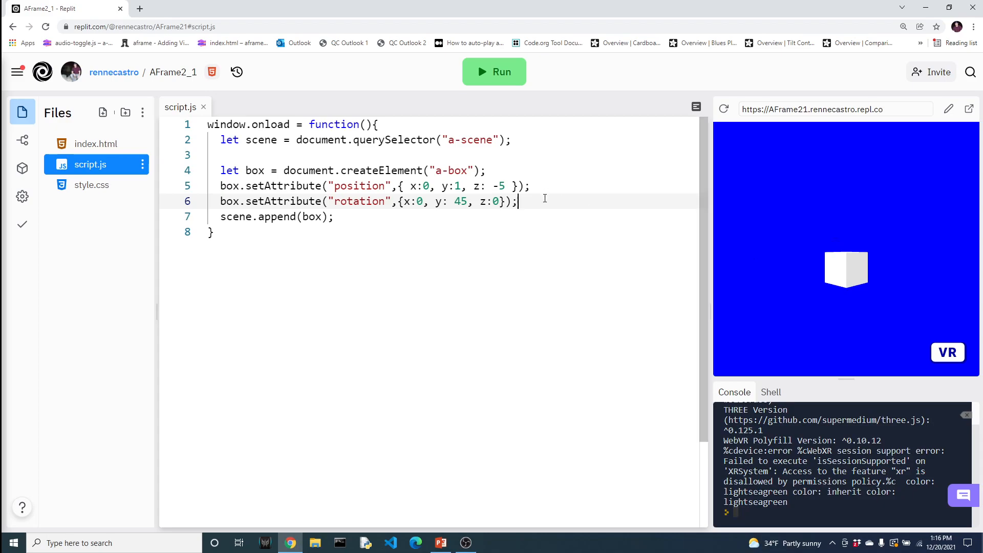
{"action": "type", "text": "box.setAttrib"}
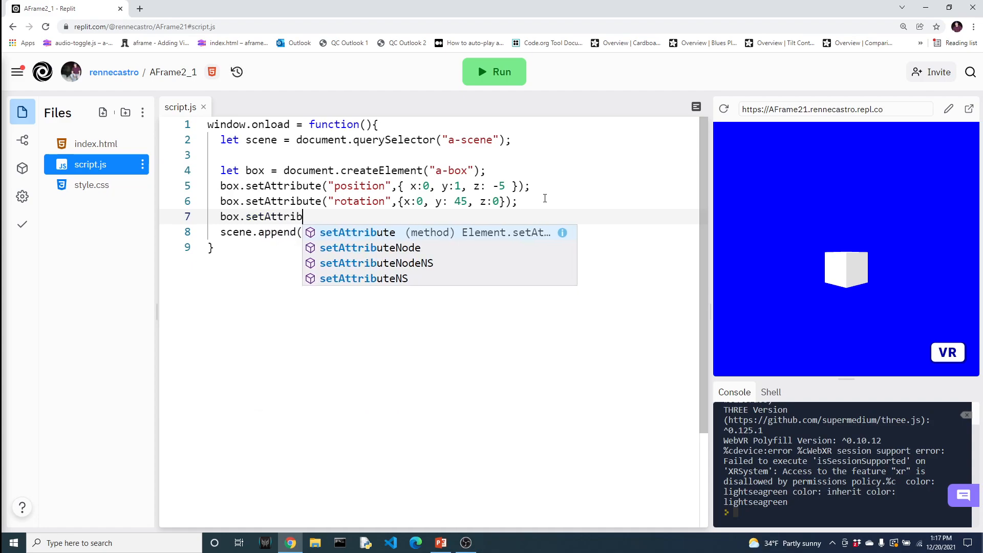
{"action": "type", "text": "ue"}
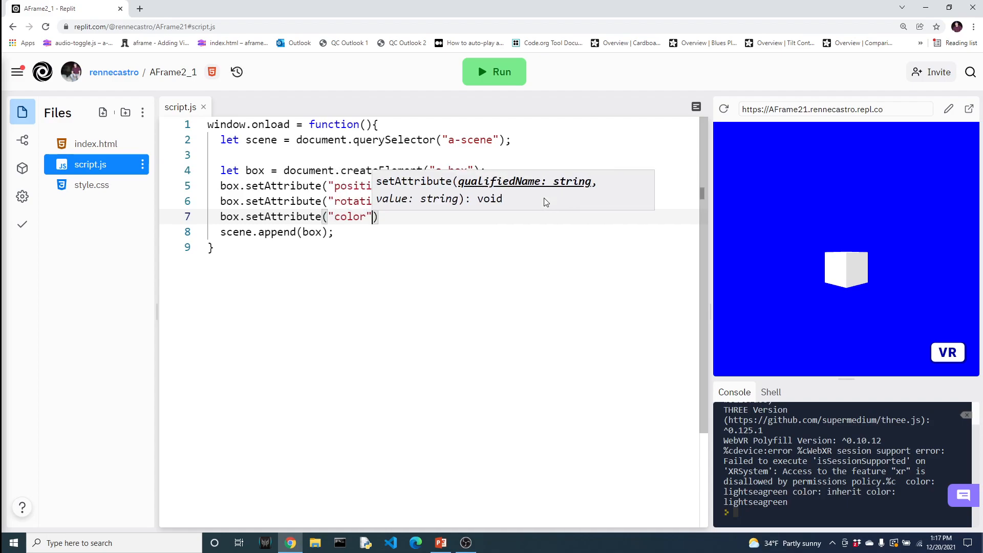
{"action": "type", "text": ",\"red\""}
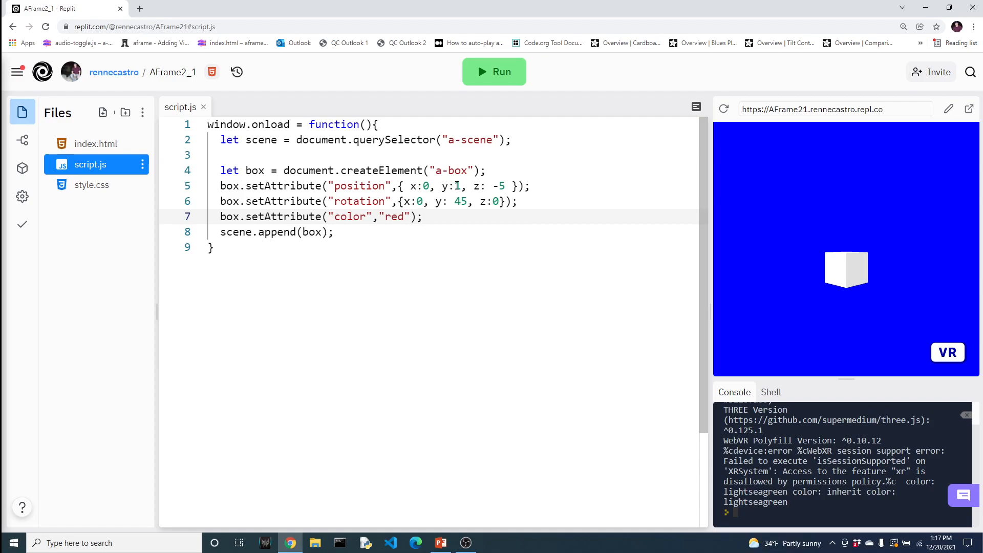
{"action": "left_click", "coordinate": [494, 72]}
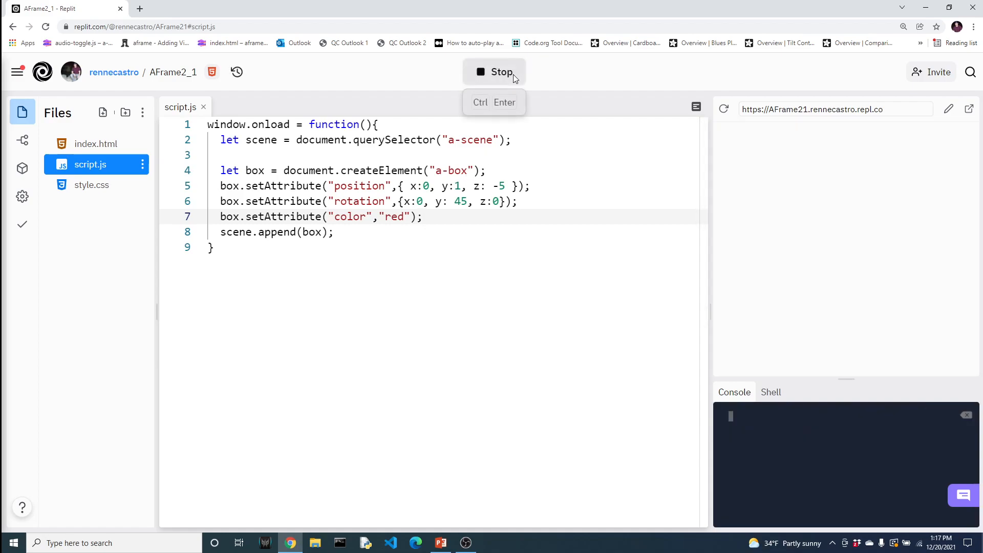
{"action": "left_click", "coordinate": [494, 71]}
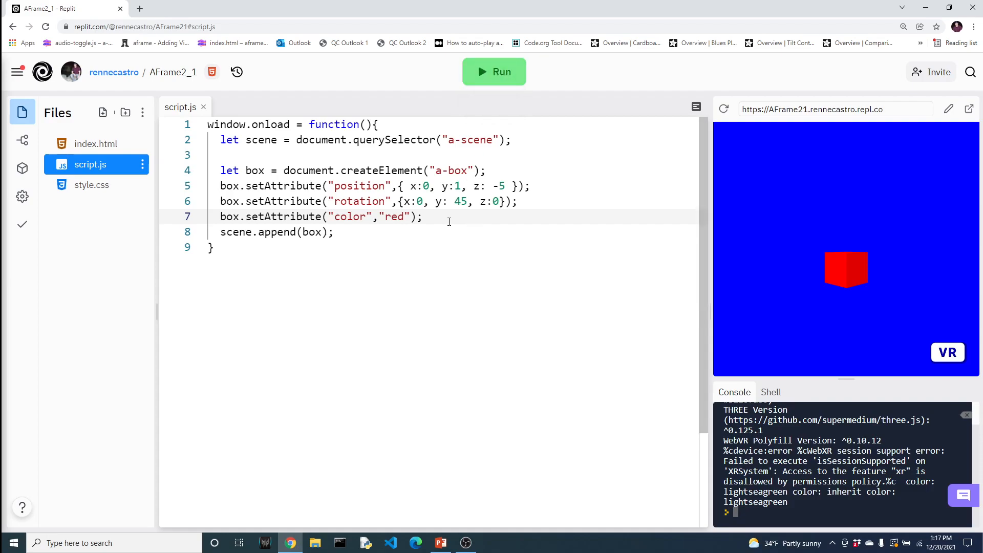
- Start a sphere declaration by copying the box block and changing it to a-sphere
{"action": "key", "text": "Enter"}
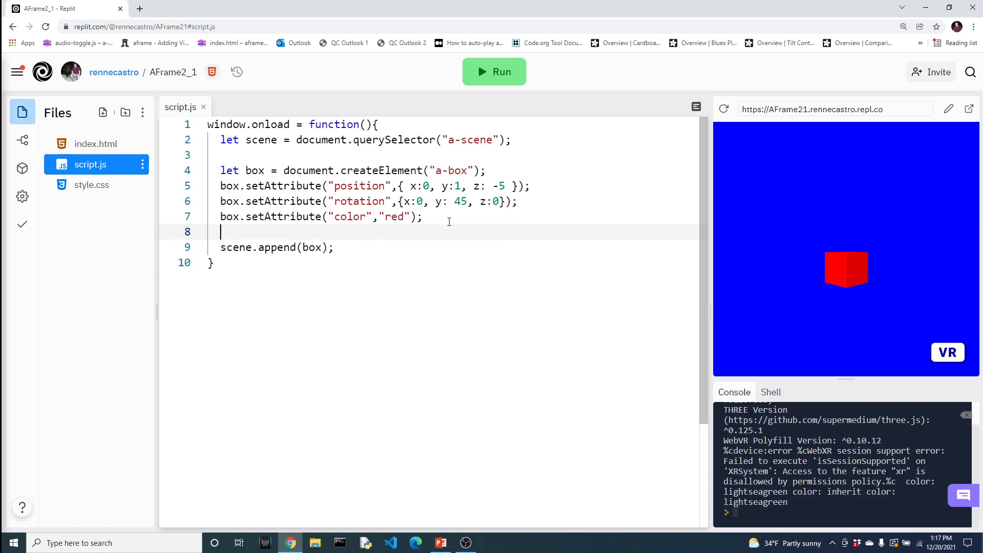
{"action": "type", "text": "let s"}
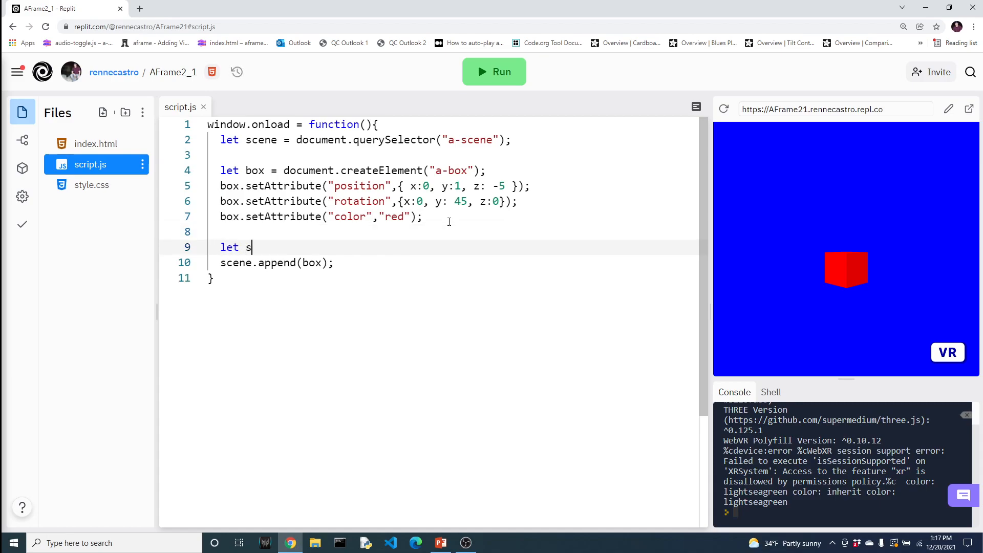
{"action": "type", "text": "p"}
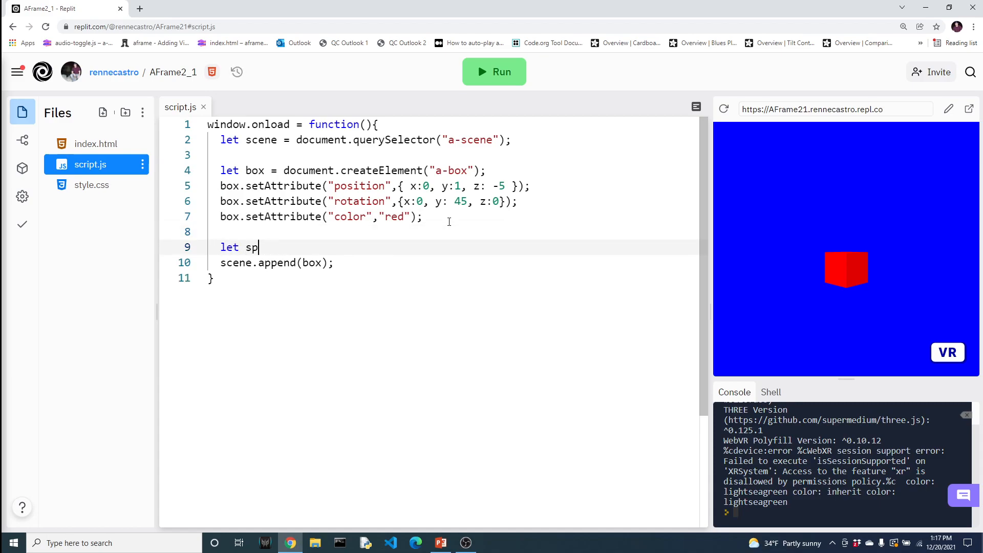
{"action": "type", "text": "here ="}
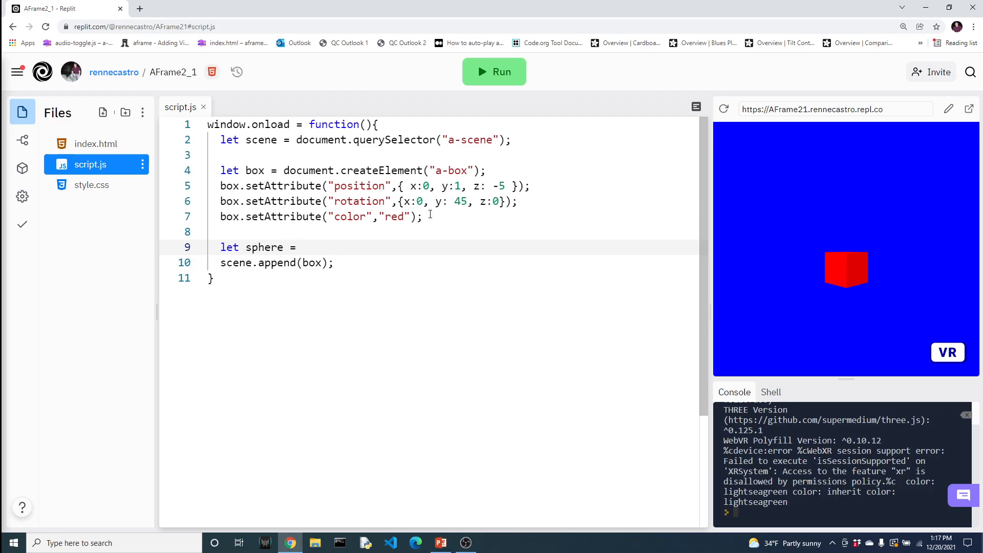
{"action": "left_click_drag", "start_coordinate": [221, 171], "coordinate": [422, 216]}
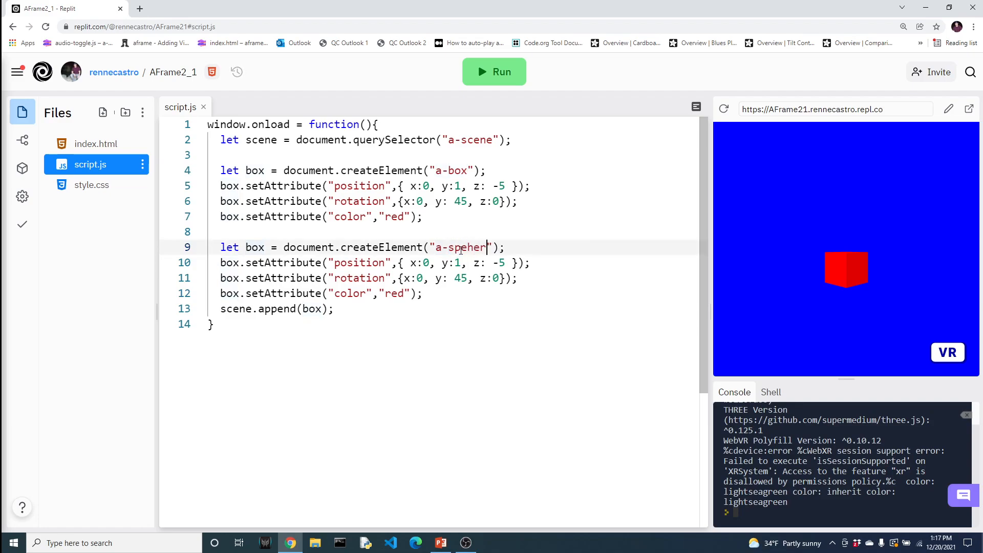
{"action": "type", "text": "sphere"}
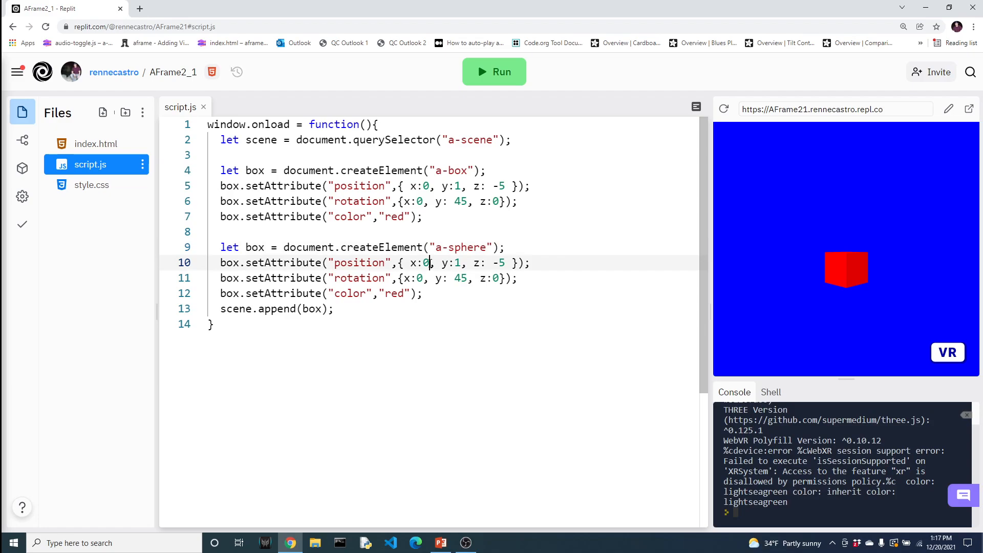
- Give the sphere position x -2, radius 2, color yellow, and scene.append(sphere)
{"action": "type", "text": "-2"}
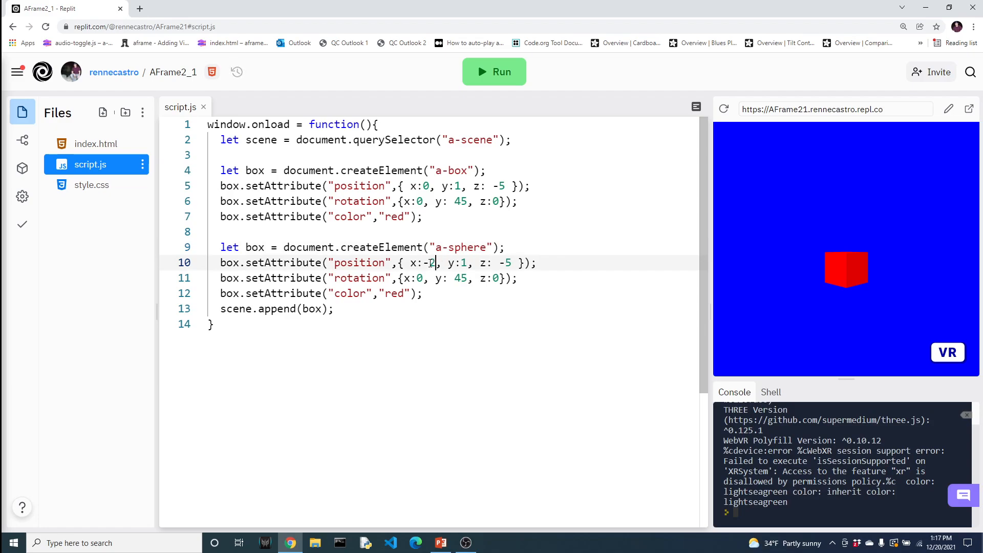
{"action": "type", "text": "2);"}
{"action": "type", "text": "sphere"}
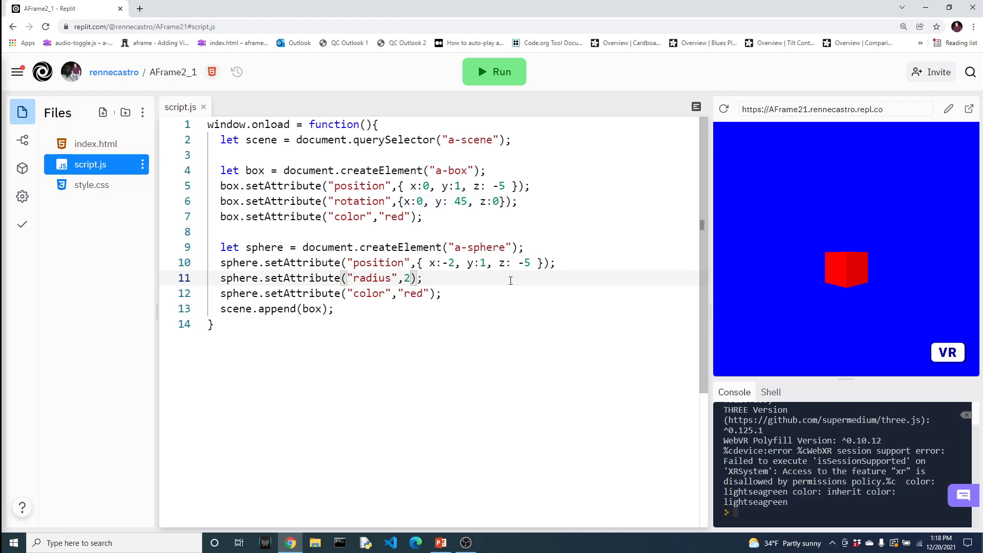
{"action": "mouse_move", "coordinate": [440, 287]}
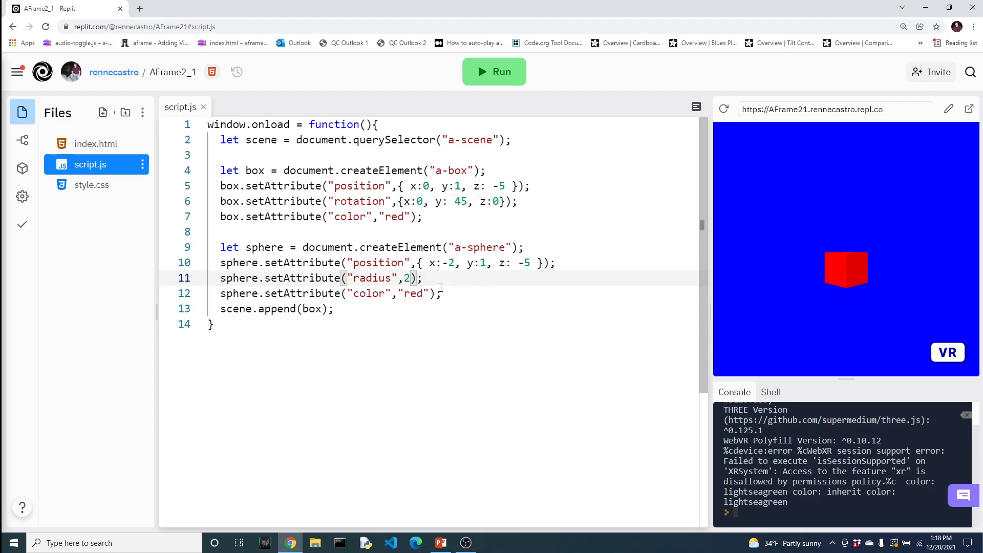
{"action": "type", "text": "ye"}
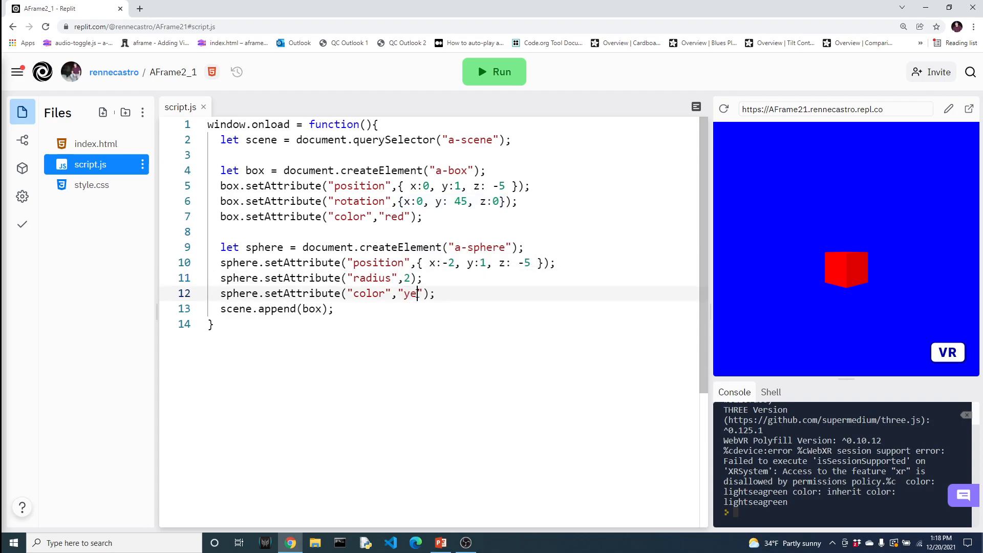
{"action": "type", "text": "llow"}
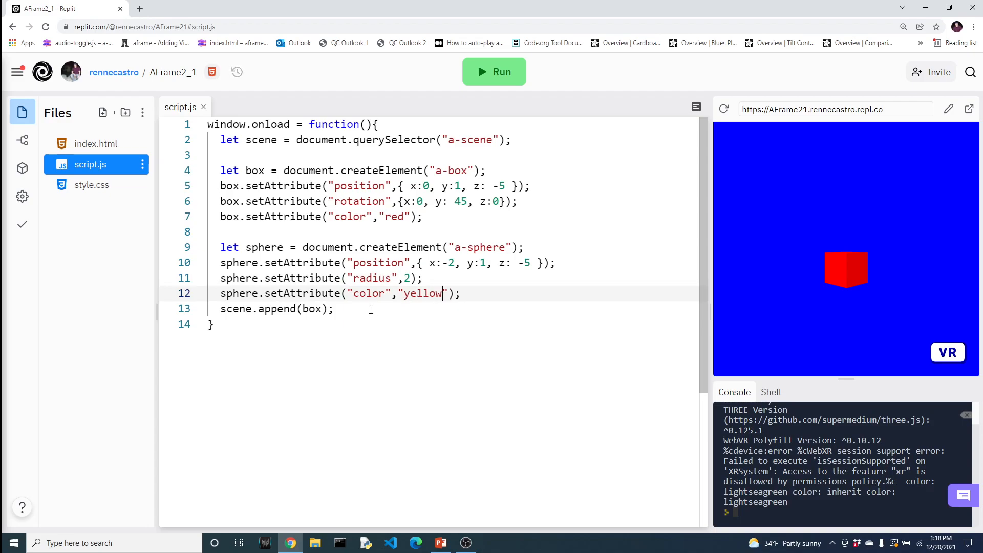
{"action": "type", "text": "sphere"}
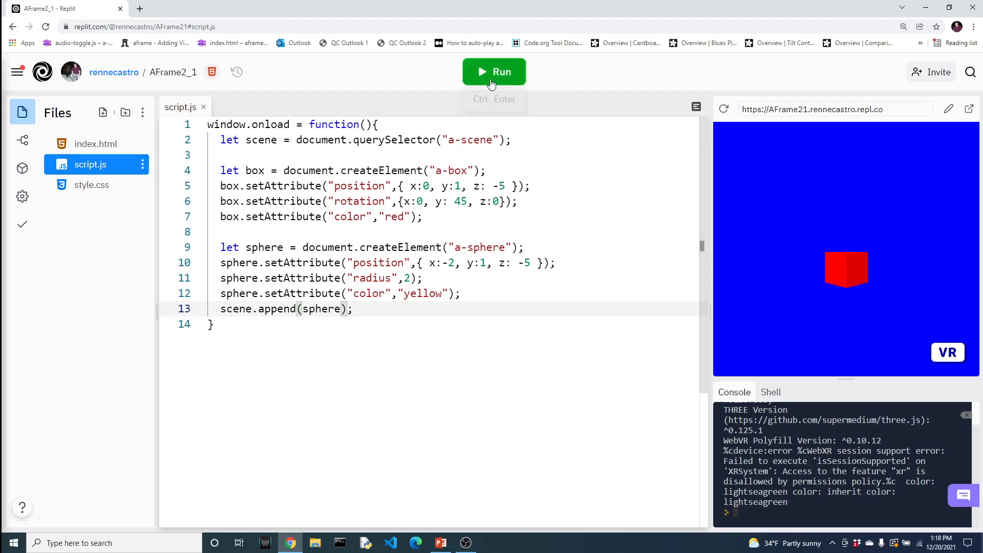
- Rerun to show the yellow sphere, then copy scene.append(sphere); after the box's color line
{"action": "left_click", "coordinate": [493, 72]}
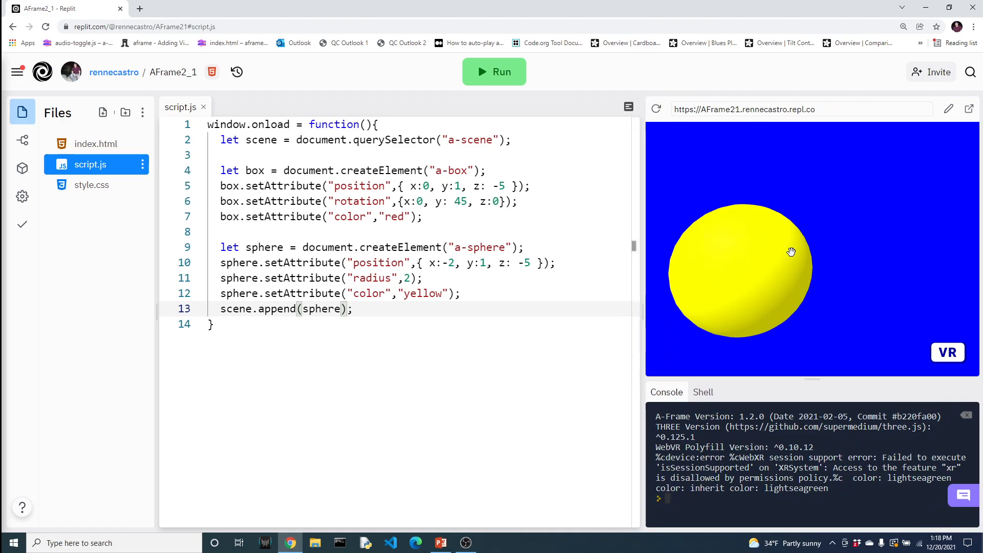
{"action": "double_click", "coordinate": [326, 308]}
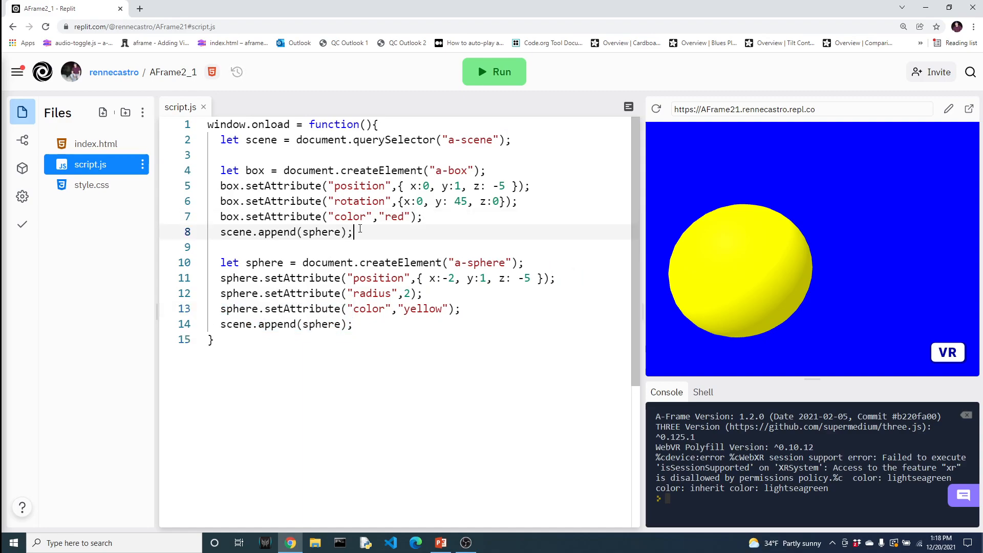
- Change the pasted line to scene.append(box), set box x to 2, and rerun showing both shapes
{"action": "type", "text": "box"}
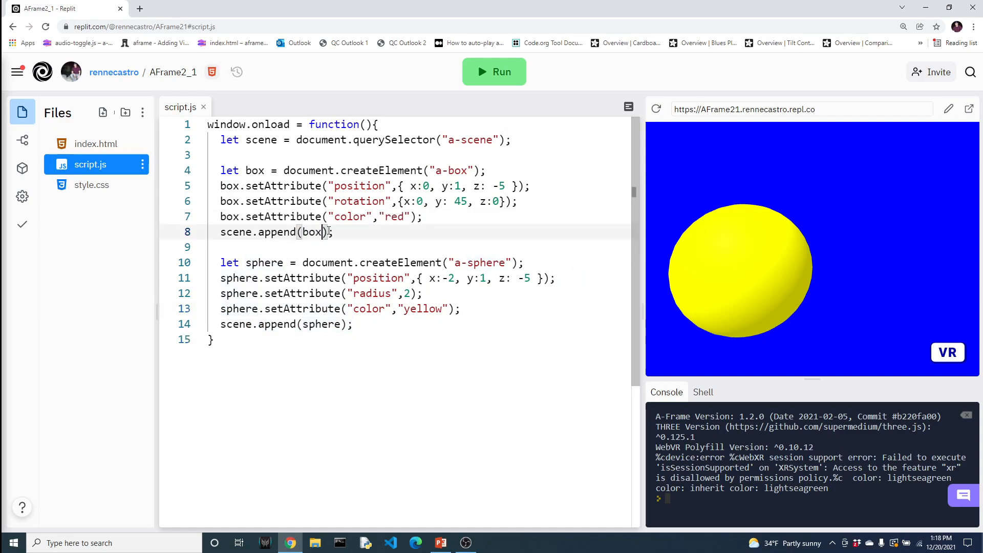
{"action": "left_click", "coordinate": [494, 72]}
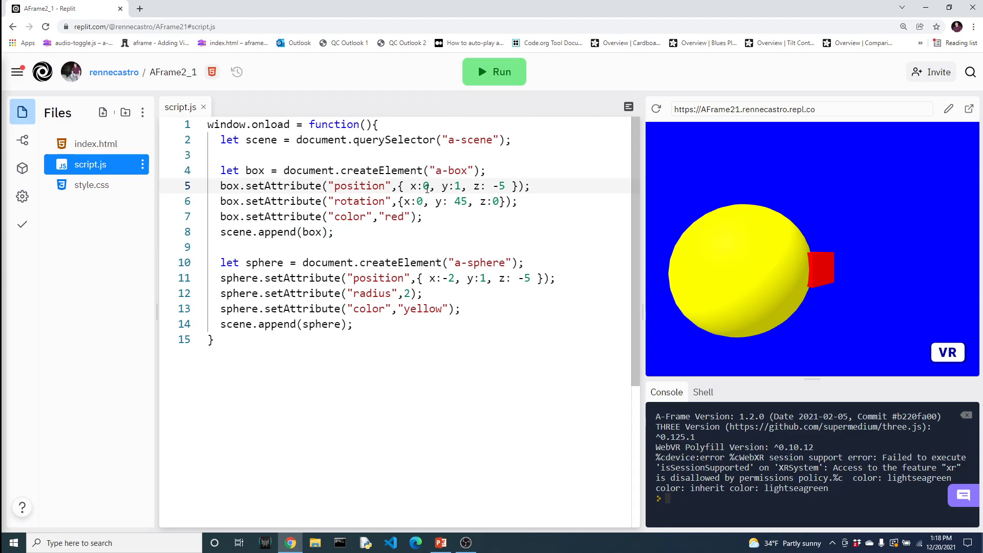
{"action": "type", "text": "2"}
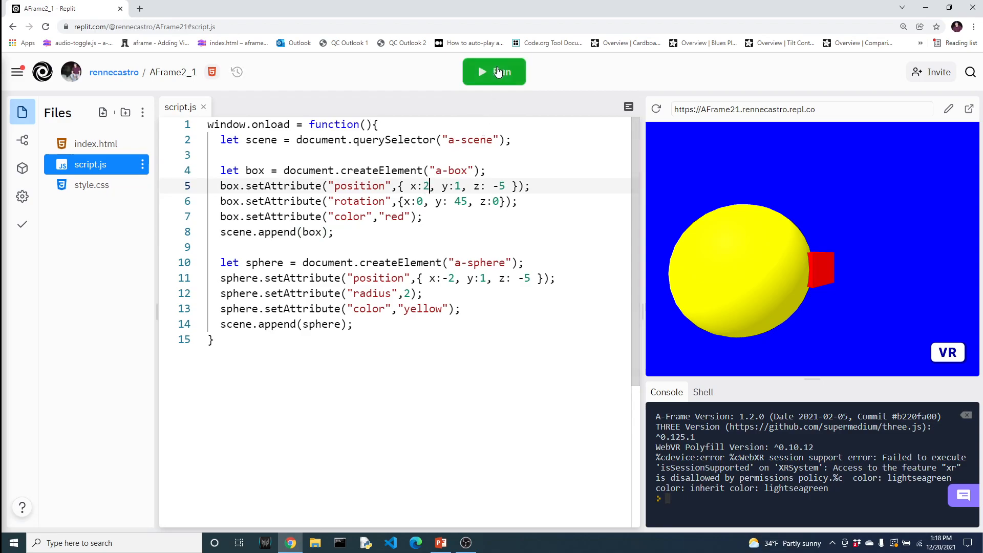
{"action": "left_click", "coordinate": [494, 71]}
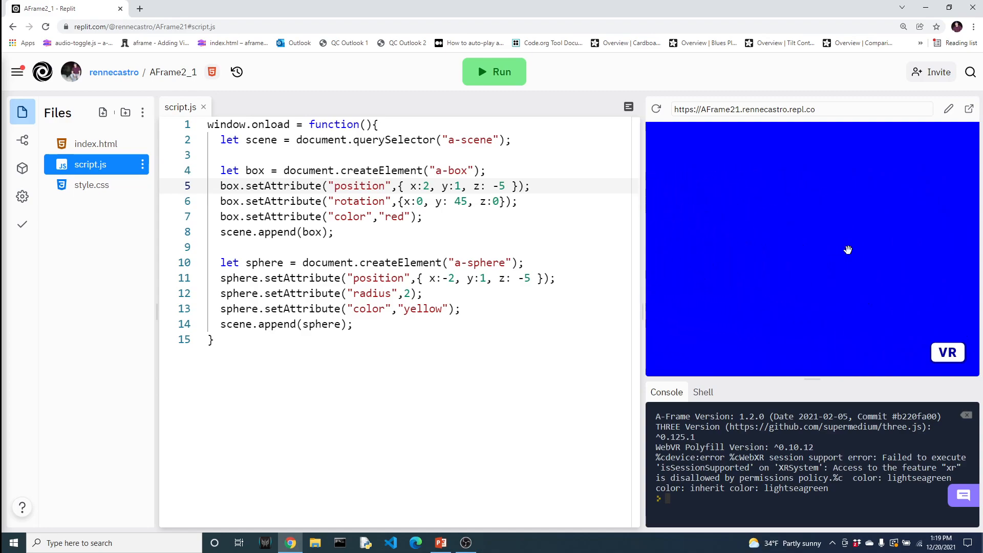
{"action": "left_click", "coordinate": [493, 72]}
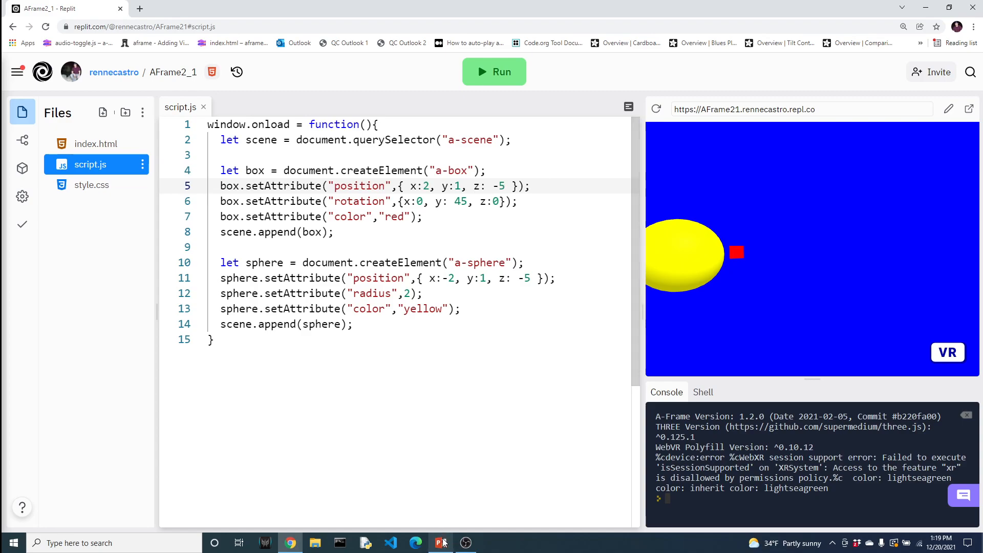
- Switch from Replit to the lesson slides in PowerPoint
{"action": "left_click", "coordinate": [440, 543]}
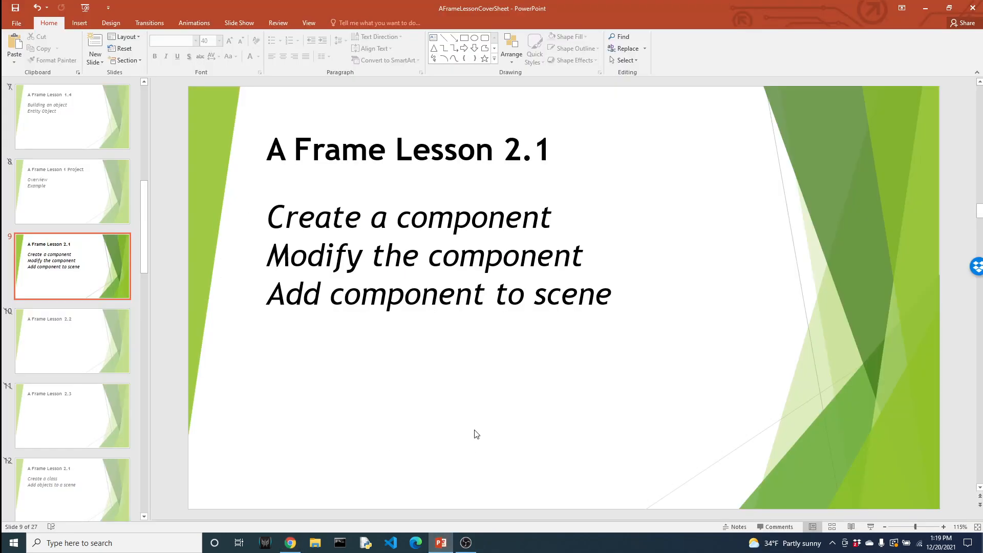